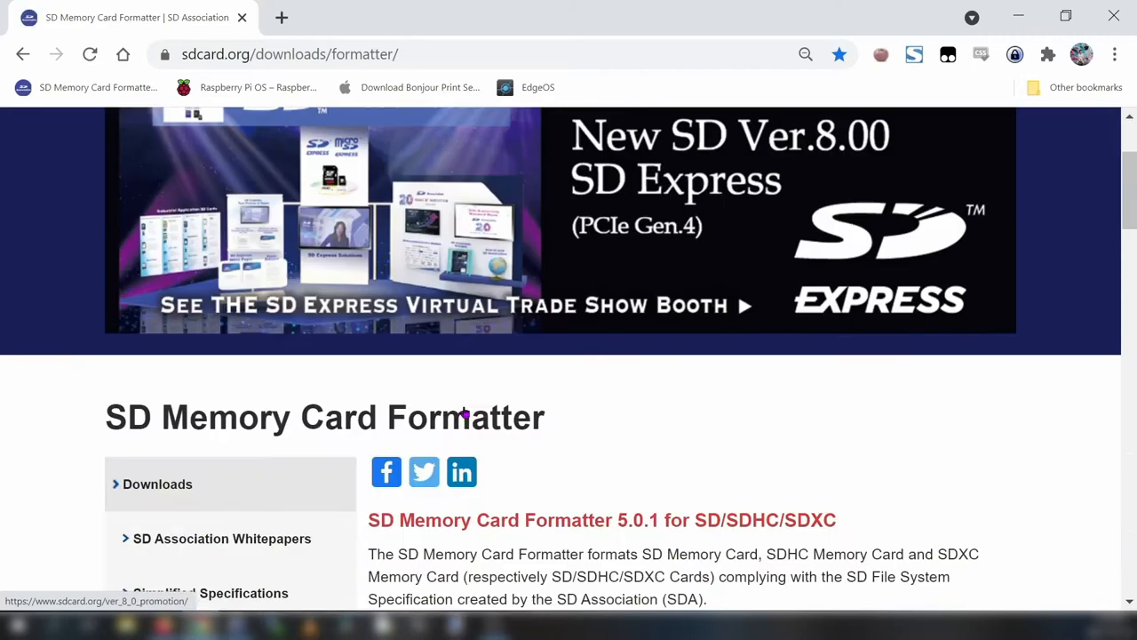
- Scroll to the Windows formatter download and cancel the zip file's Save As prompt
{"action": "scroll", "scroll_direction": "down", "scroll_amount": 3}
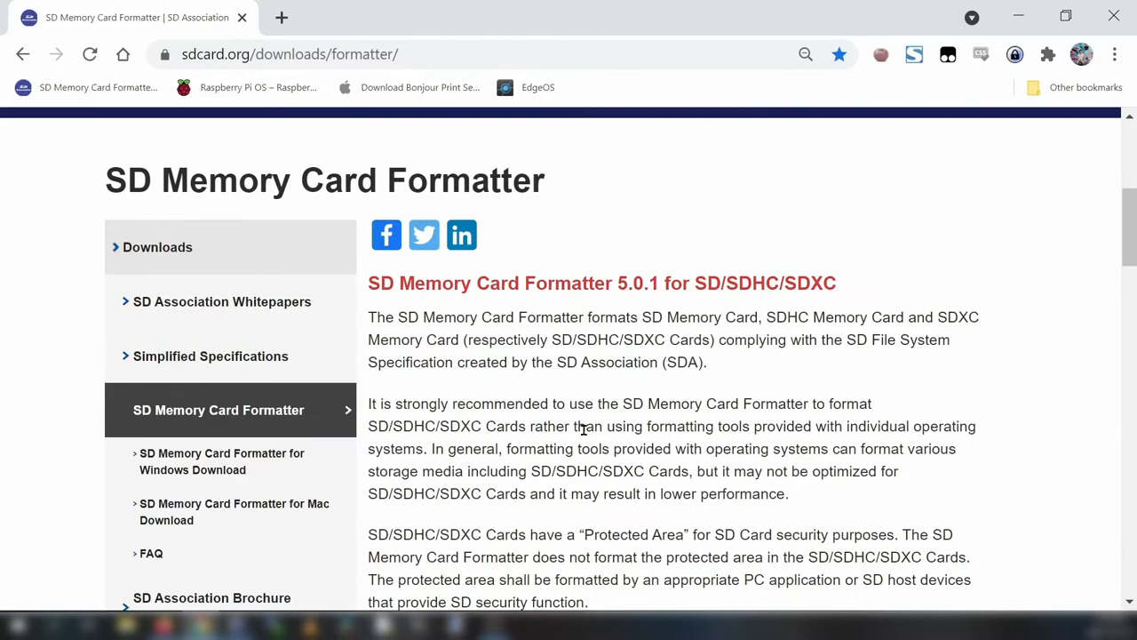
{"action": "scroll", "scroll_direction": "down", "scroll_amount": 3}
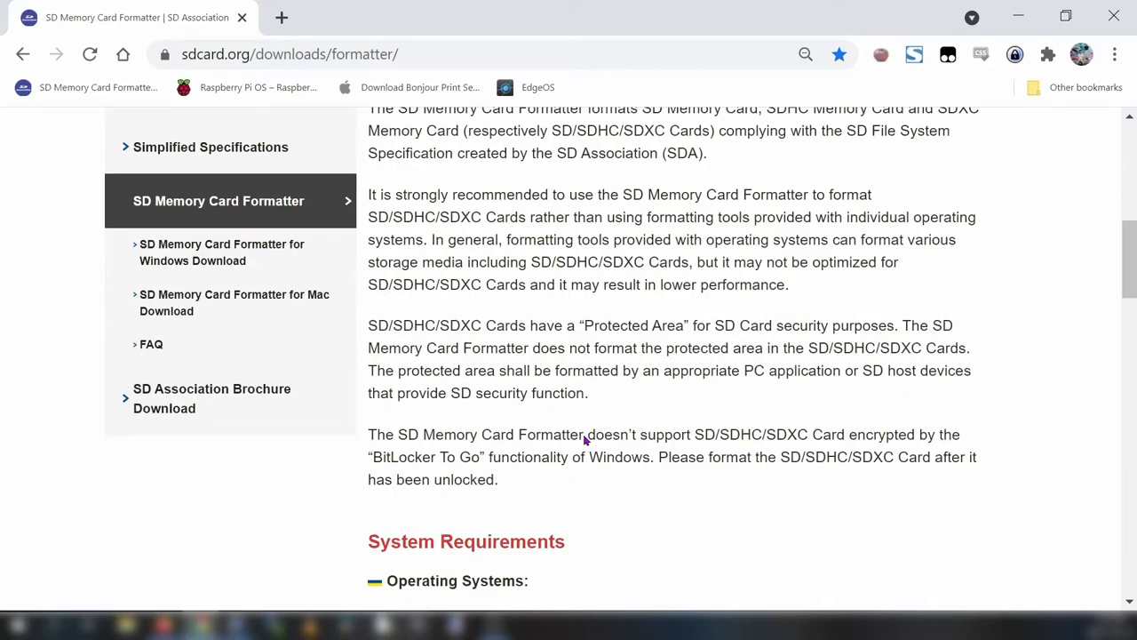
{"action": "mouse_move", "coordinate": [559, 412]}
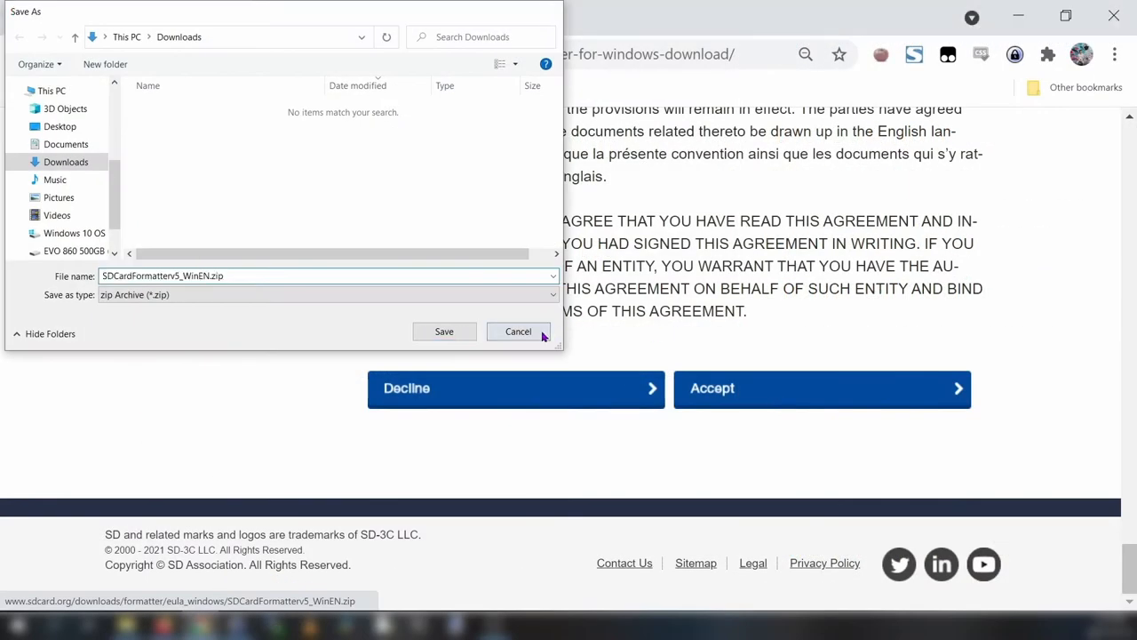
{"action": "left_click", "coordinate": [443, 332]}
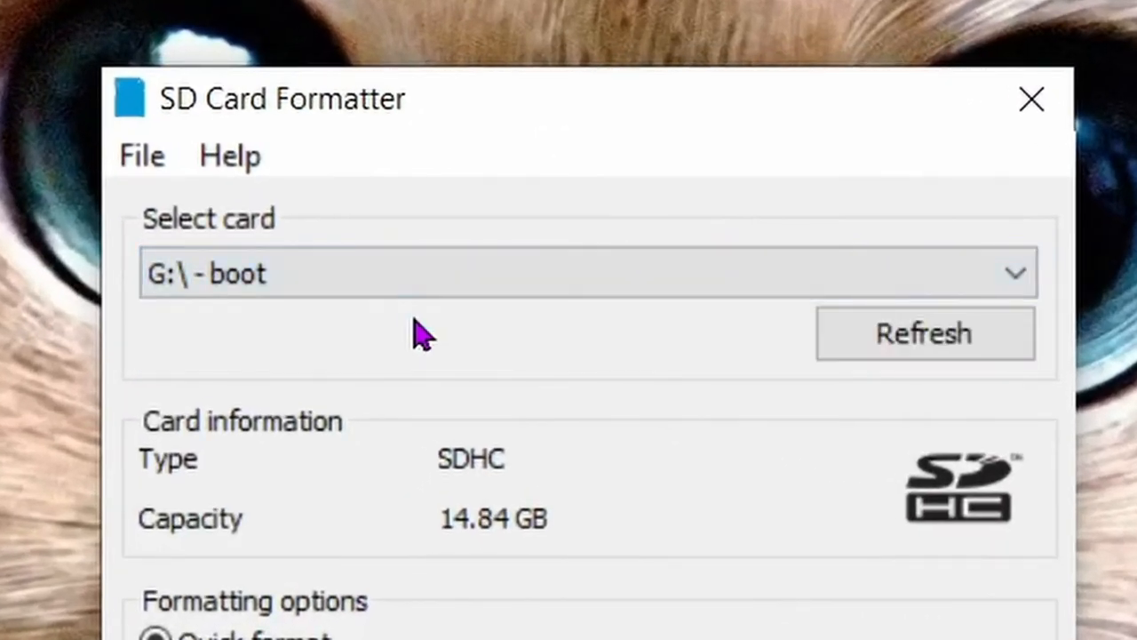
- Format the 14.84 GB SDHC card with volume label pi-hole, confirming the erase warning
{"action": "scroll", "scroll_direction": "down", "scroll_amount": 3}
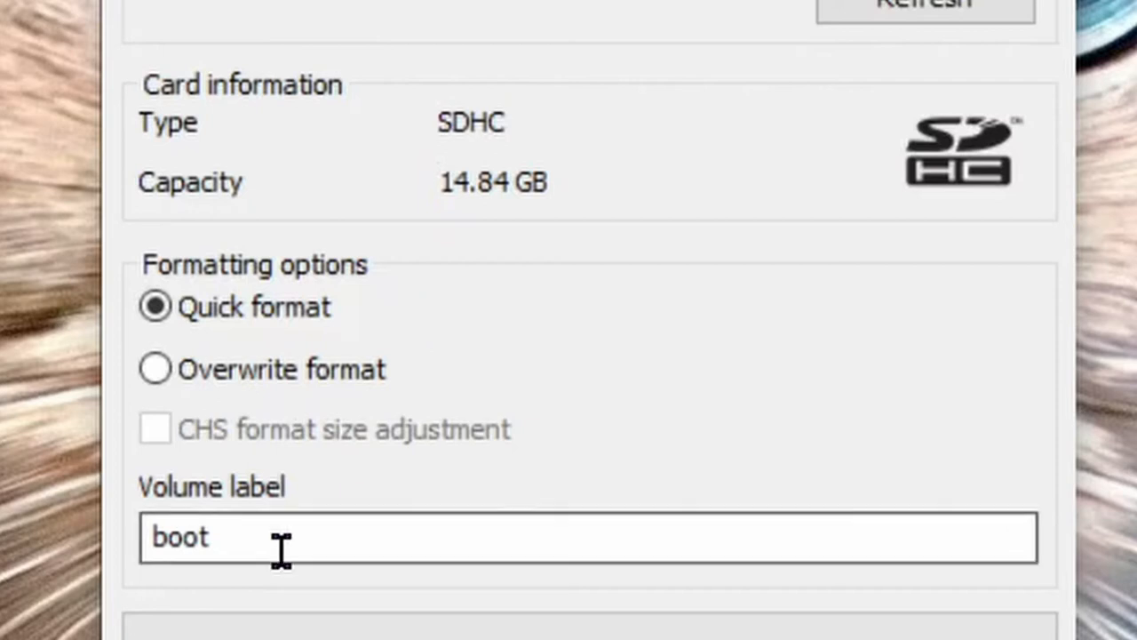
{"action": "type", "text": "pi-"}
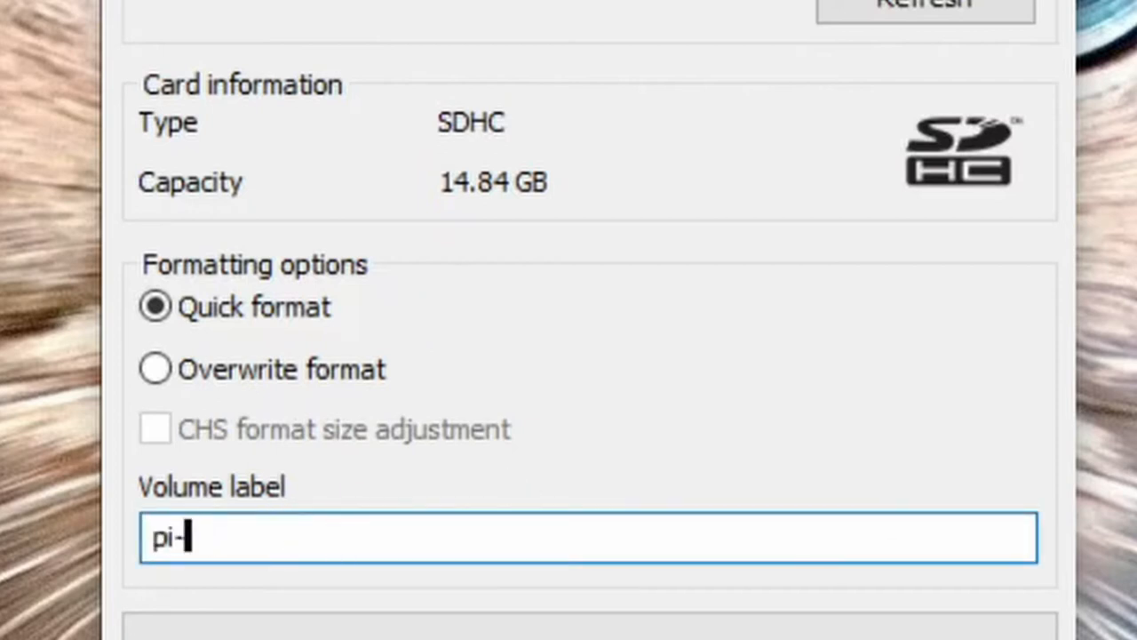
{"action": "type", "text": "hole"}
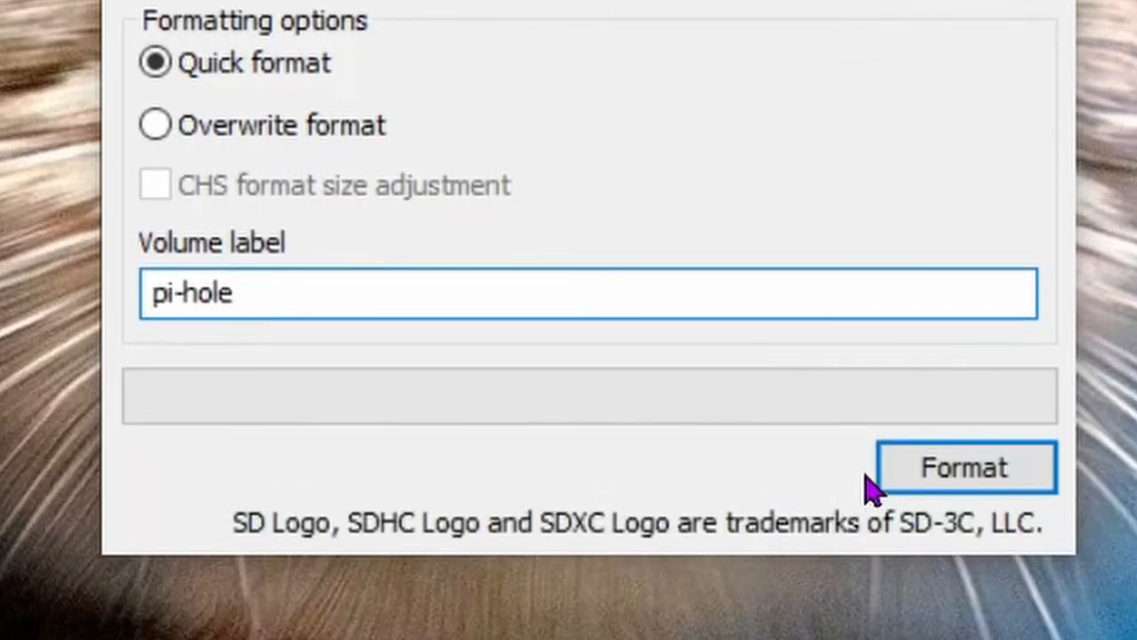
{"action": "left_click", "coordinate": [963, 466]}
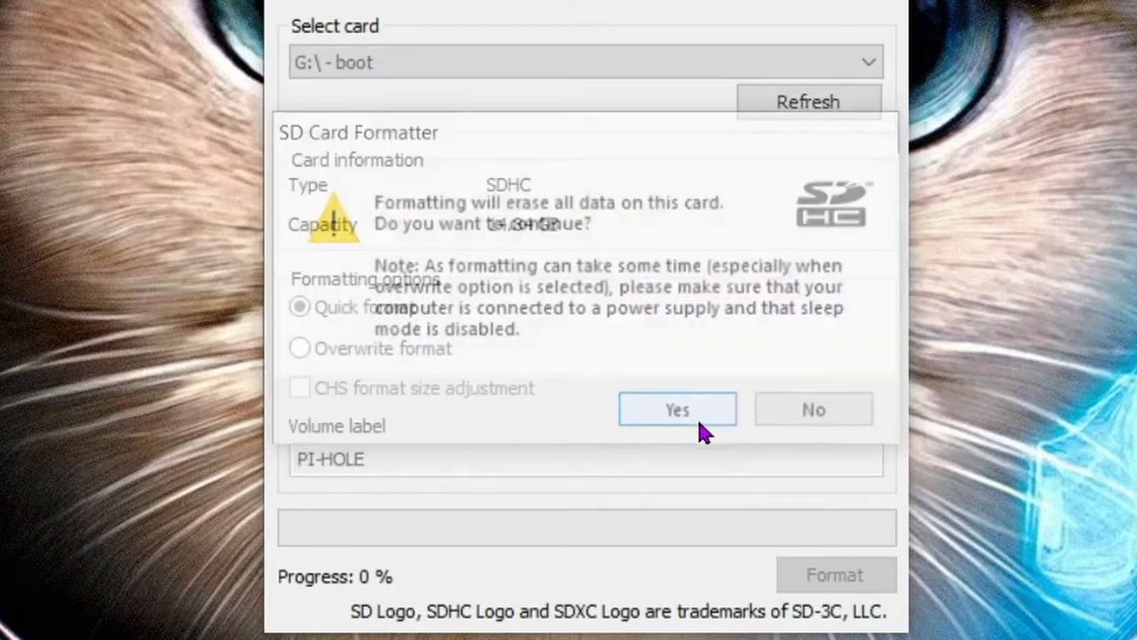
{"action": "left_click", "coordinate": [677, 410]}
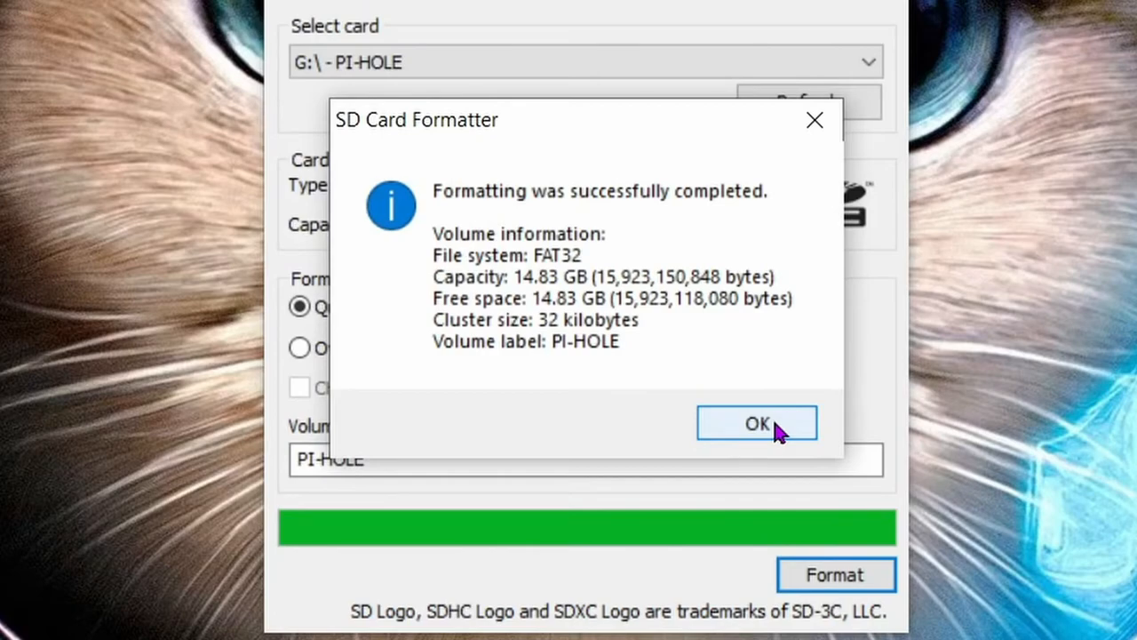
{"action": "left_click", "coordinate": [756, 422]}
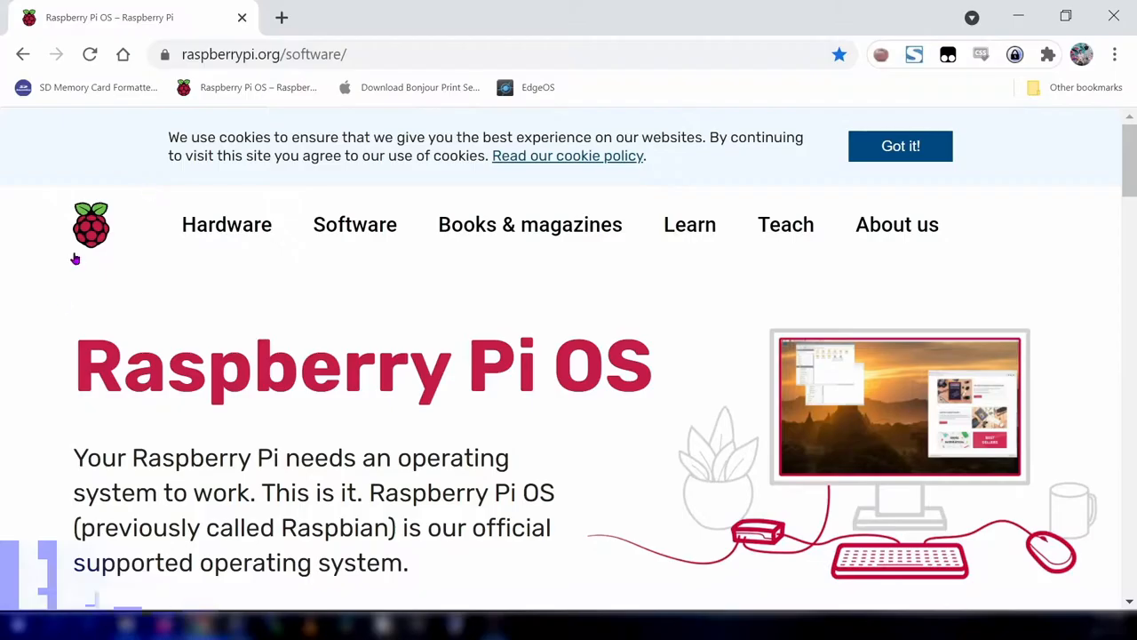
- Scroll the Raspberry Pi OS page down to the Imager download options
{"action": "scroll", "scroll_direction": "down", "scroll_amount": 3}
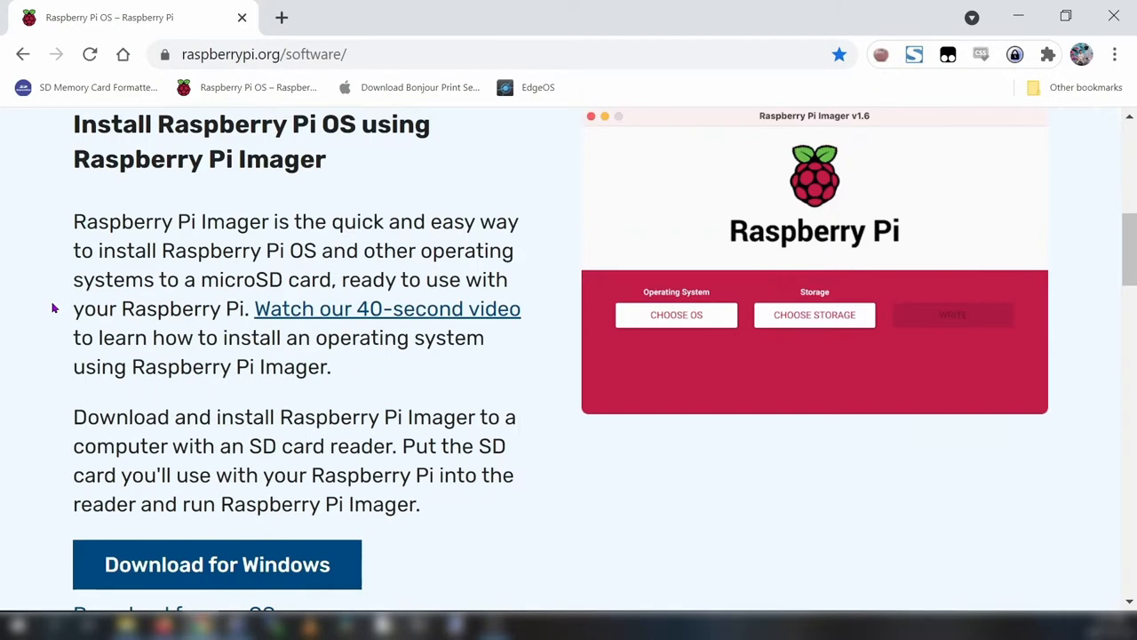
{"action": "scroll", "scroll_direction": "down", "scroll_amount": 3}
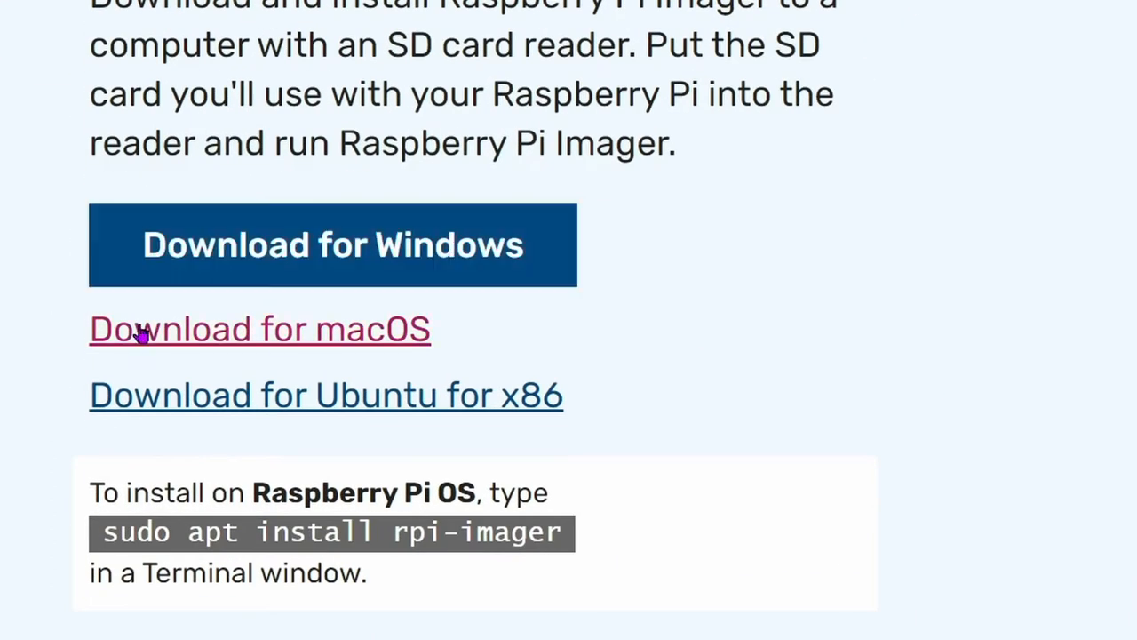
{"action": "mouse_move", "coordinate": [145, 406]}
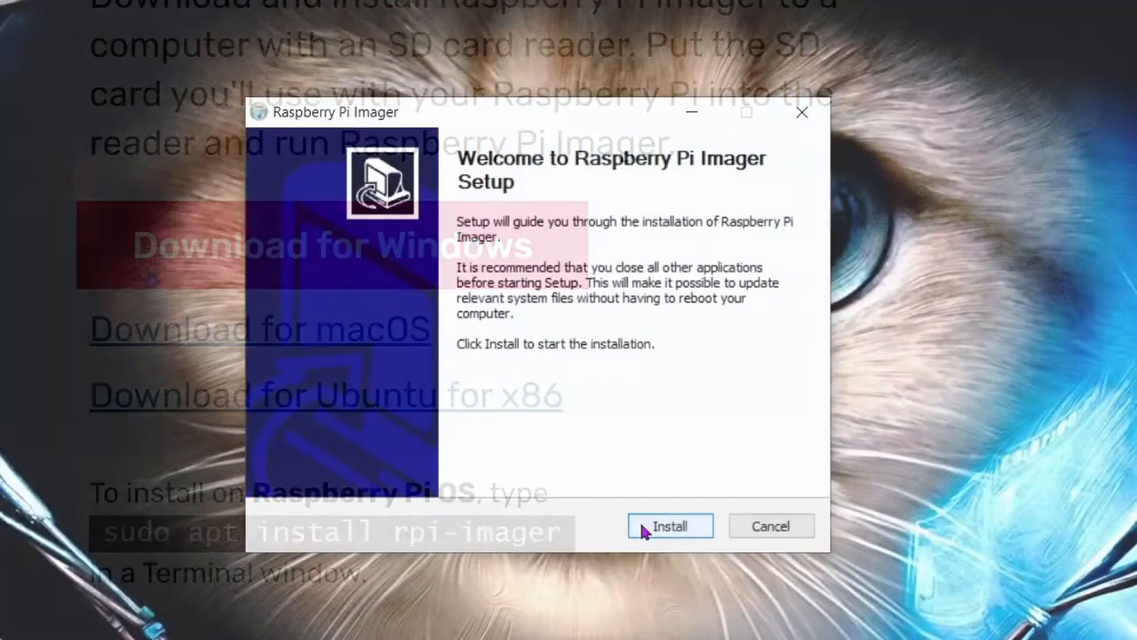
- Install Imager, then write Raspberry Pi OS Lite (32-bit) to the SDHC Card and confirm success
{"action": "left_click", "coordinate": [669, 526]}
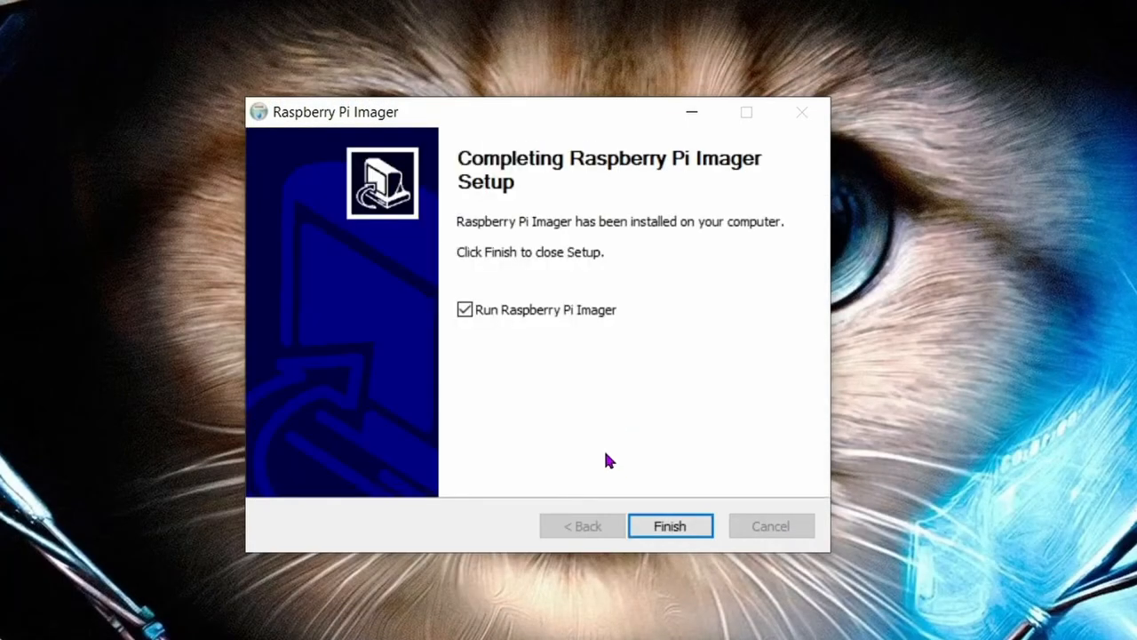
{"action": "left_click", "coordinate": [670, 526]}
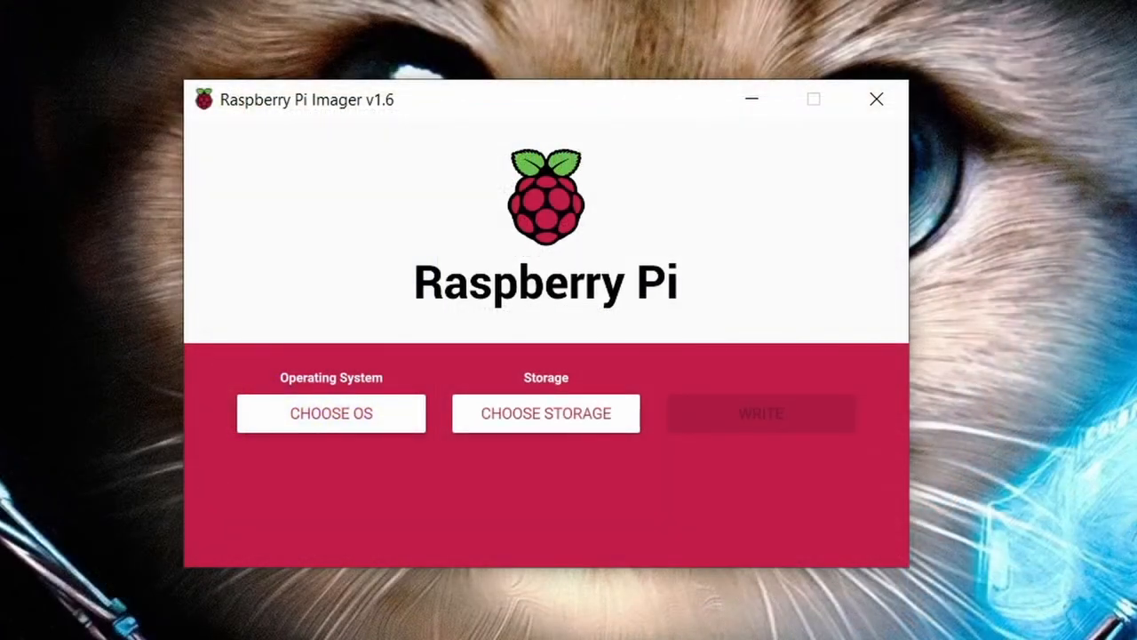
{"action": "mouse_move", "coordinate": [395, 426]}
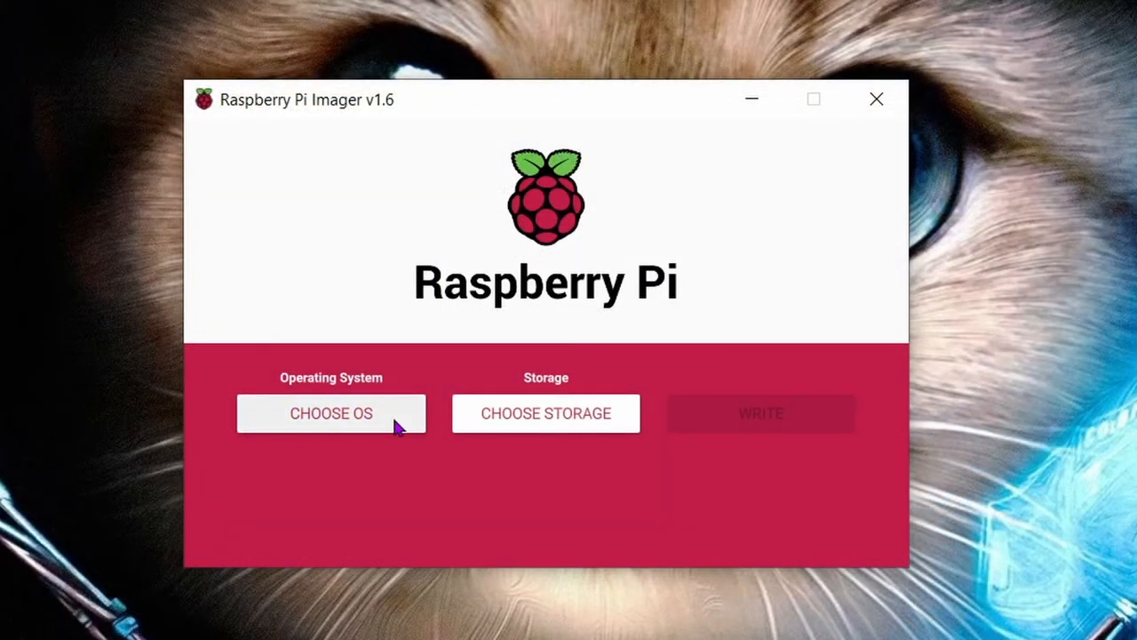
{"action": "left_click", "coordinate": [331, 413]}
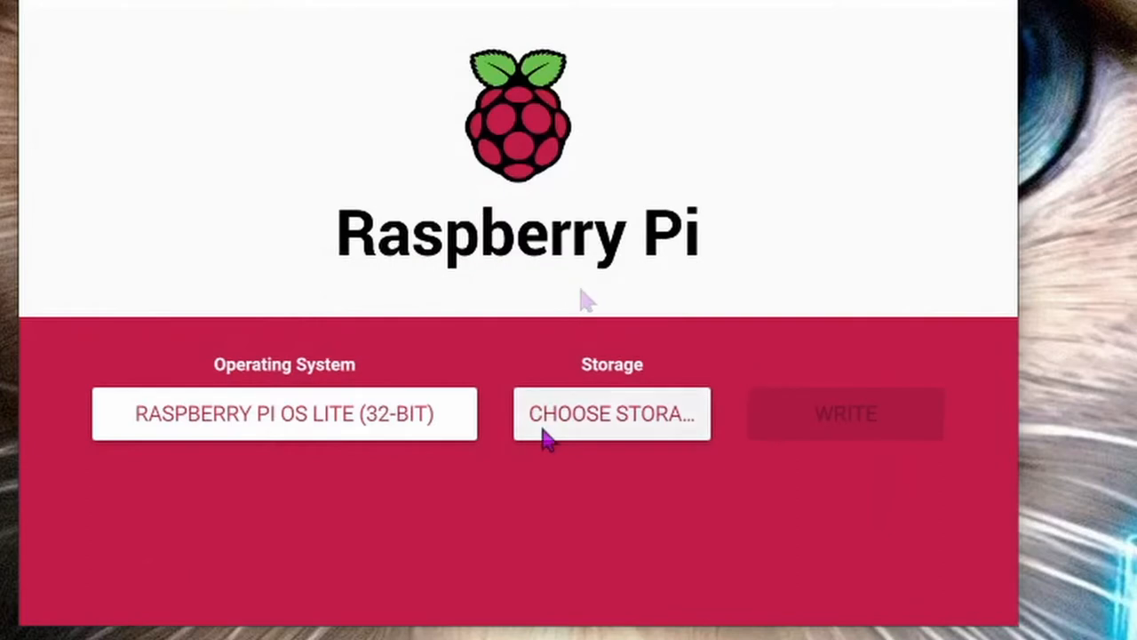
{"action": "left_click", "coordinate": [611, 413]}
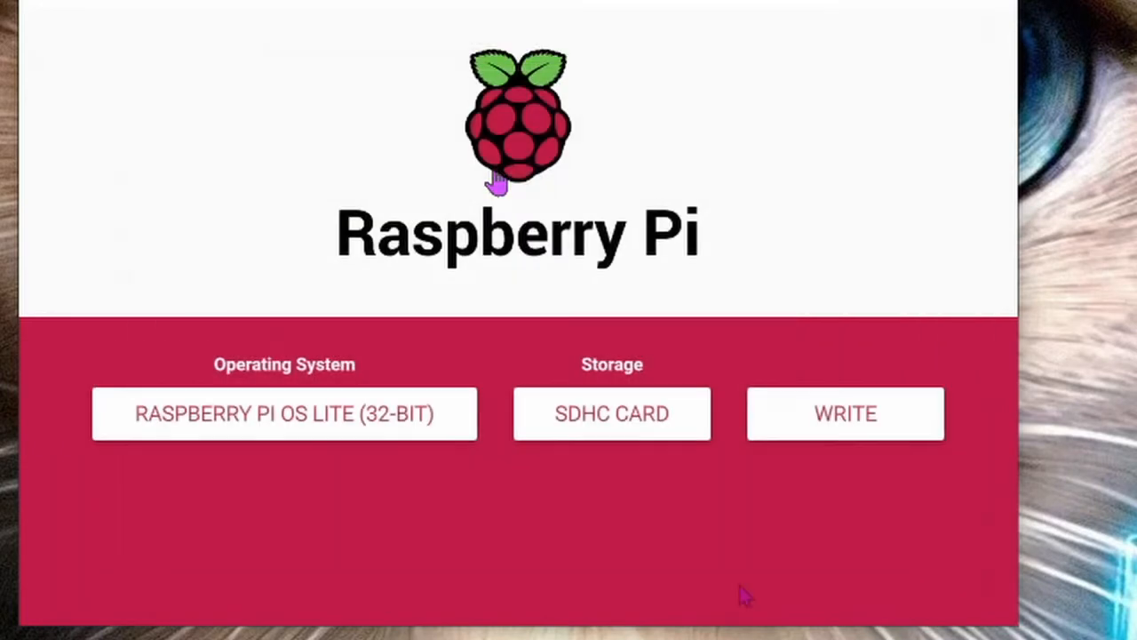
{"action": "left_click", "coordinate": [845, 414]}
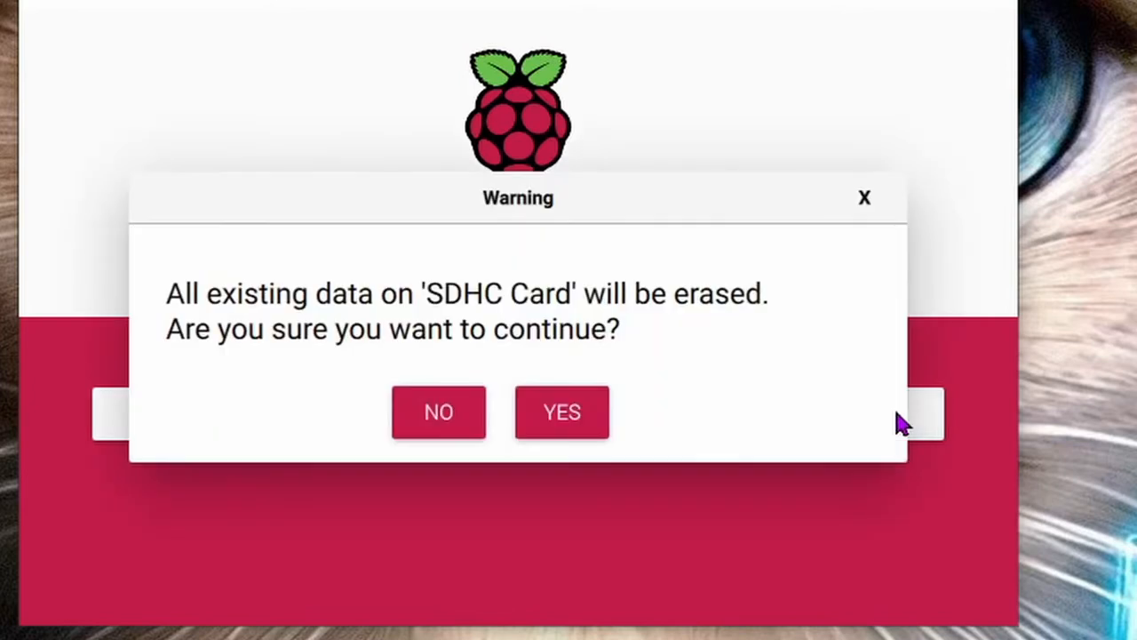
{"action": "mouse_move", "coordinate": [561, 435]}
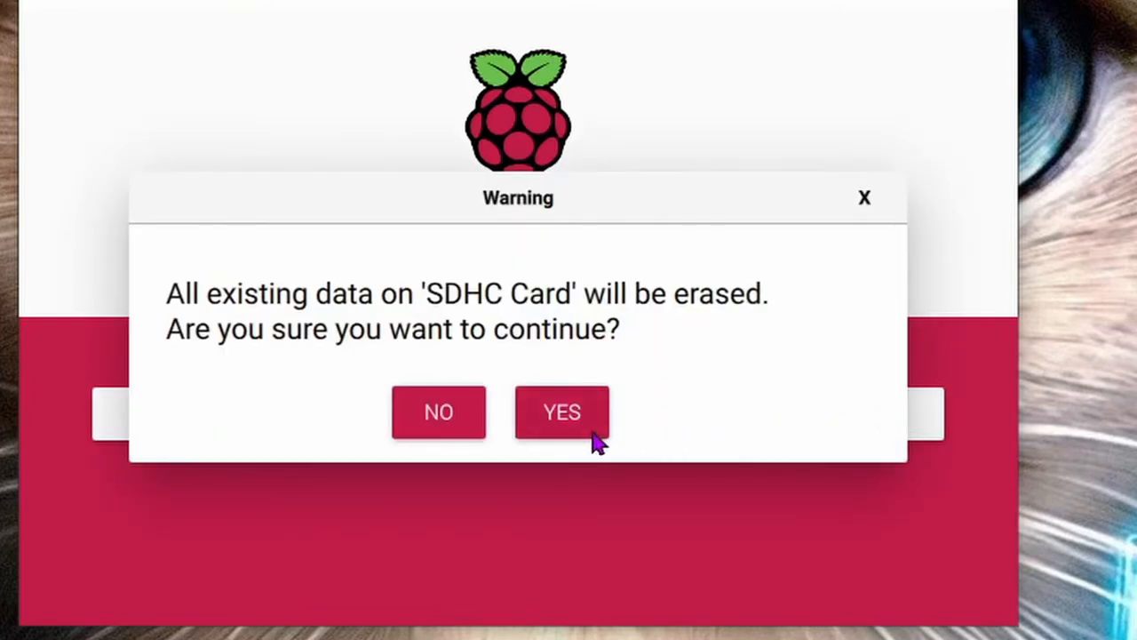
{"action": "left_click", "coordinate": [562, 411]}
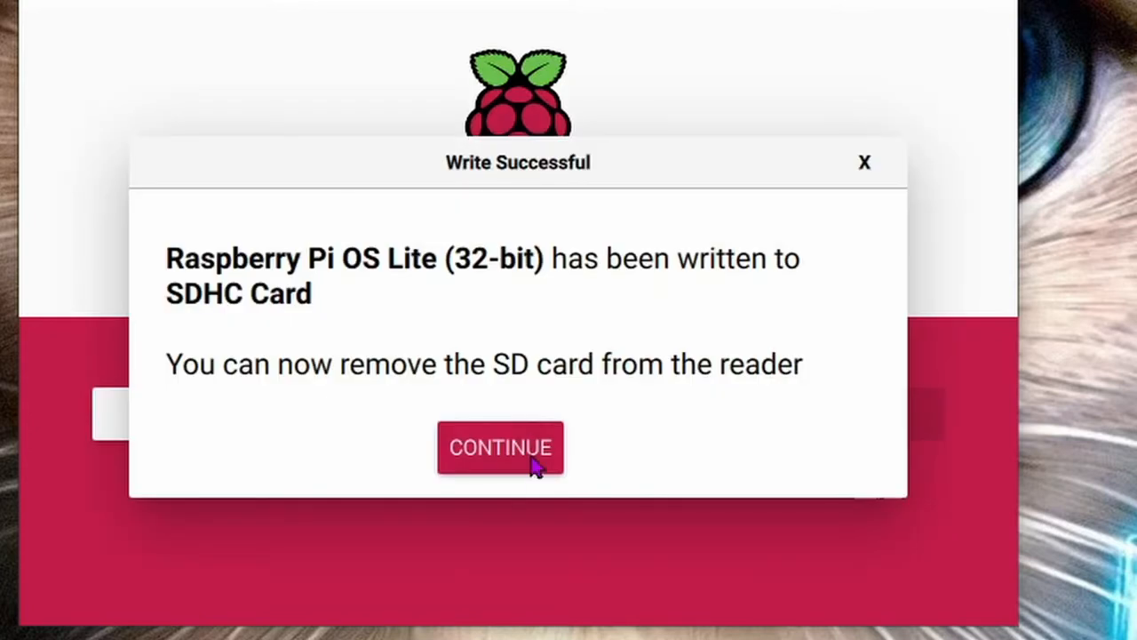
{"action": "left_click", "coordinate": [499, 447]}
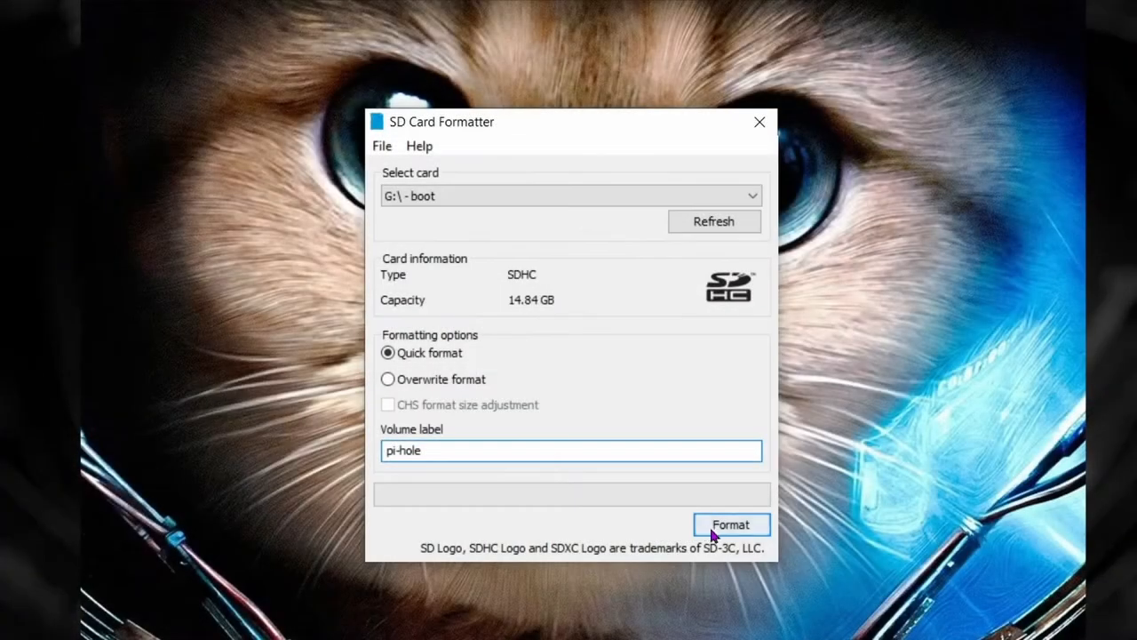
{"action": "mouse_move", "coordinate": [760, 535]}
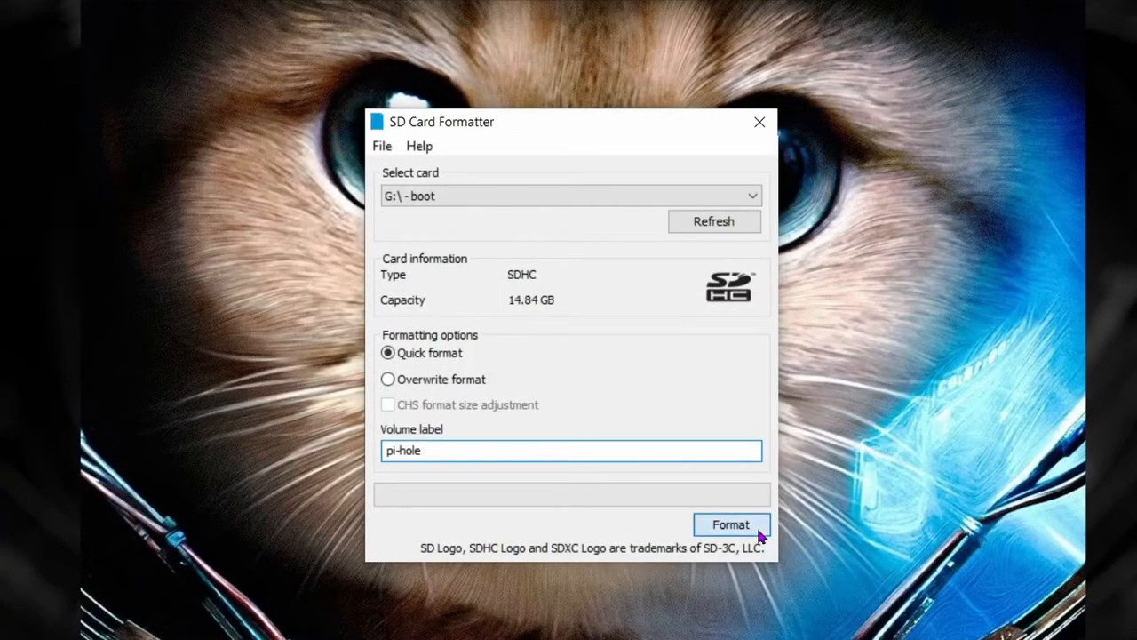
- Bring up SD Card Formatter's erase warning and close Raspberry Pi Imager
{"action": "left_click", "coordinate": [730, 524]}
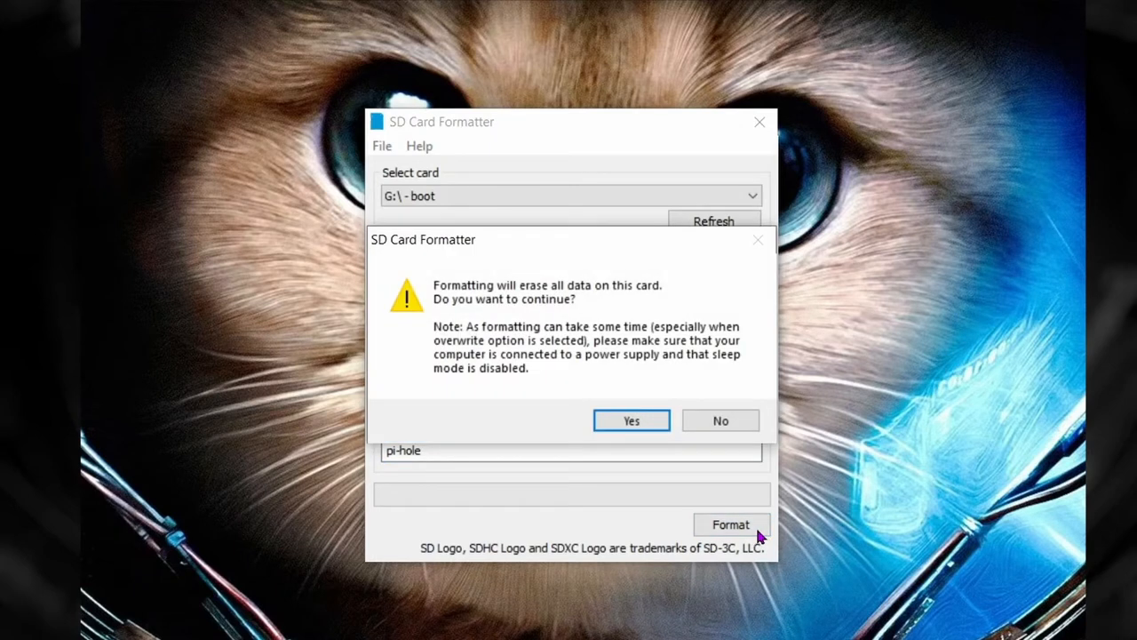
{"action": "mouse_move", "coordinate": [631, 420]}
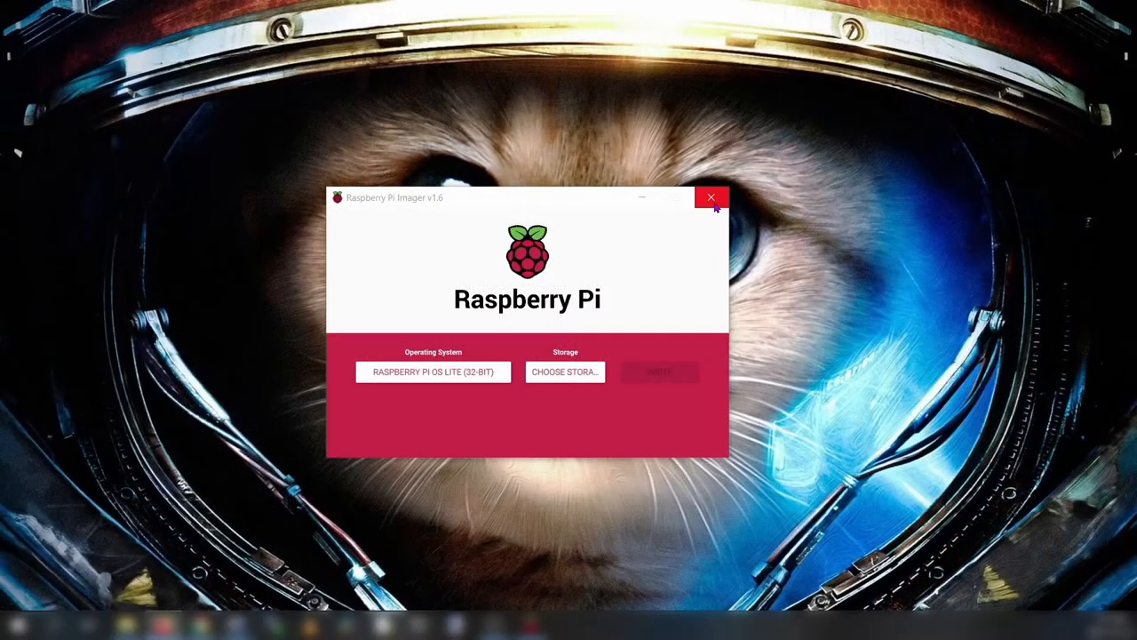
{"action": "left_click", "coordinate": [711, 196]}
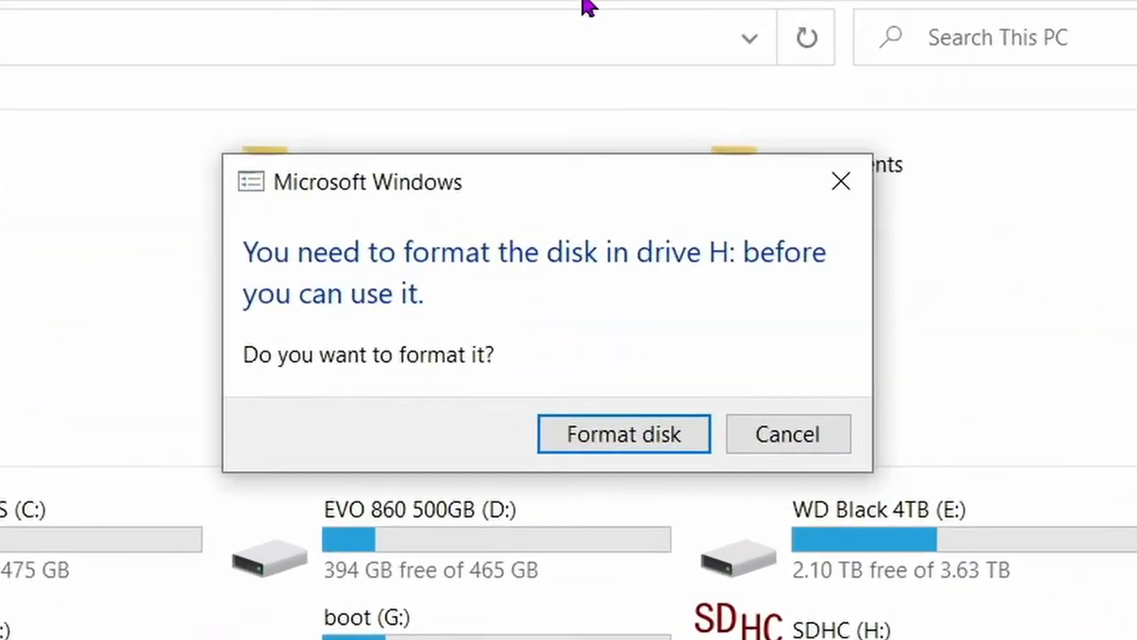
- Dismiss the format request for drive H:, open boot (G:), and select config.txt
{"action": "left_click", "coordinate": [787, 434]}
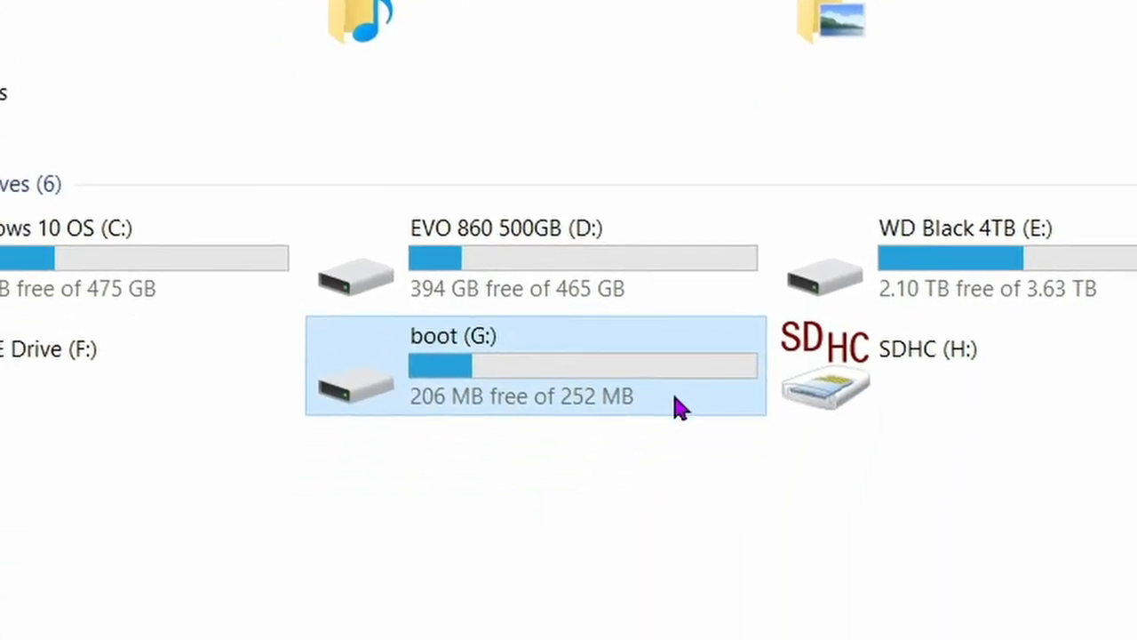
{"action": "double_click", "coordinate": [533, 364]}
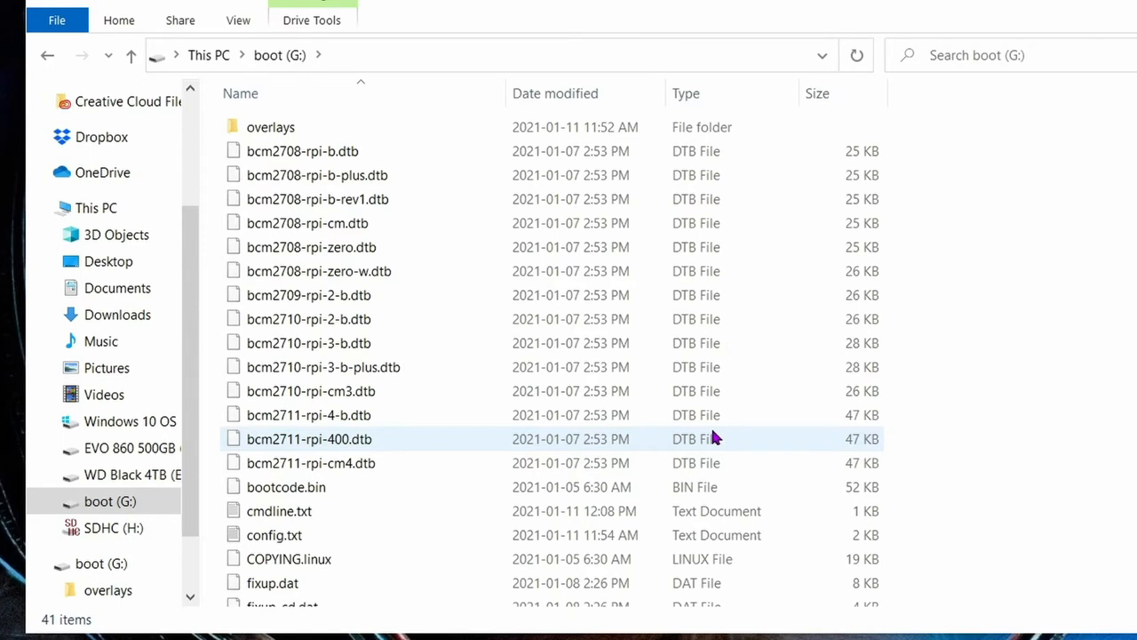
{"action": "scroll", "scroll_direction": "down", "scroll_amount": 3}
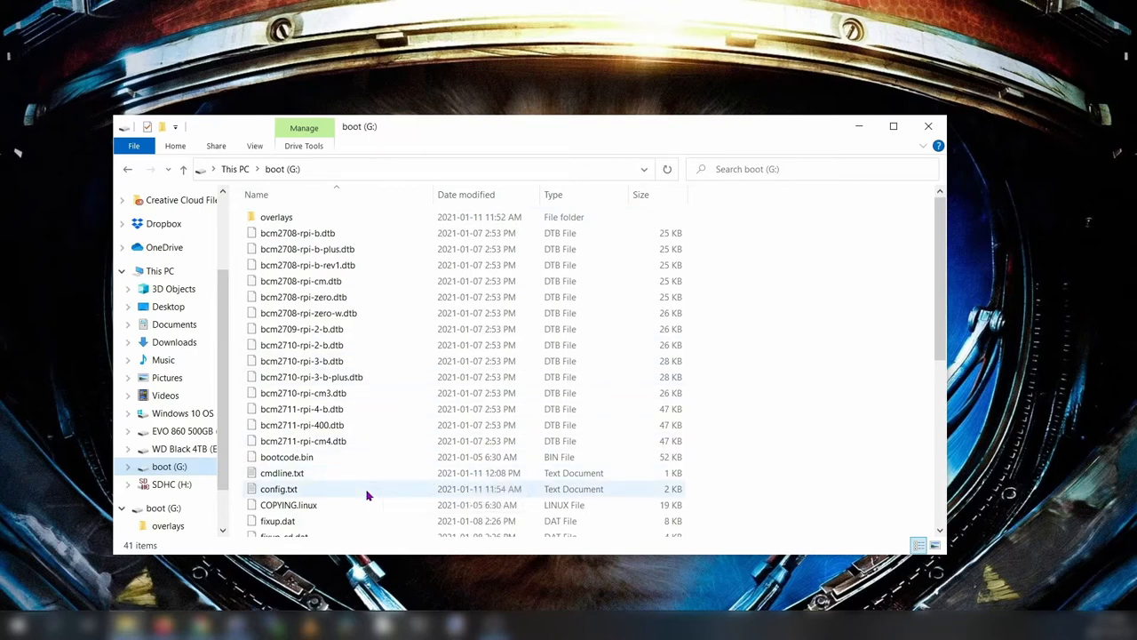
{"action": "left_click", "coordinate": [279, 489]}
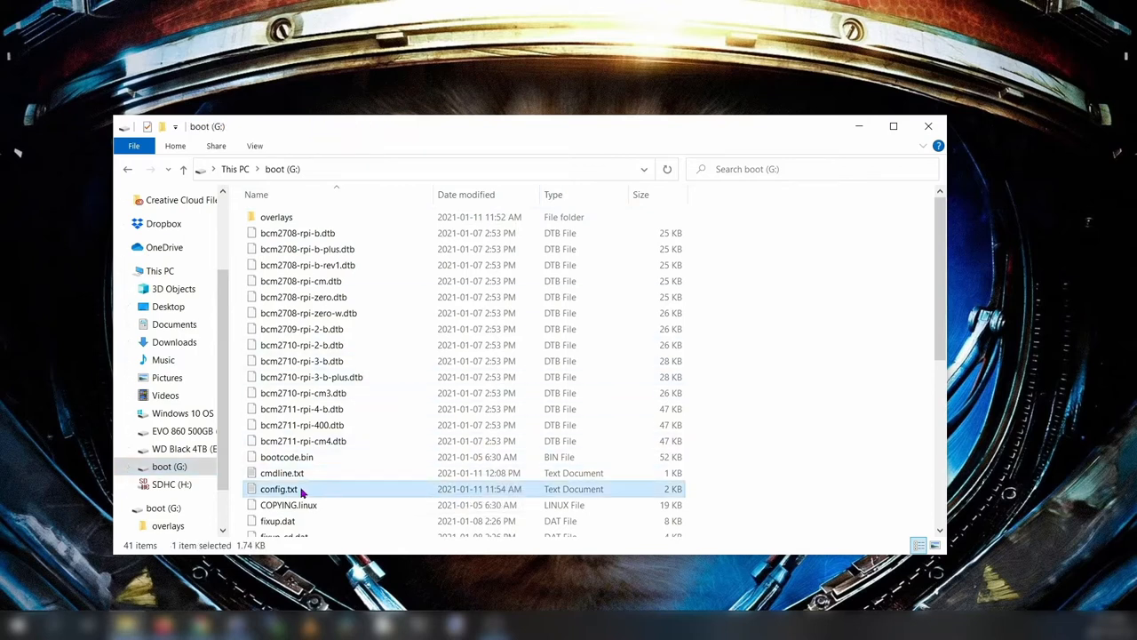
{"action": "mouse_move", "coordinate": [279, 489]}
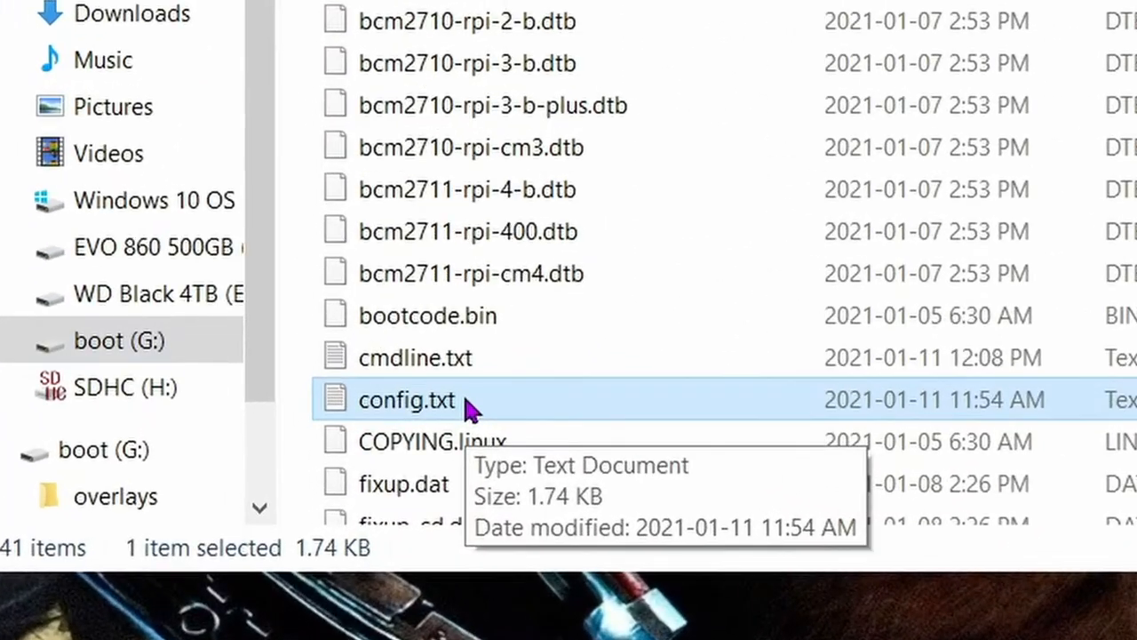
- Open config.txt in Notepad and append enable_uart=1 below an #Enable UART comment
{"action": "double_click", "coordinate": [406, 398]}
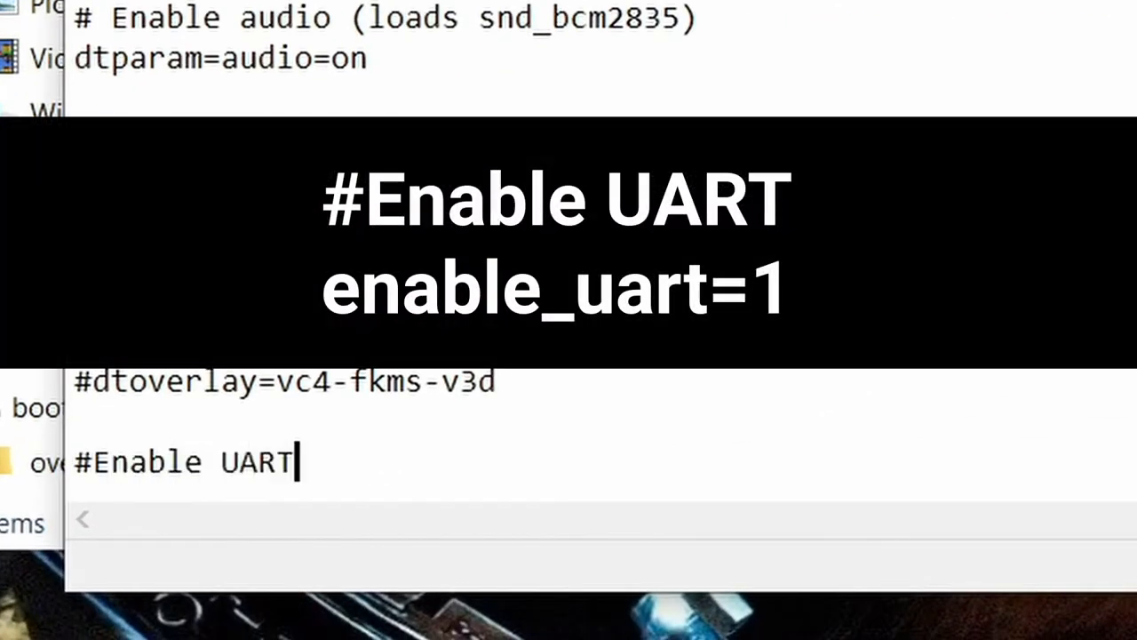
{"action": "type", "text": "enable_"}
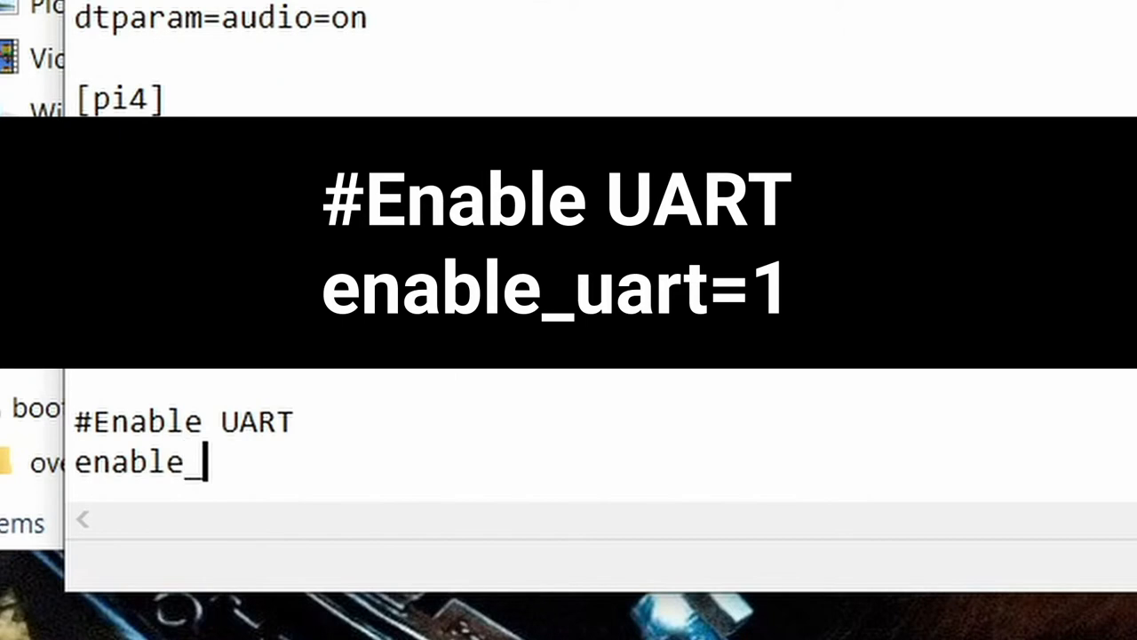
{"action": "type", "text": "uart=1"}
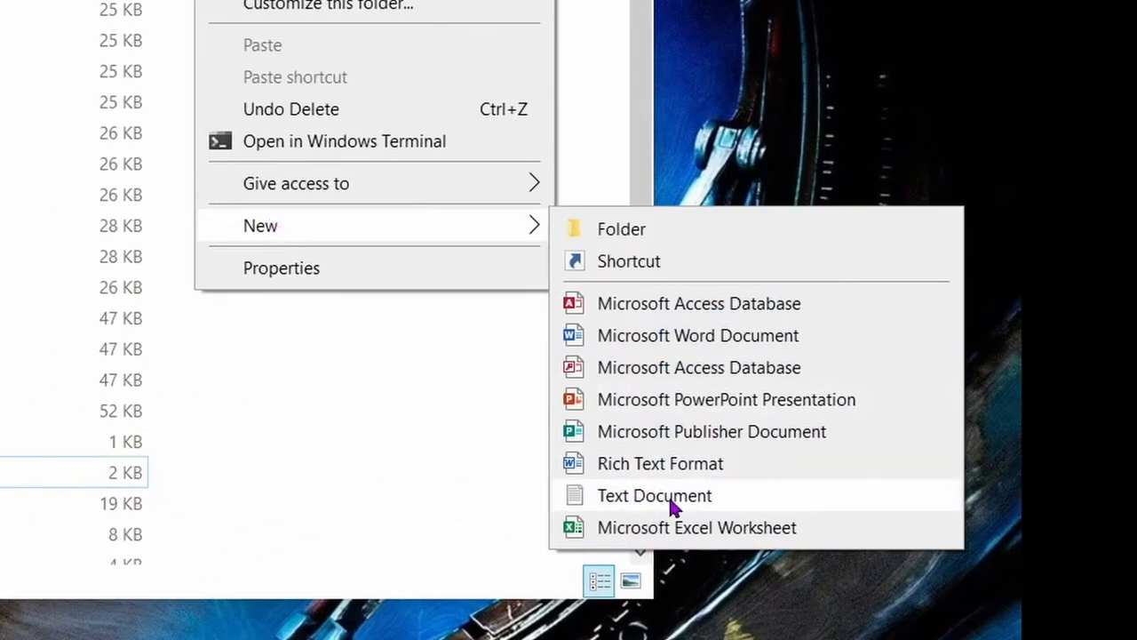
- Create a new file on the boot drive named ssh with its extension removed
{"action": "left_click", "coordinate": [654, 495]}
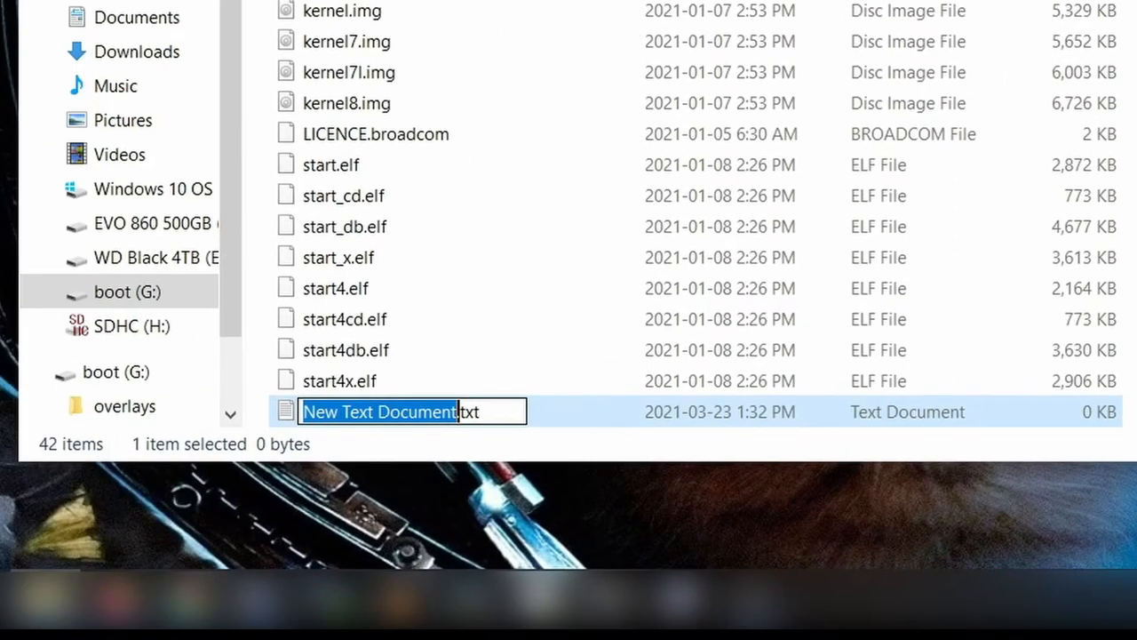
{"action": "type", "text": "ssh"}
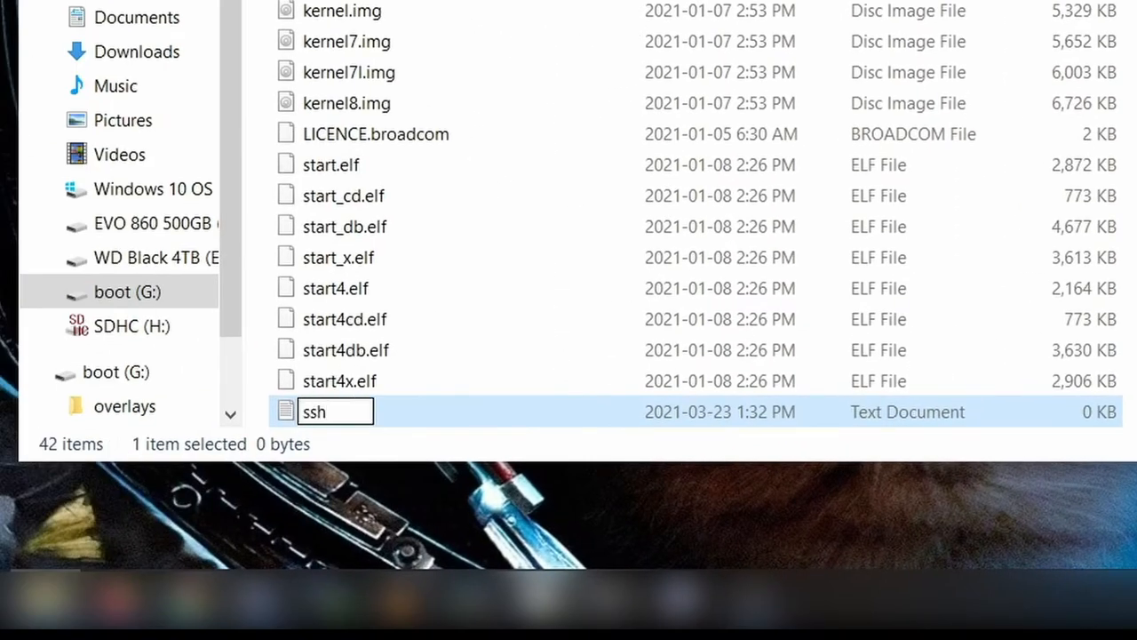
{"action": "key", "text": "Return"}
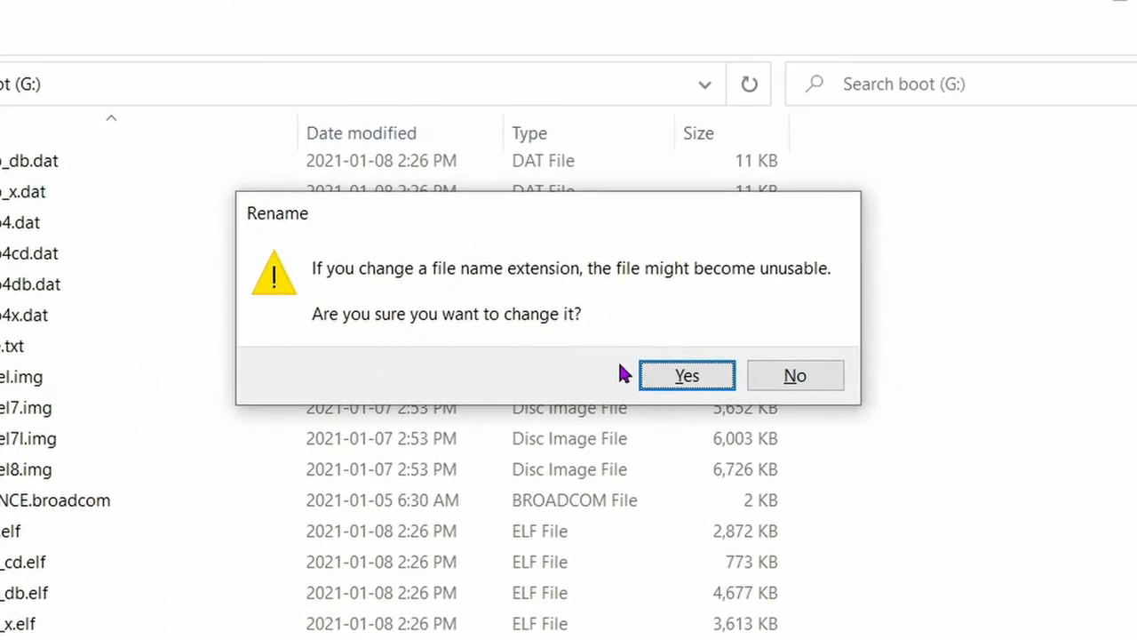
{"action": "left_click", "coordinate": [686, 375]}
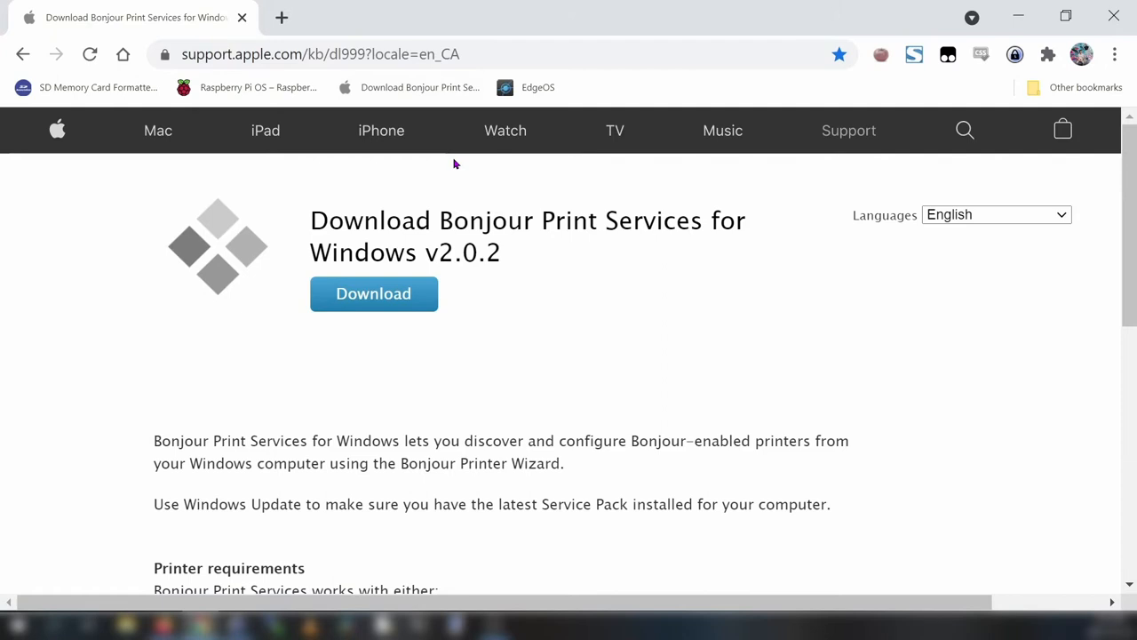
{"action": "mouse_move", "coordinate": [445, 394]}
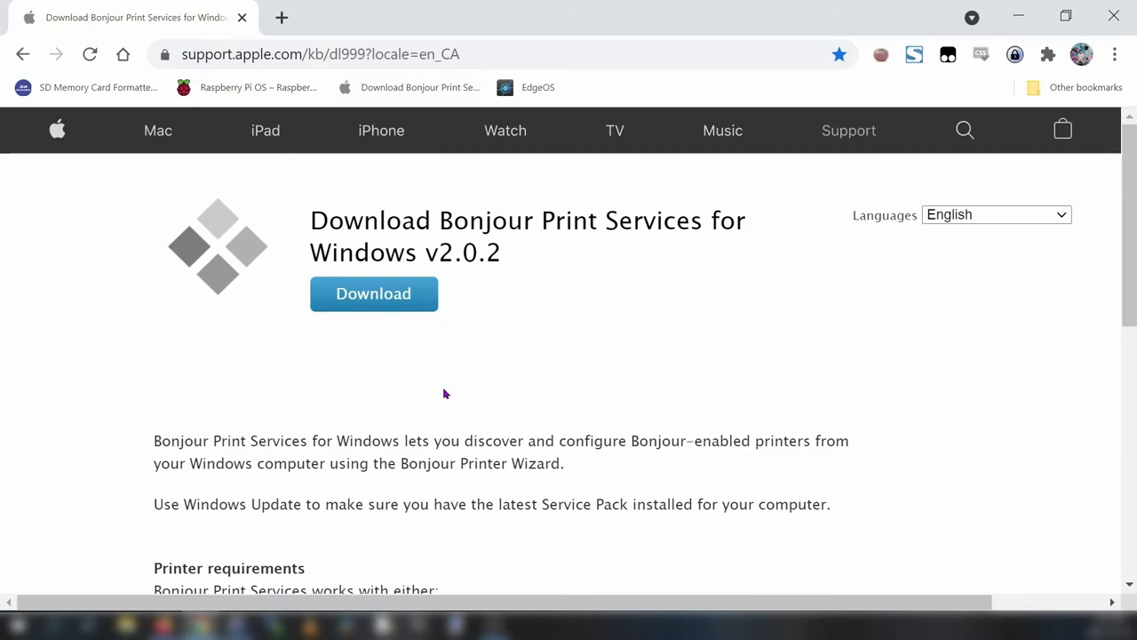
{"action": "mouse_move", "coordinate": [427, 328]}
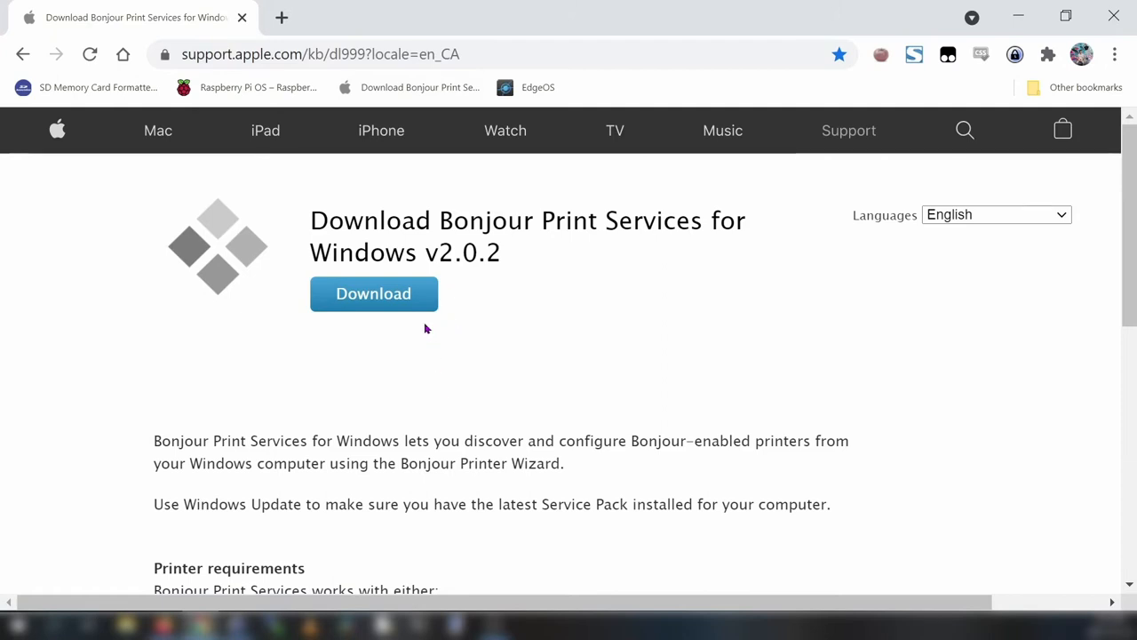
- Download BonjourPSSetup.exe and run its installer through license acceptance to Finish
{"action": "left_click", "coordinate": [373, 293]}
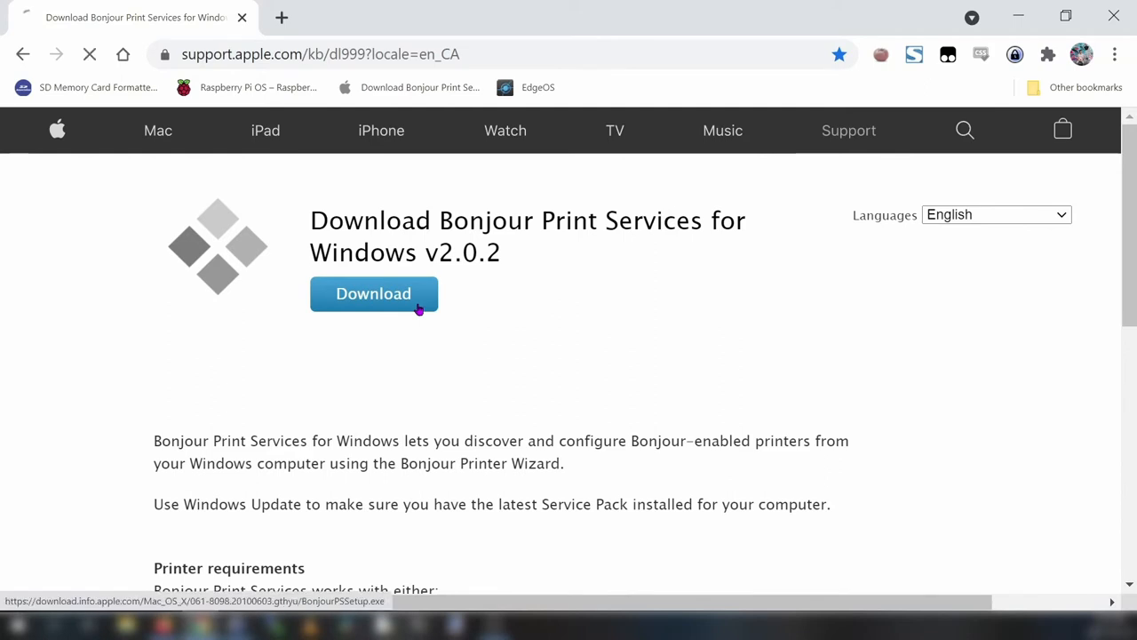
{"action": "left_click", "coordinate": [373, 294]}
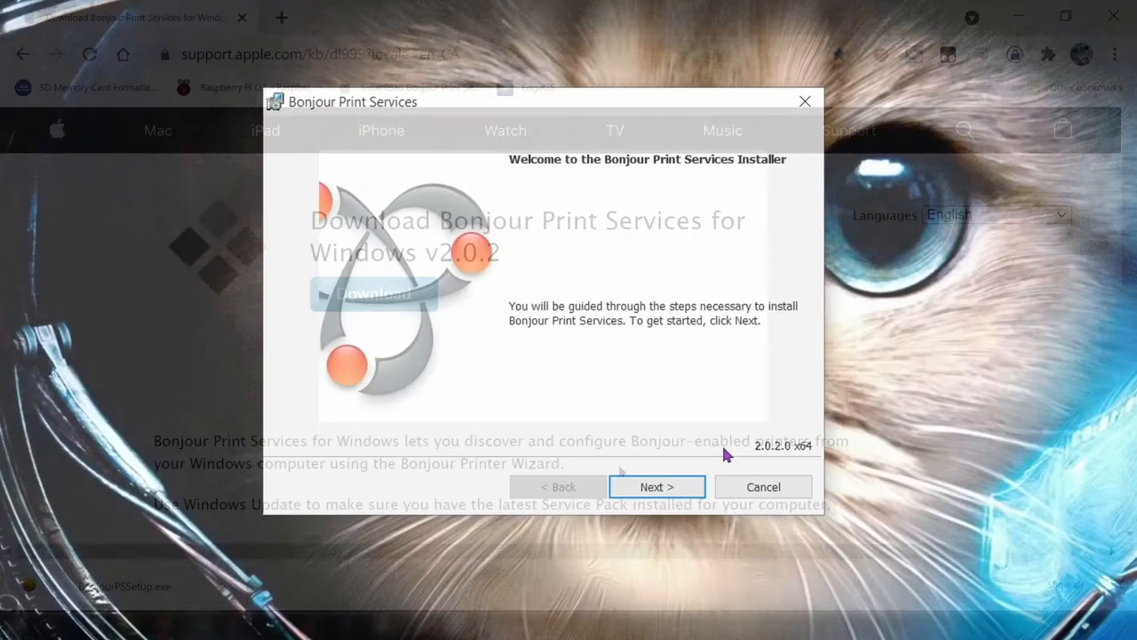
{"action": "left_click", "coordinate": [657, 486]}
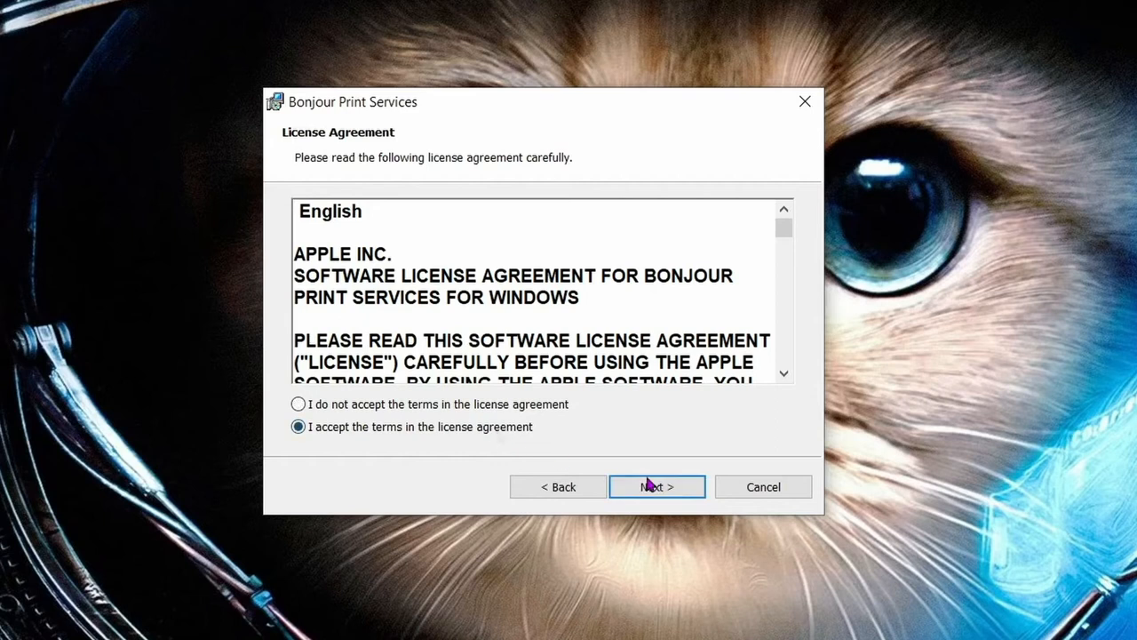
{"action": "left_click", "coordinate": [657, 486]}
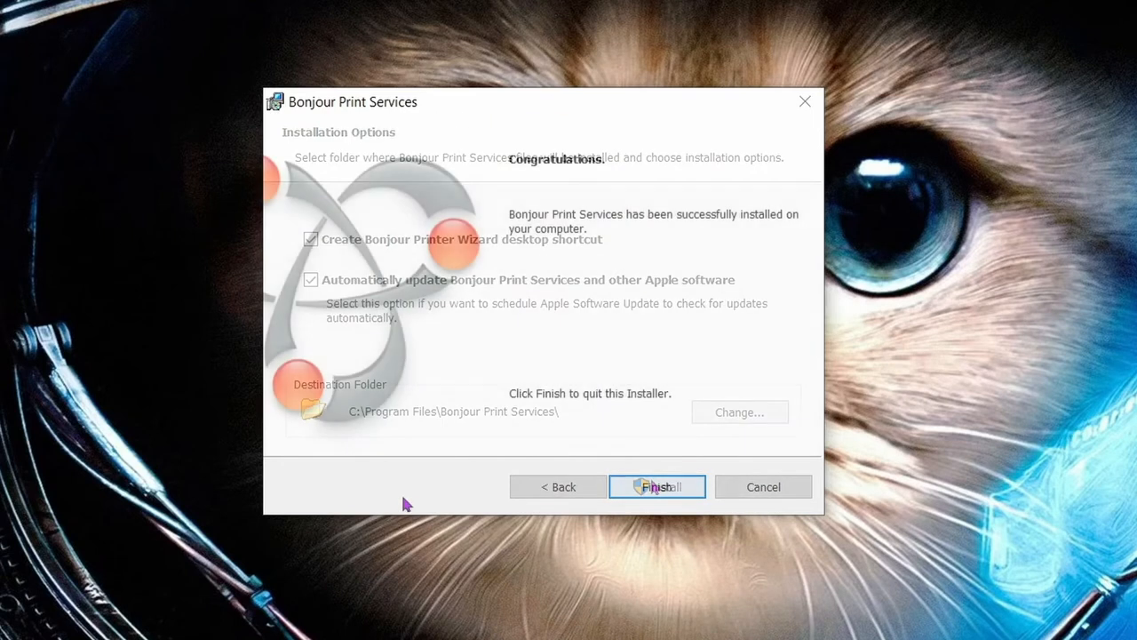
{"action": "left_click", "coordinate": [657, 486]}
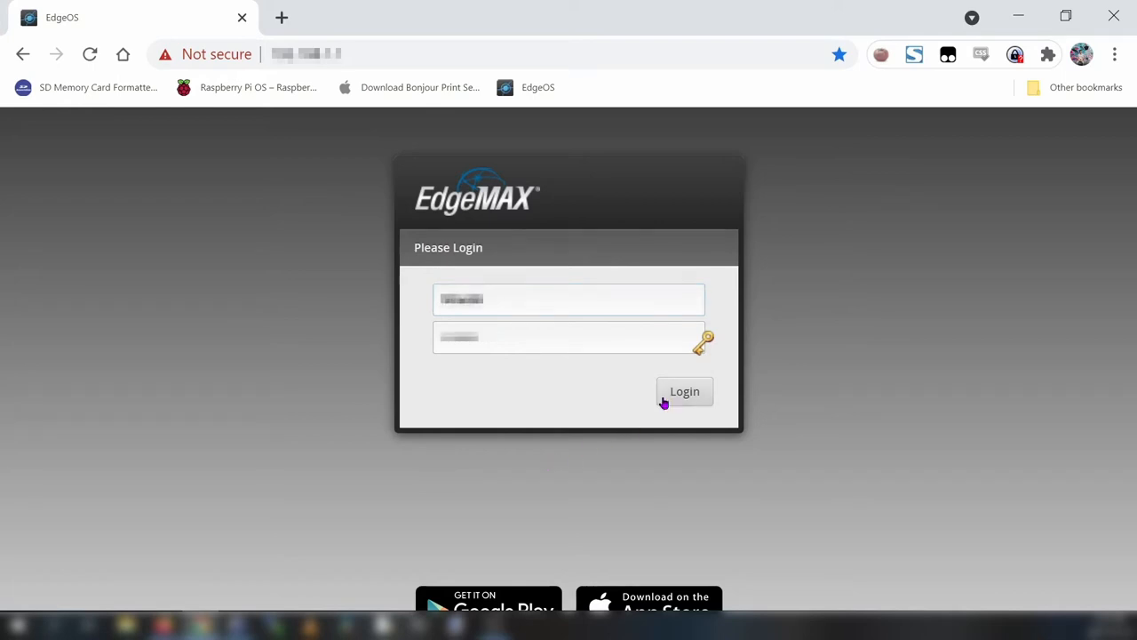
- Log in to EdgeOS, open the LAN DHCP leases, and select raspberrypi's leased IP
{"action": "left_click", "coordinate": [684, 391]}
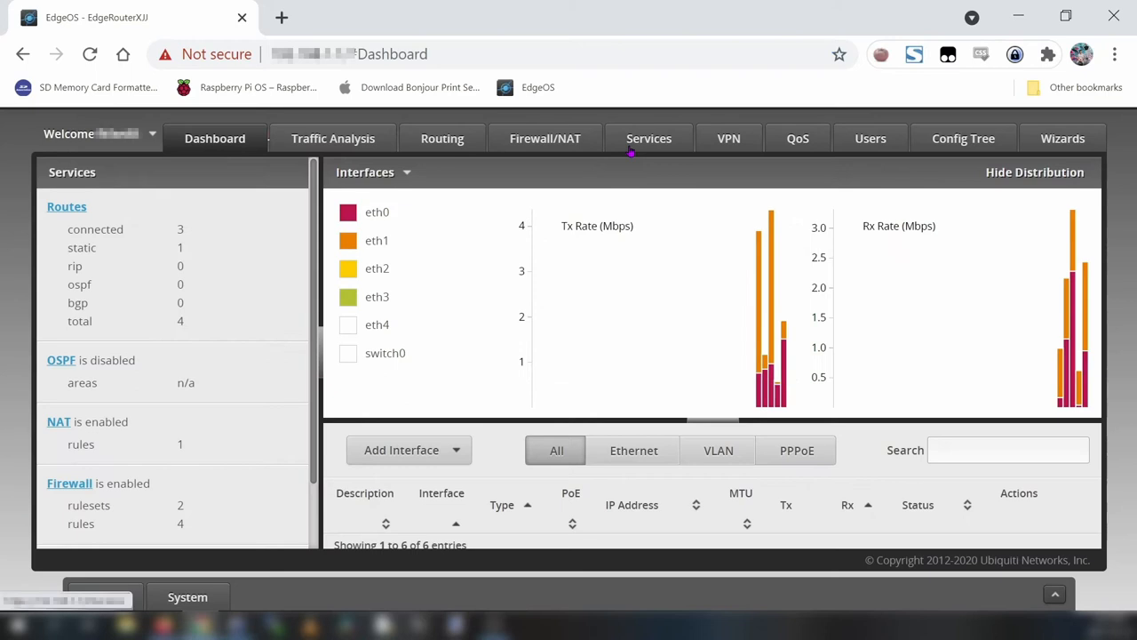
{"action": "left_click", "coordinate": [648, 138]}
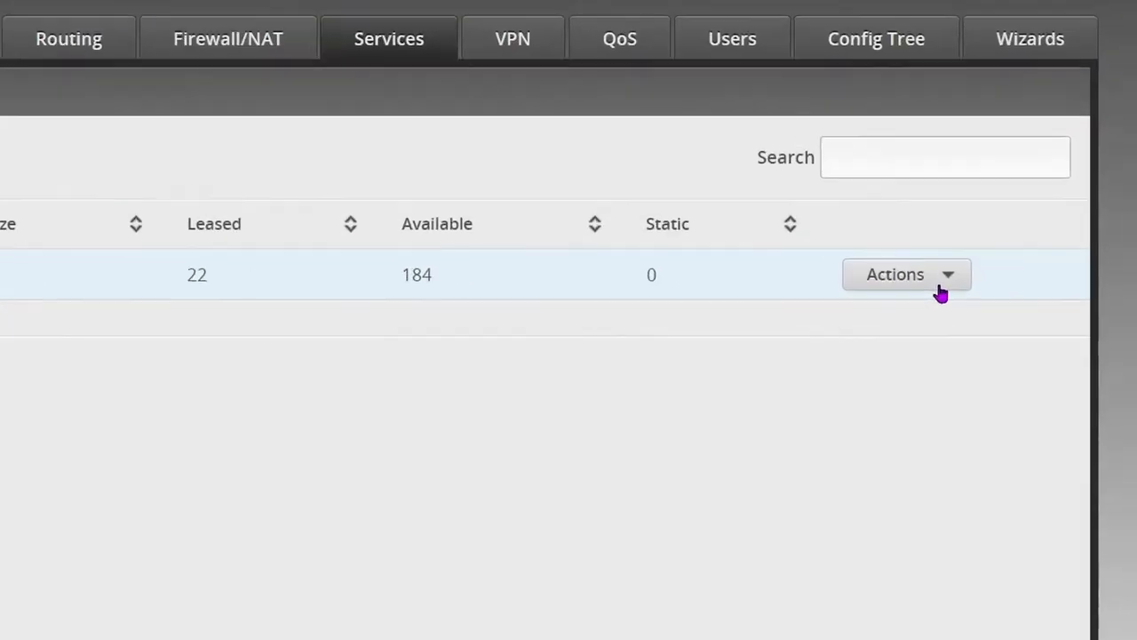
{"action": "left_click", "coordinate": [907, 274]}
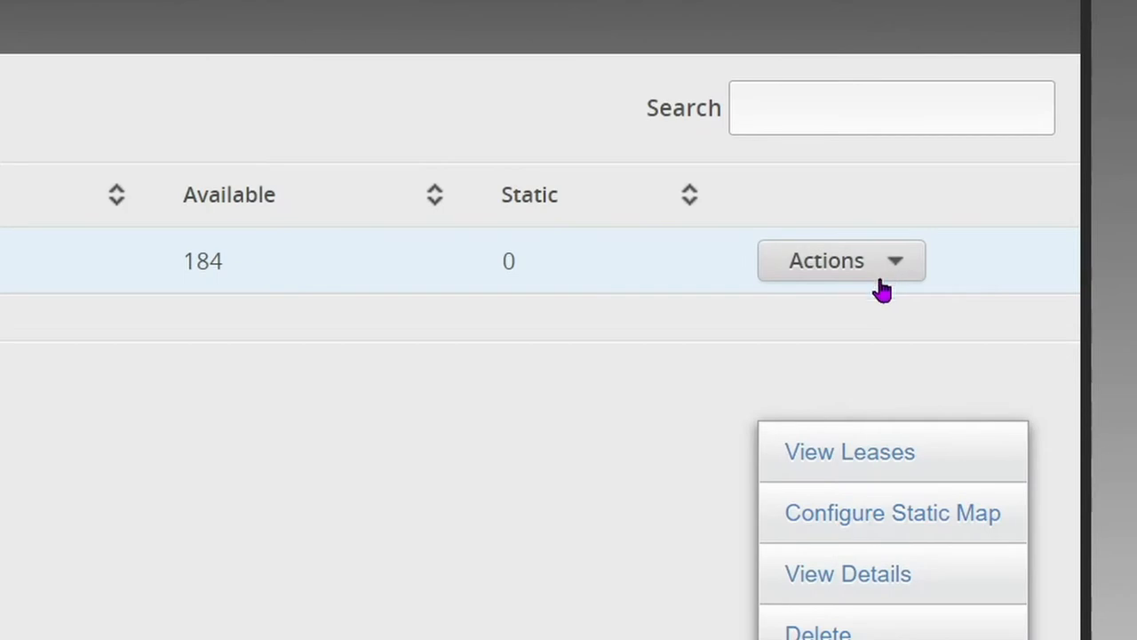
{"action": "left_click", "coordinate": [850, 452]}
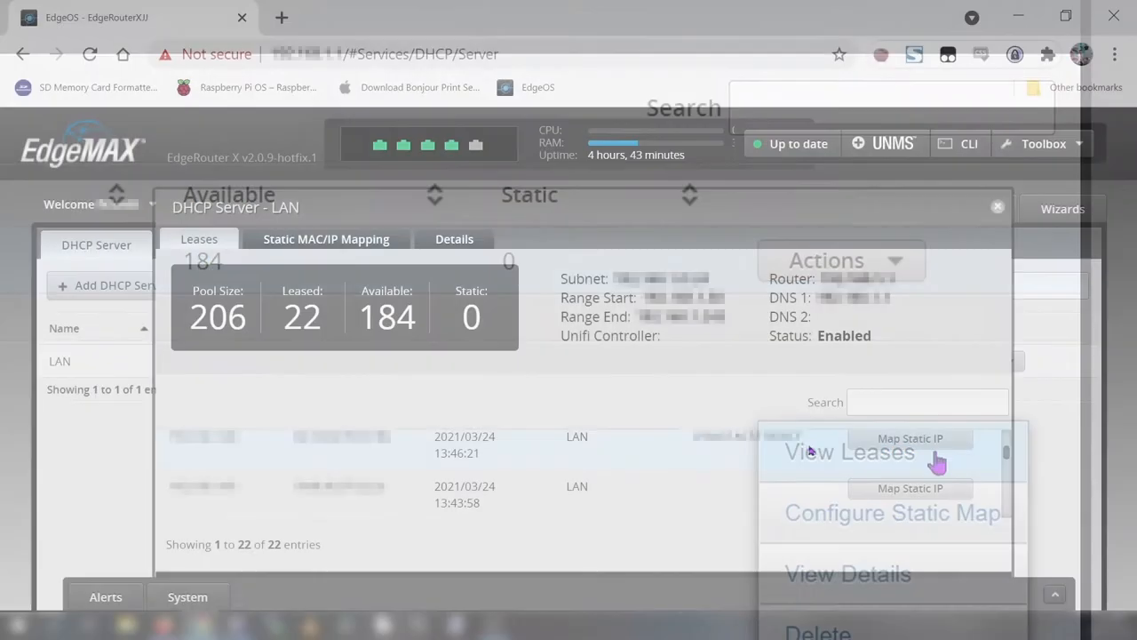
{"action": "left_click", "coordinate": [849, 452]}
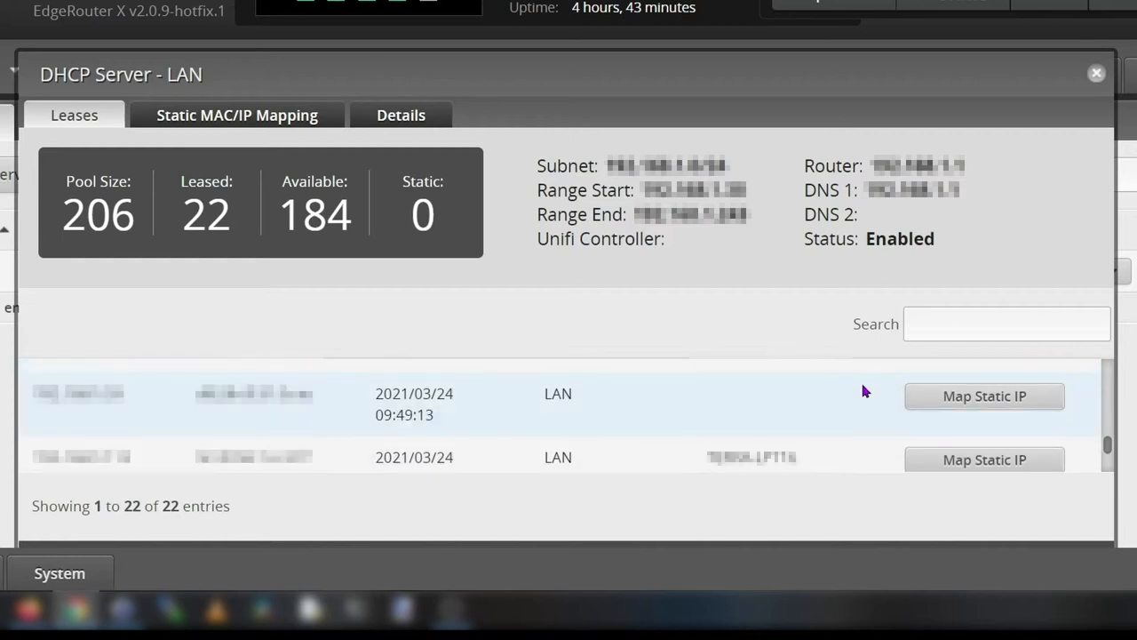
{"action": "scroll", "scroll_direction": "down", "scroll_amount": 3}
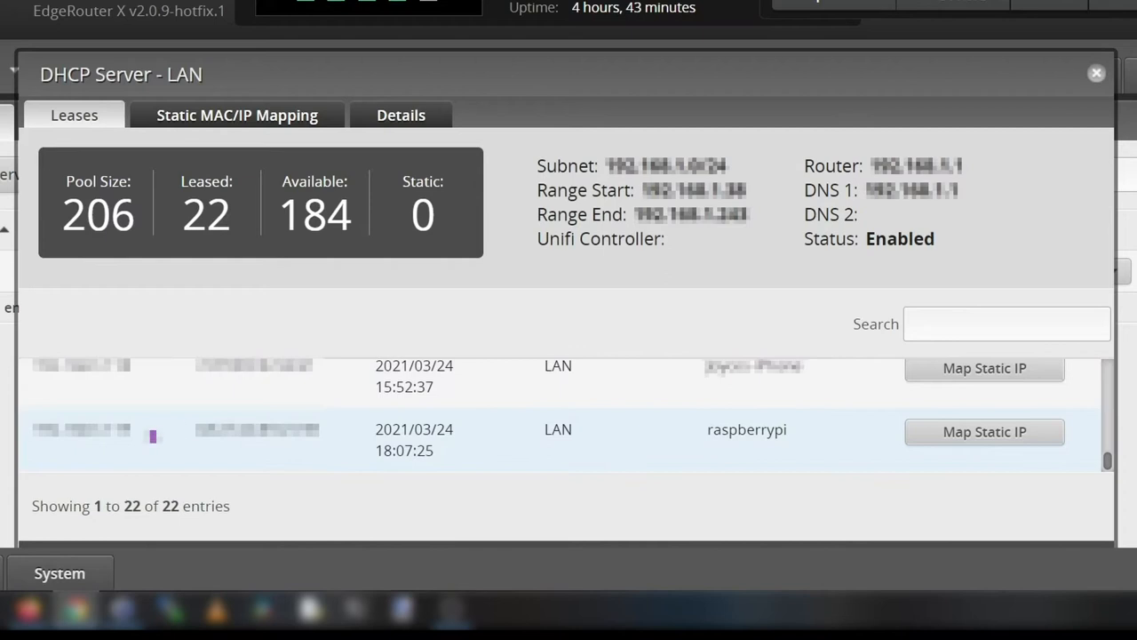
{"action": "double_click", "coordinate": [81, 429]}
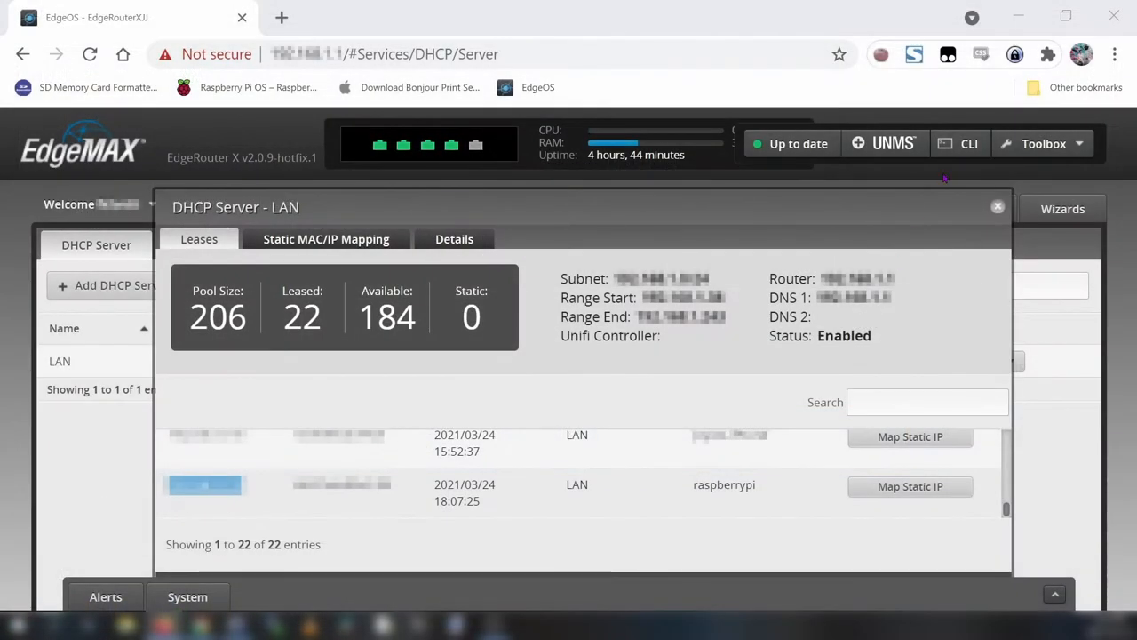
- Log into the EdgeOS CLI as ubnt and run show dhcp leases to find raspberrypi
{"action": "left_click", "coordinate": [970, 143]}
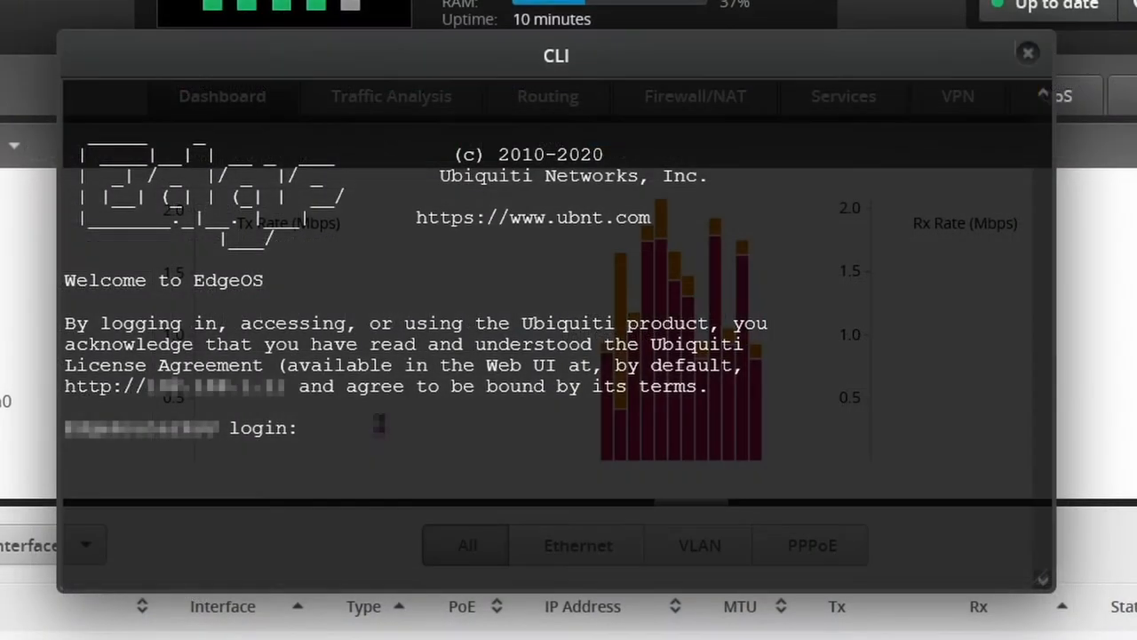
{"action": "type", "text": "ubnt"}
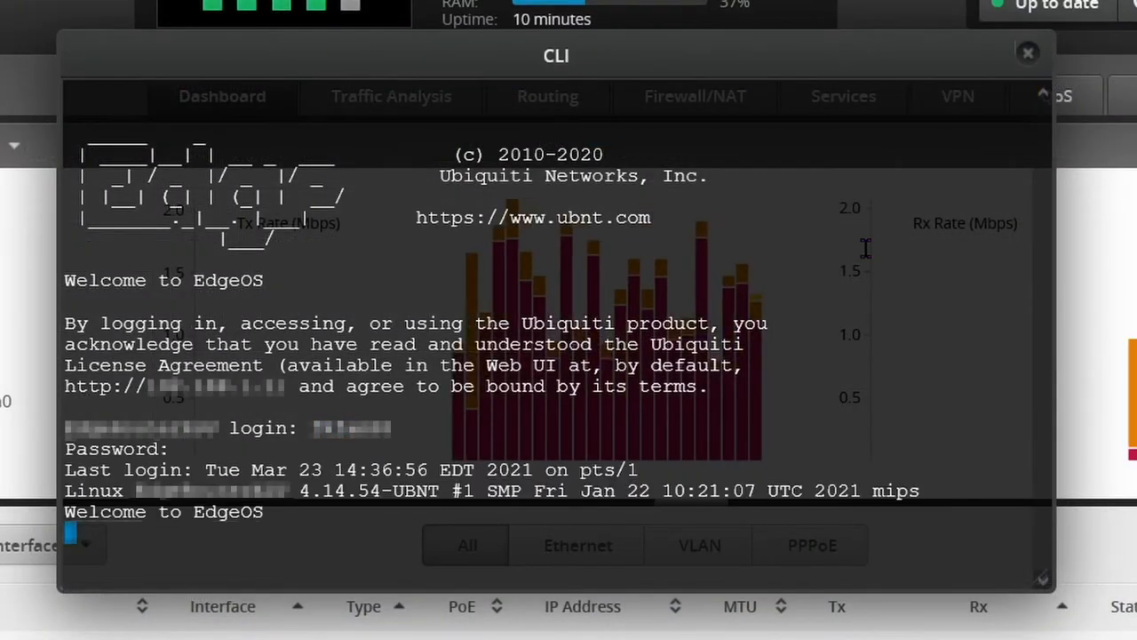
{"action": "type", "text": "show"}
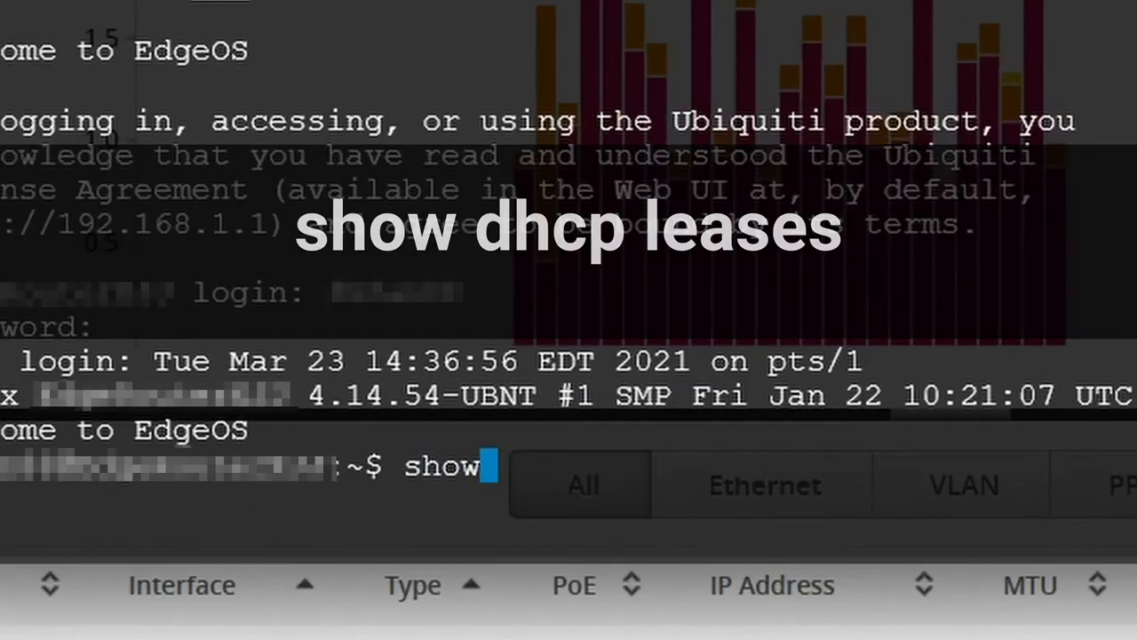
{"action": "type", "text": "dhcp leas"}
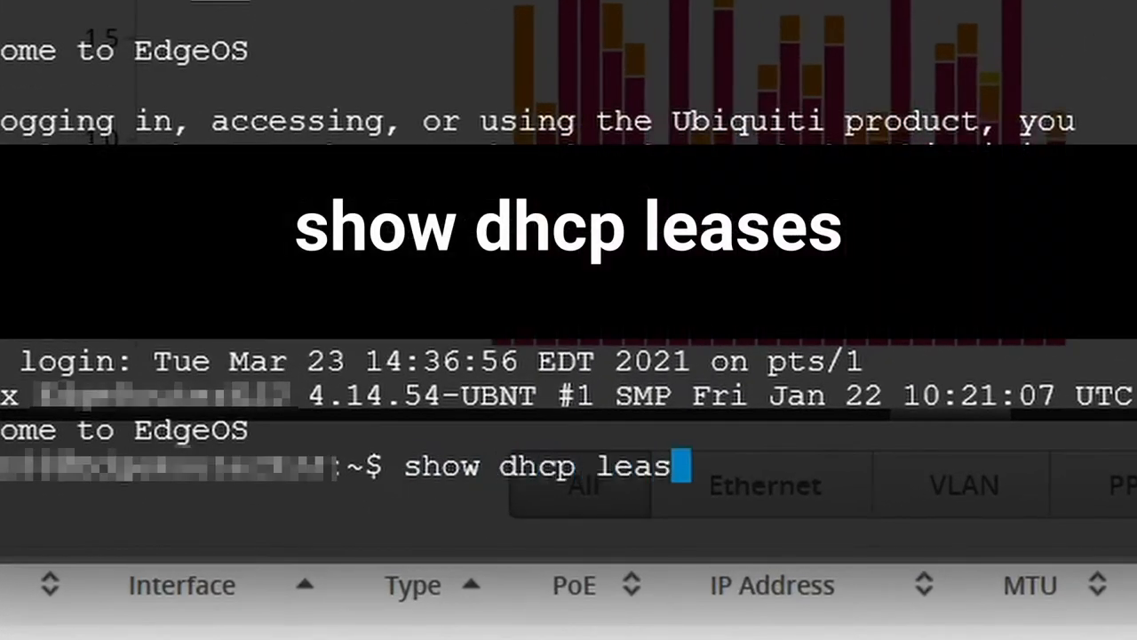
{"action": "type", "text": "es"}
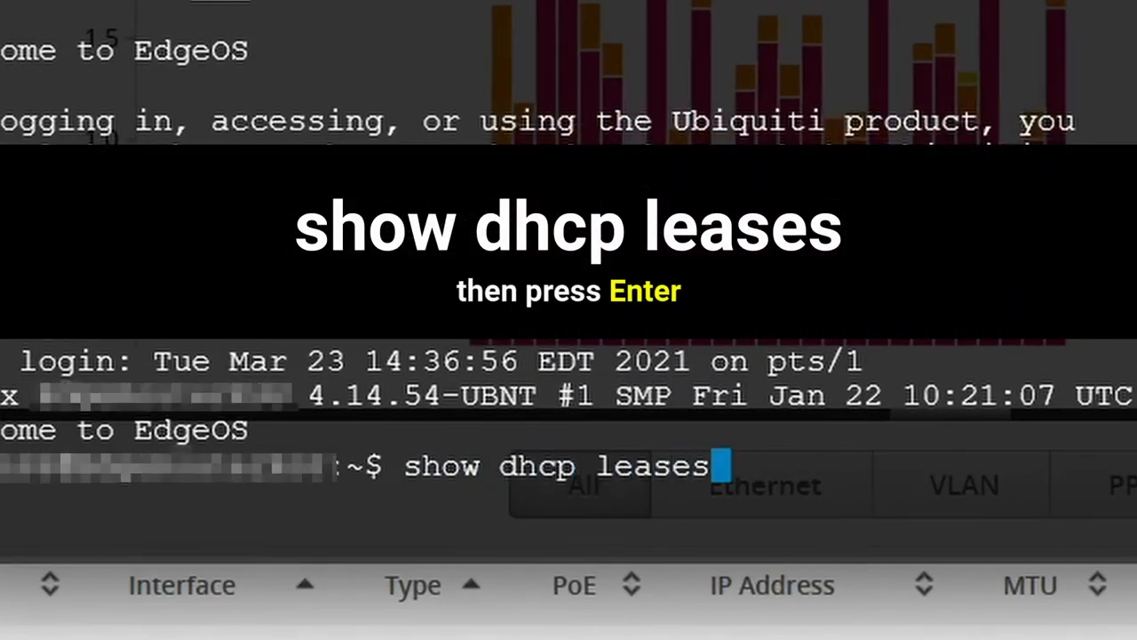
{"action": "key", "text": "Return"}
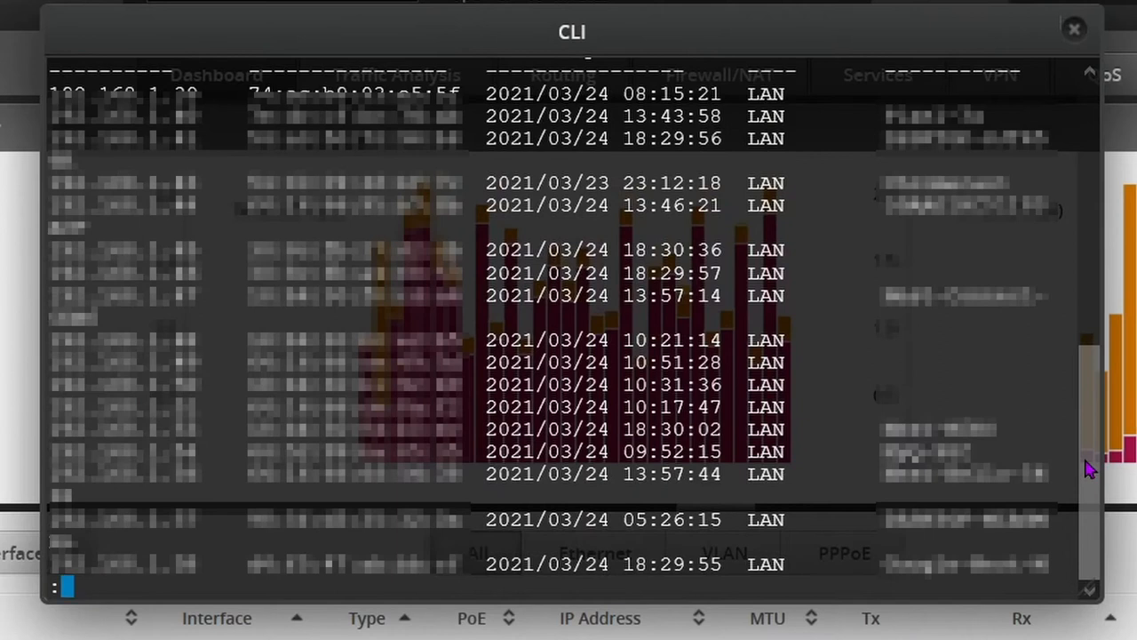
{"action": "scroll", "scroll_direction": "down", "scroll_amount": 3}
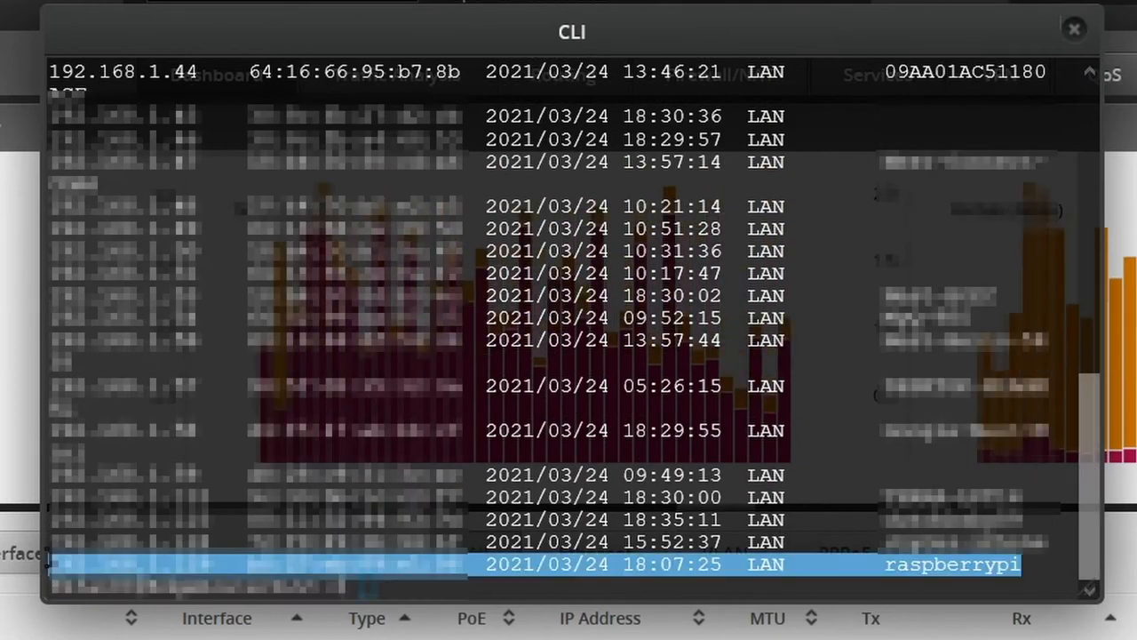
{"action": "left_click", "coordinate": [1074, 28]}
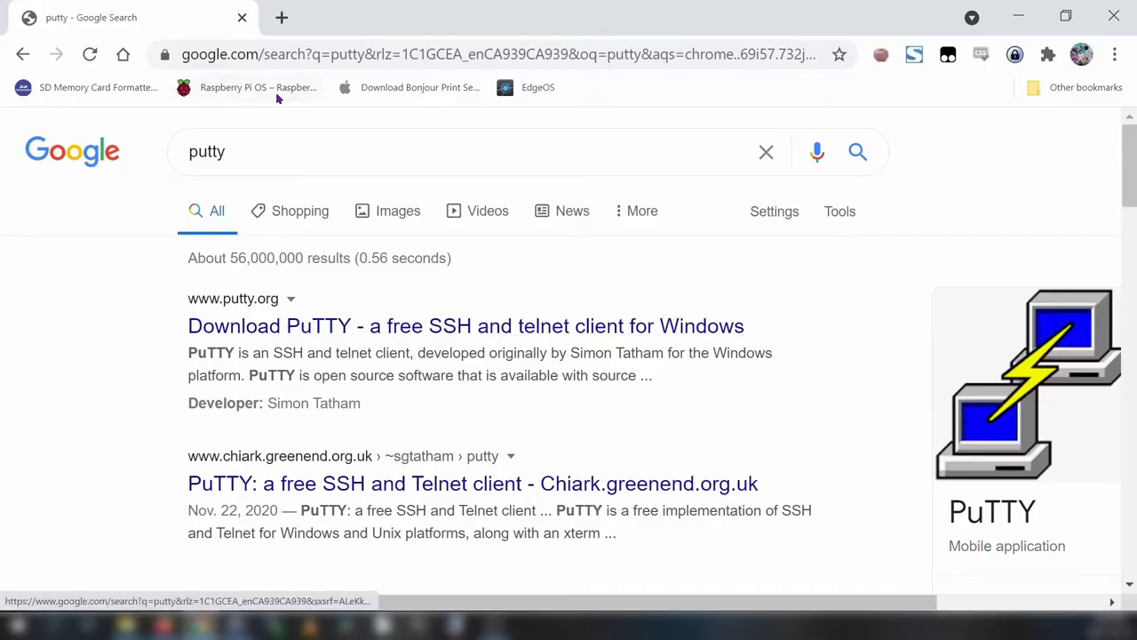
- Open putty.org from the search results and go to its PuTTY download page
{"action": "left_click", "coordinate": [465, 325]}
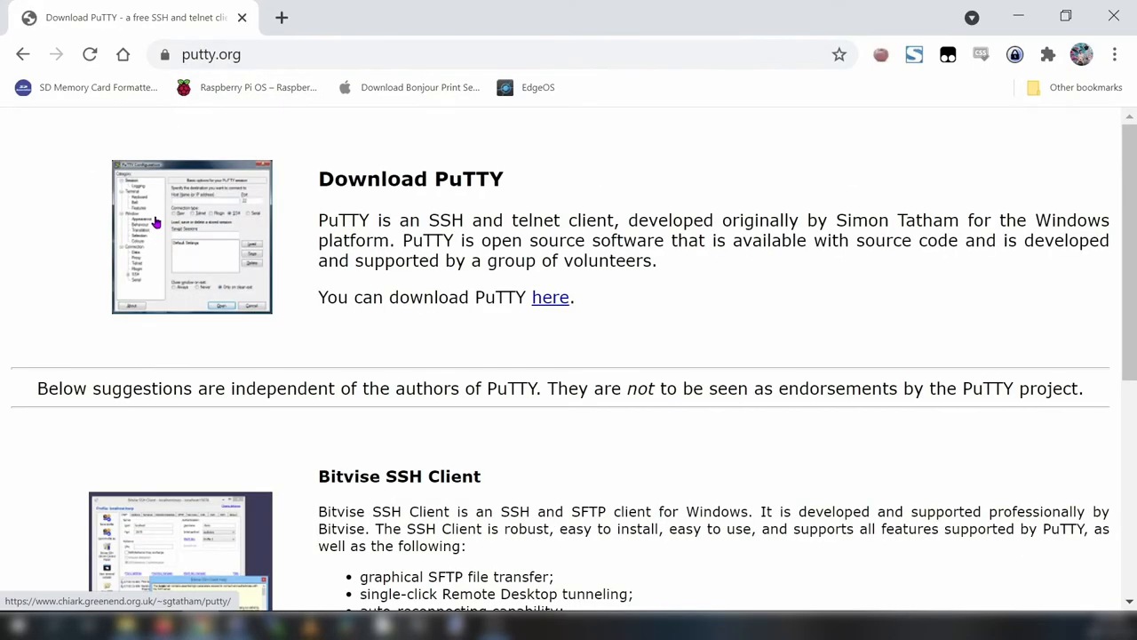
{"action": "left_click", "coordinate": [550, 297]}
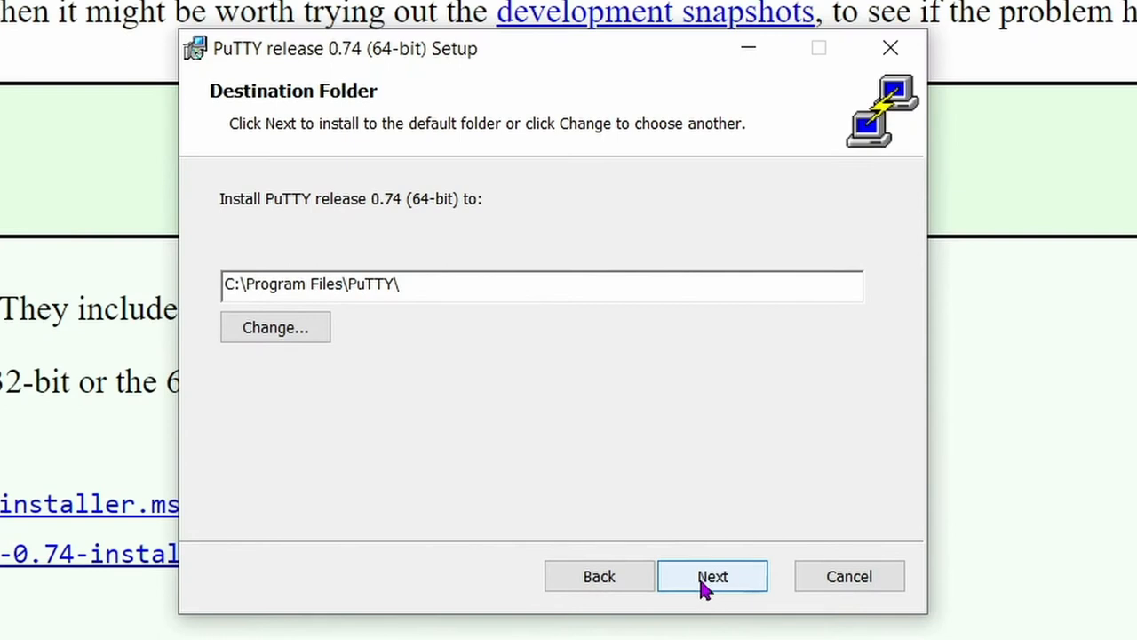
- Install PuTTY to the default folder, then SSH to the Pi and trust its host key
{"action": "left_click", "coordinate": [712, 576]}
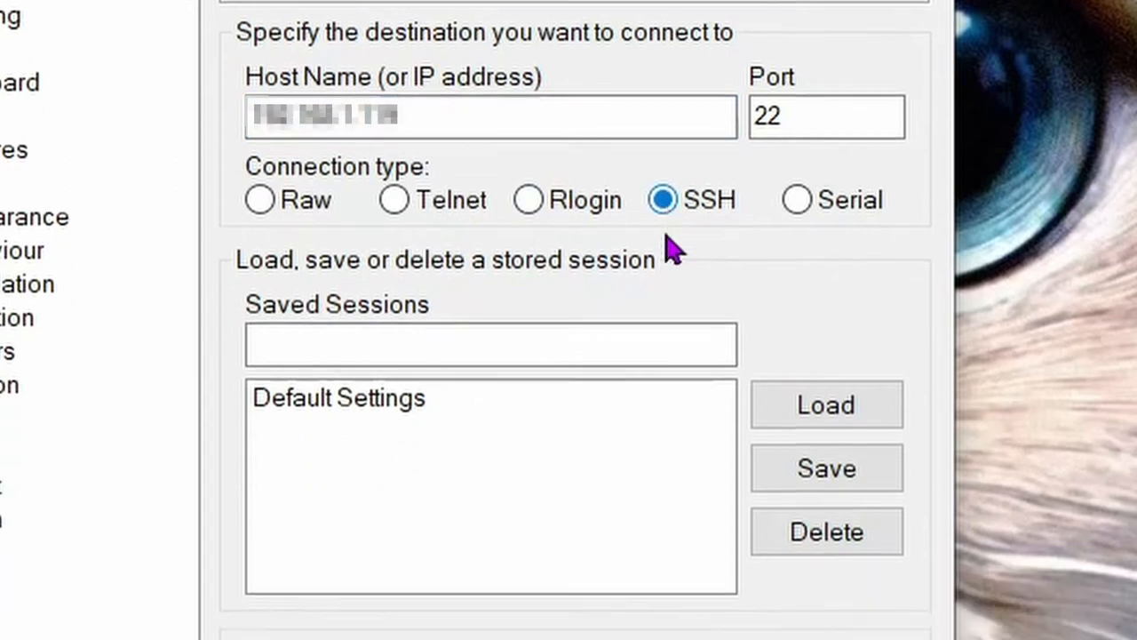
{"action": "scroll", "scroll_direction": "down", "scroll_amount": 3}
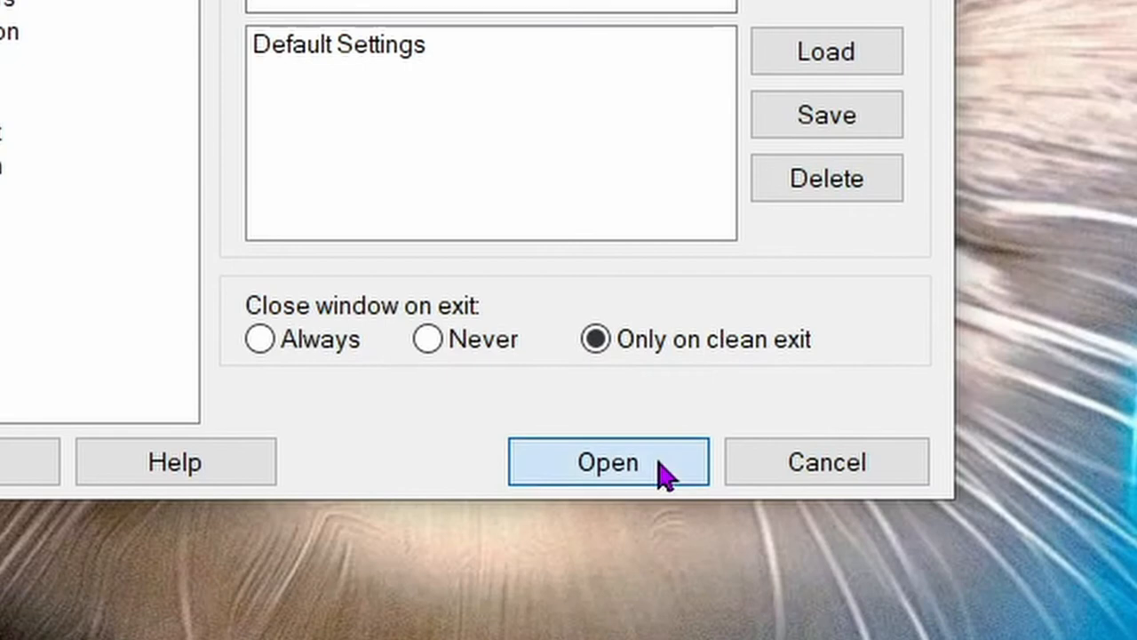
{"action": "left_click", "coordinate": [607, 461]}
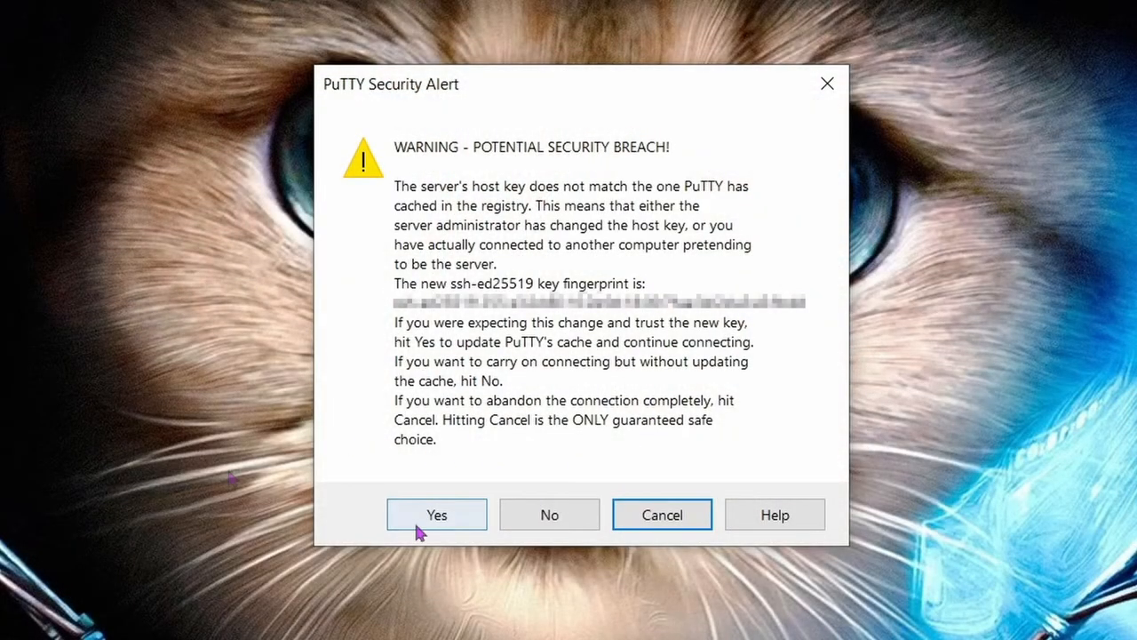
{"action": "left_click", "coordinate": [436, 514]}
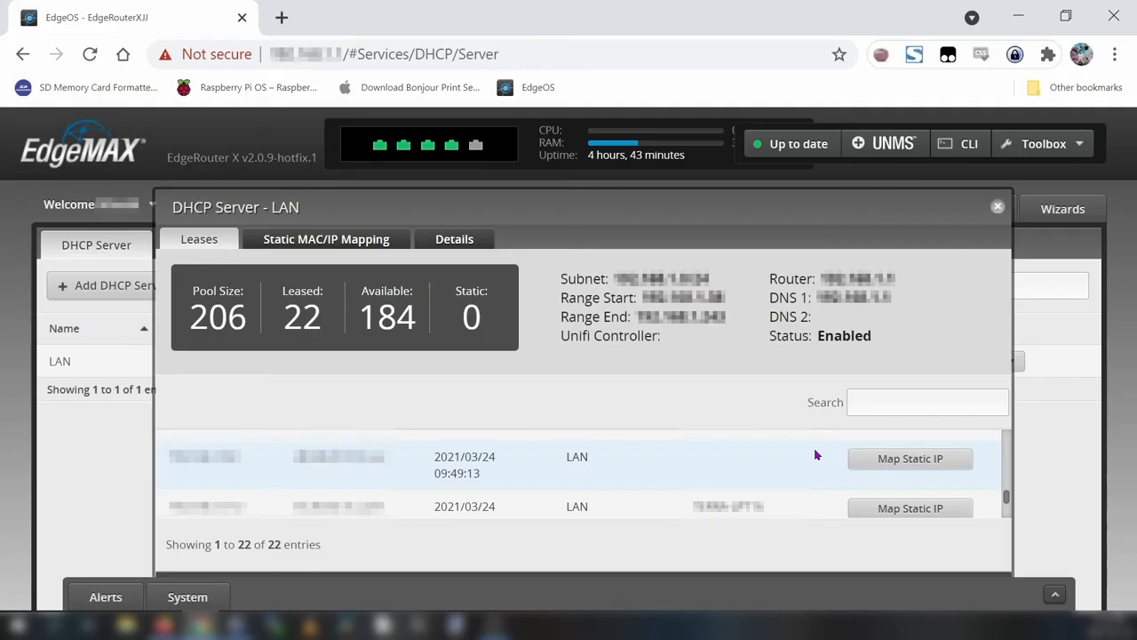
- Scroll through the LAN DHCP server's list of 22 leased addresses
{"action": "scroll", "scroll_direction": "down", "scroll_amount": 3}
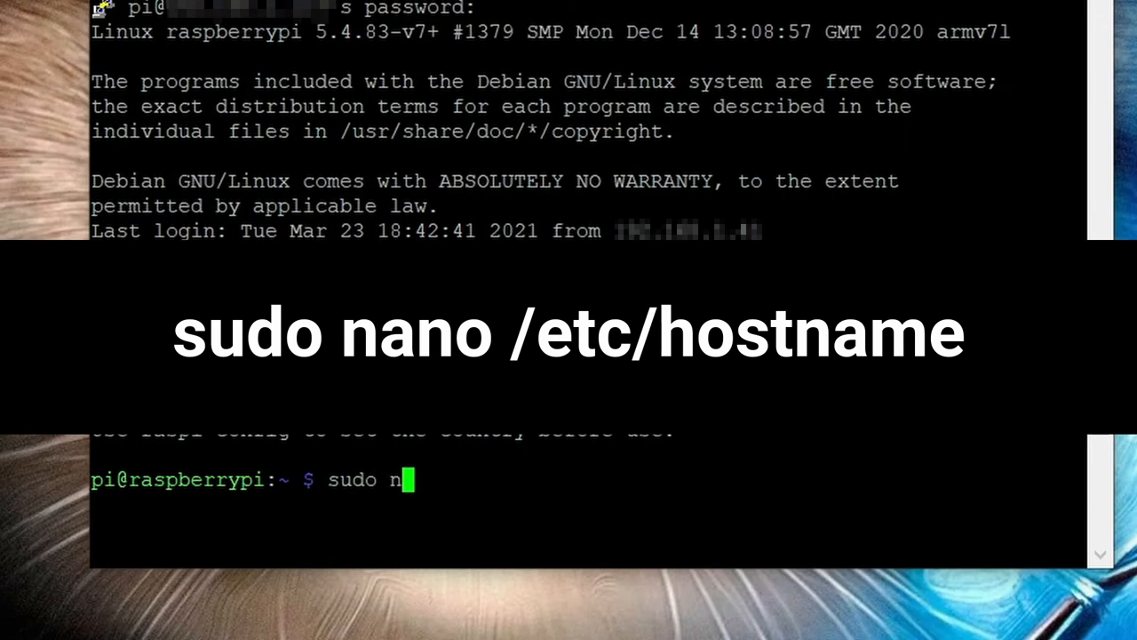
- Replace the name in /etc/hostname with pi-hole using nano and save
{"action": "type", "text": "ano /et"}
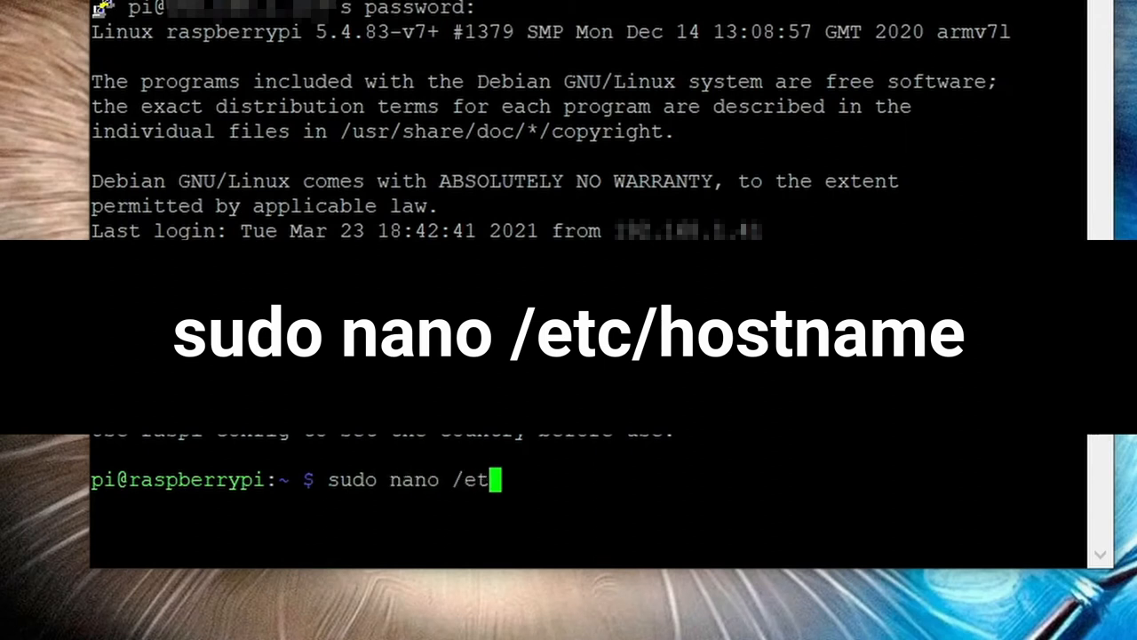
{"action": "type", "text": "c/hostname"}
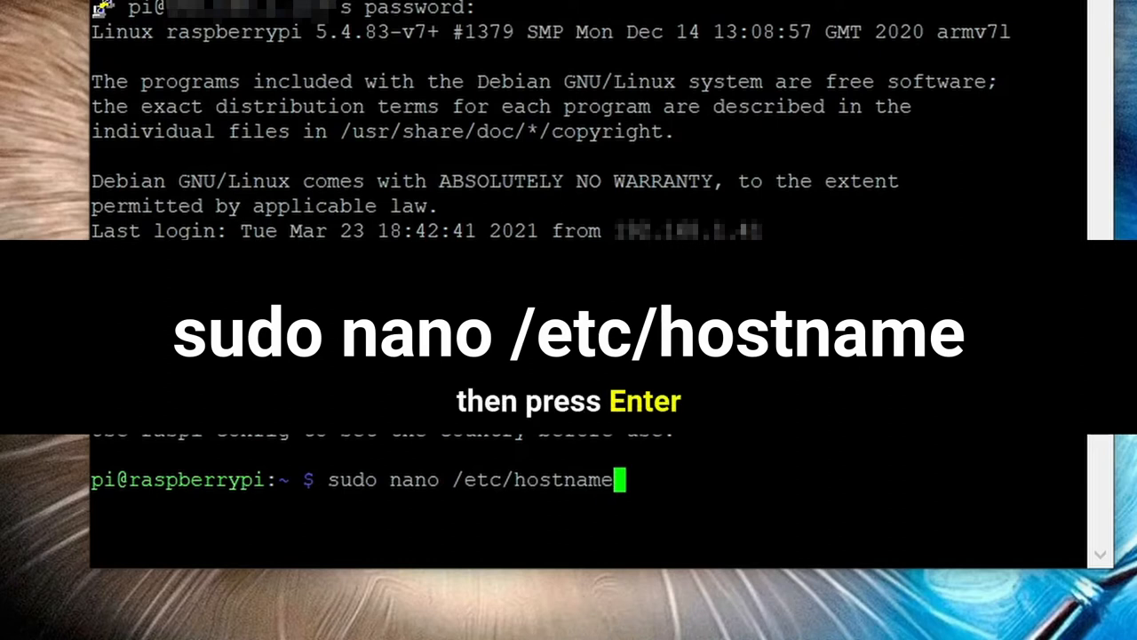
{"action": "key", "text": "Return"}
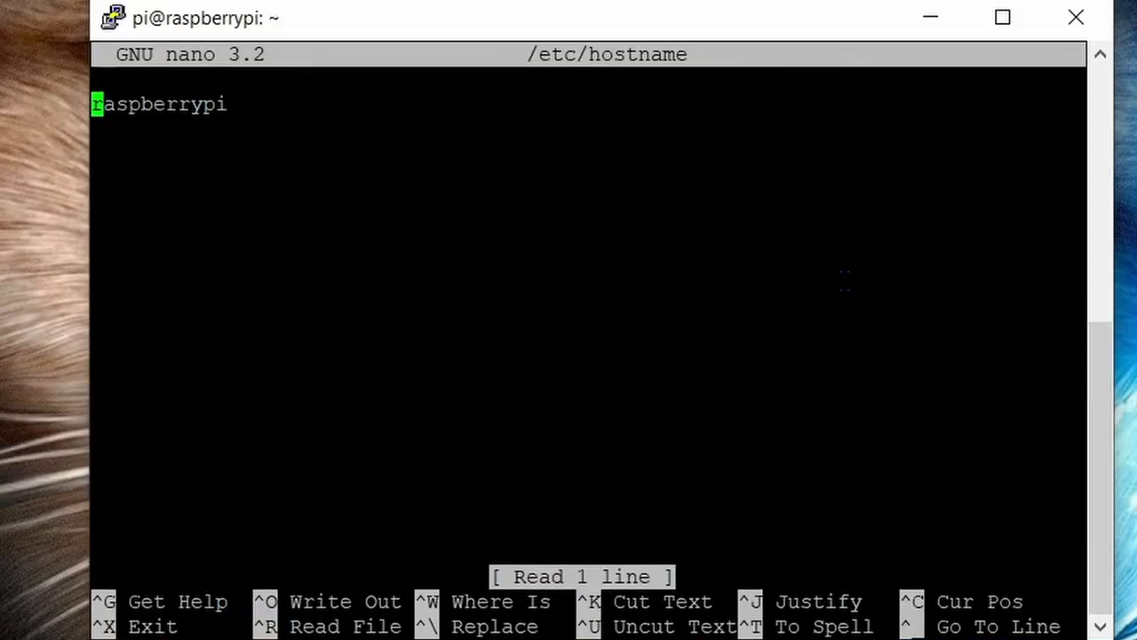
{"action": "key", "text": "ctrl+k"}
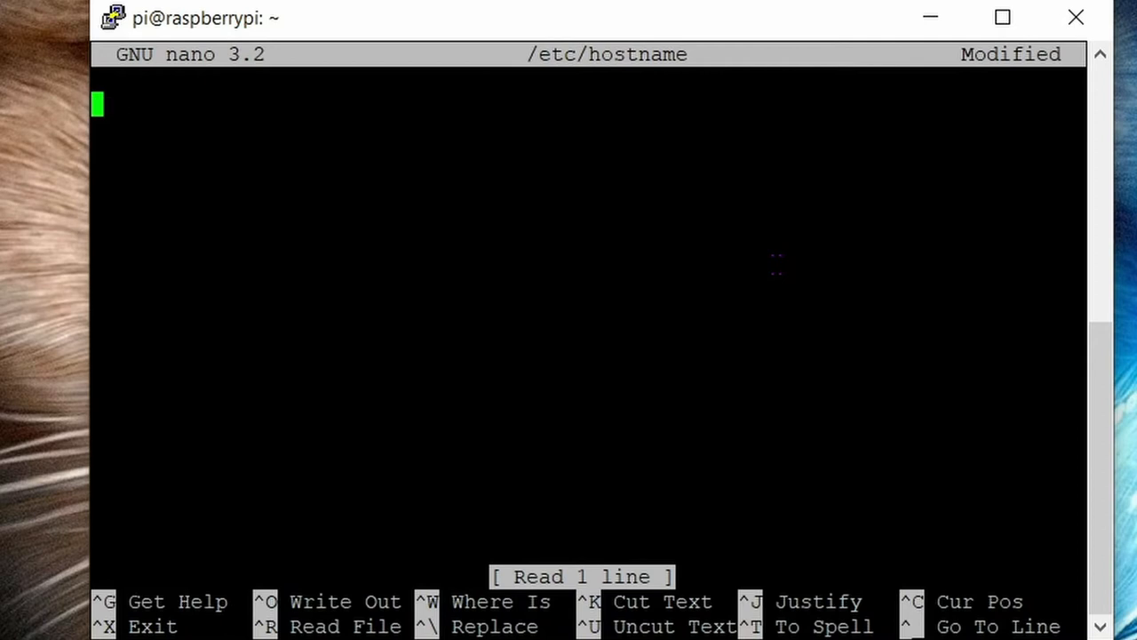
{"action": "type", "text": "pi-hole"}
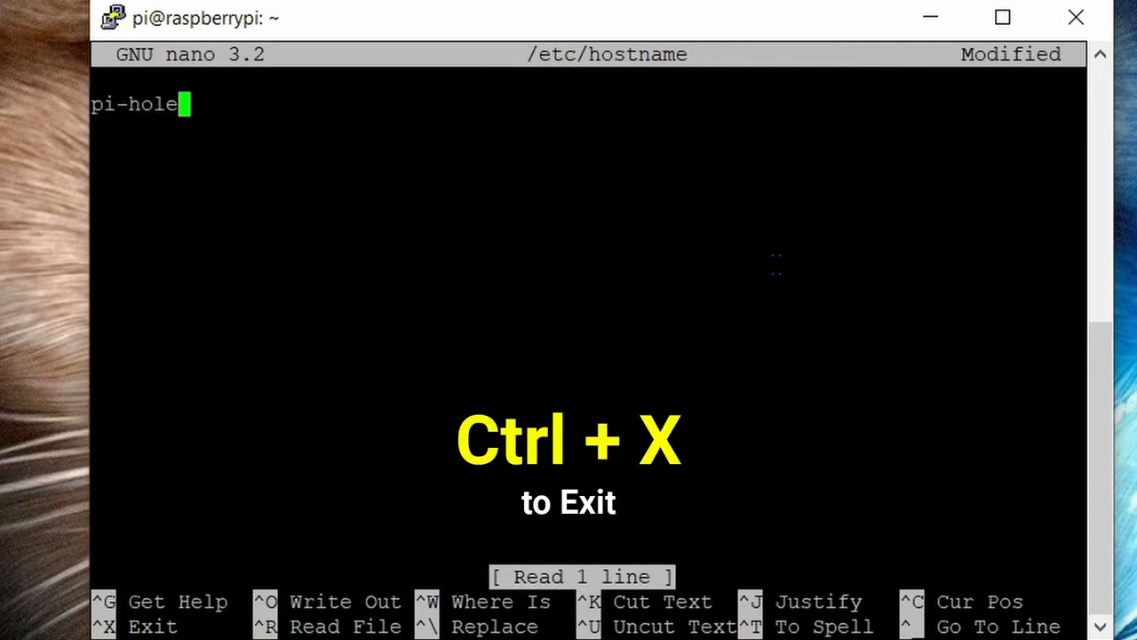
{"action": "key", "text": "ctrl+x"}
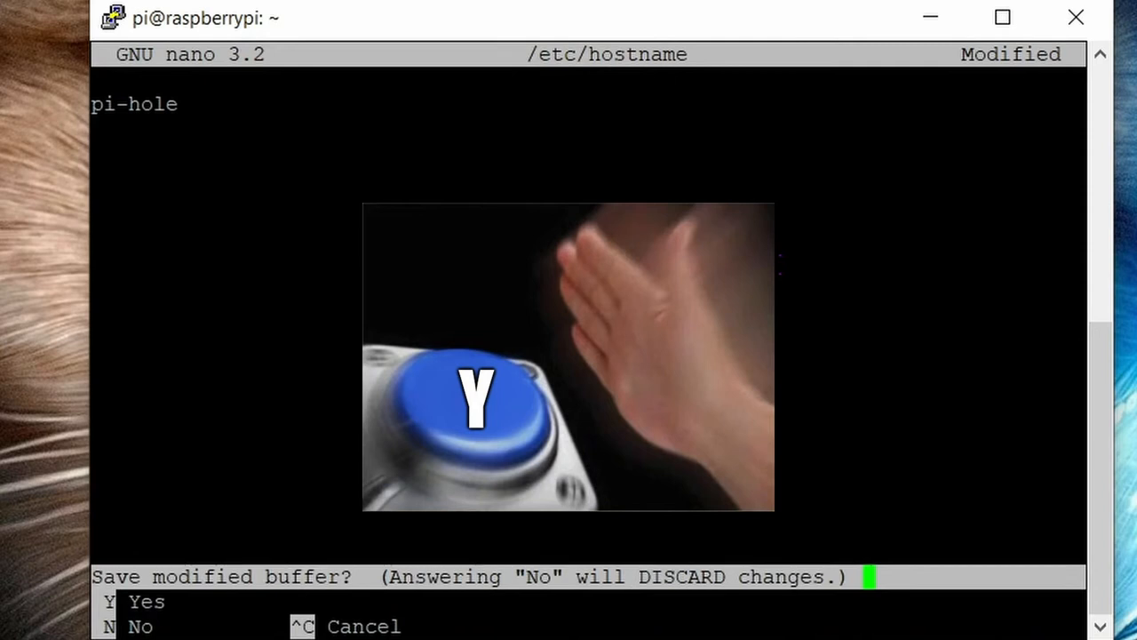
{"action": "key", "text": "y"}
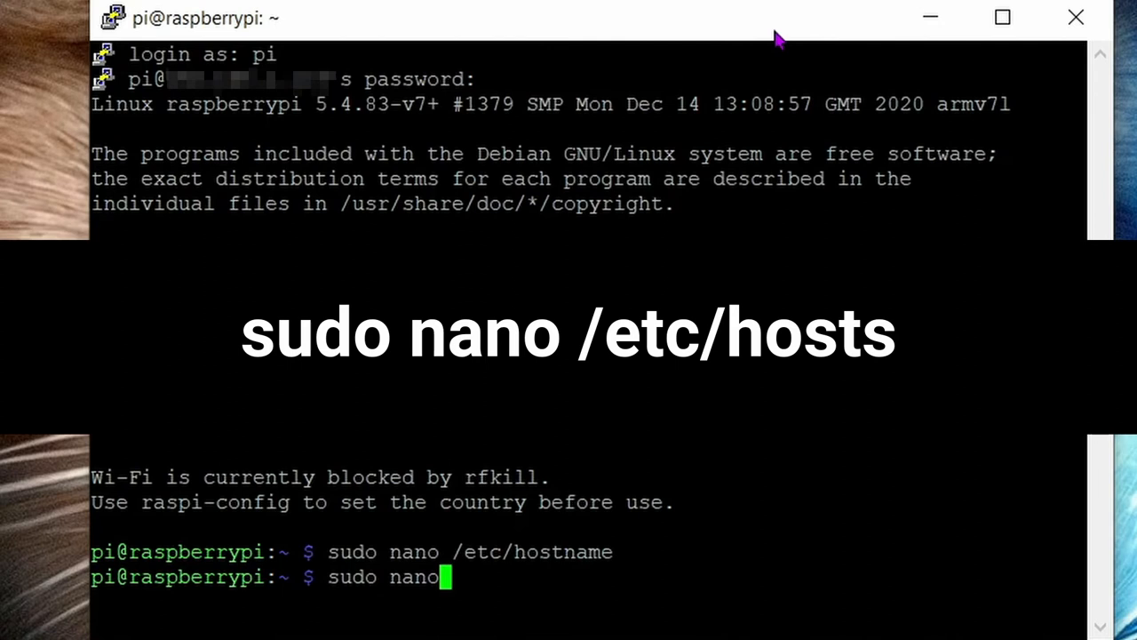
- Set the 127.0.1.1 entry in /etc/hosts to pi-hole and save
{"action": "type", "text": "/etc/"}
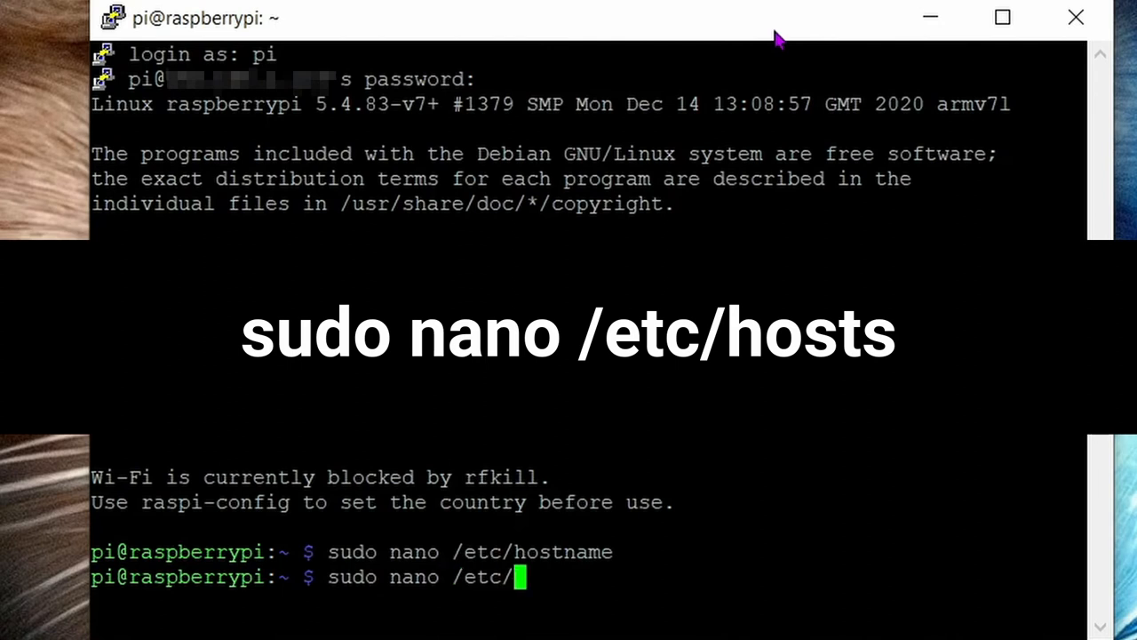
{"action": "type", "text": "hosts"}
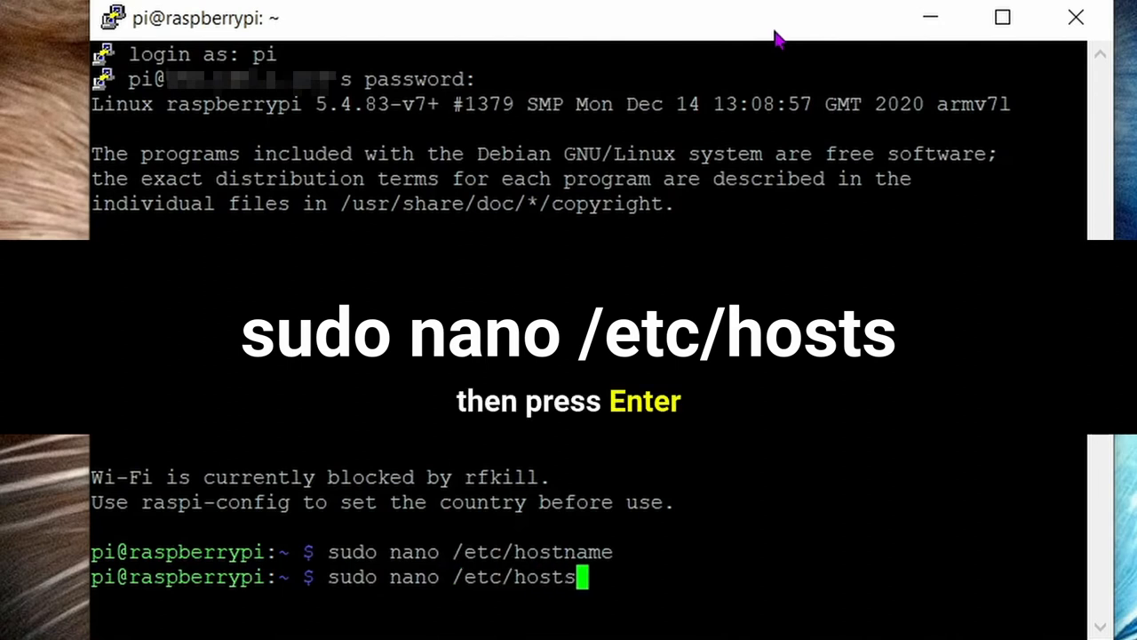
{"action": "key", "text": "Return"}
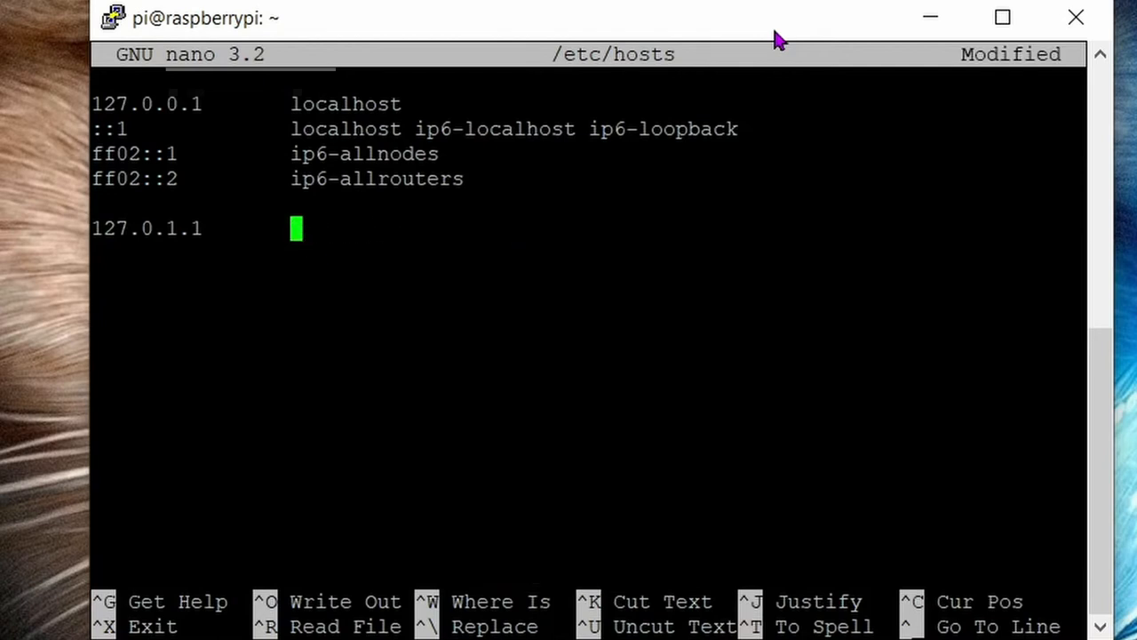
{"action": "type", "text": "pi-hole"}
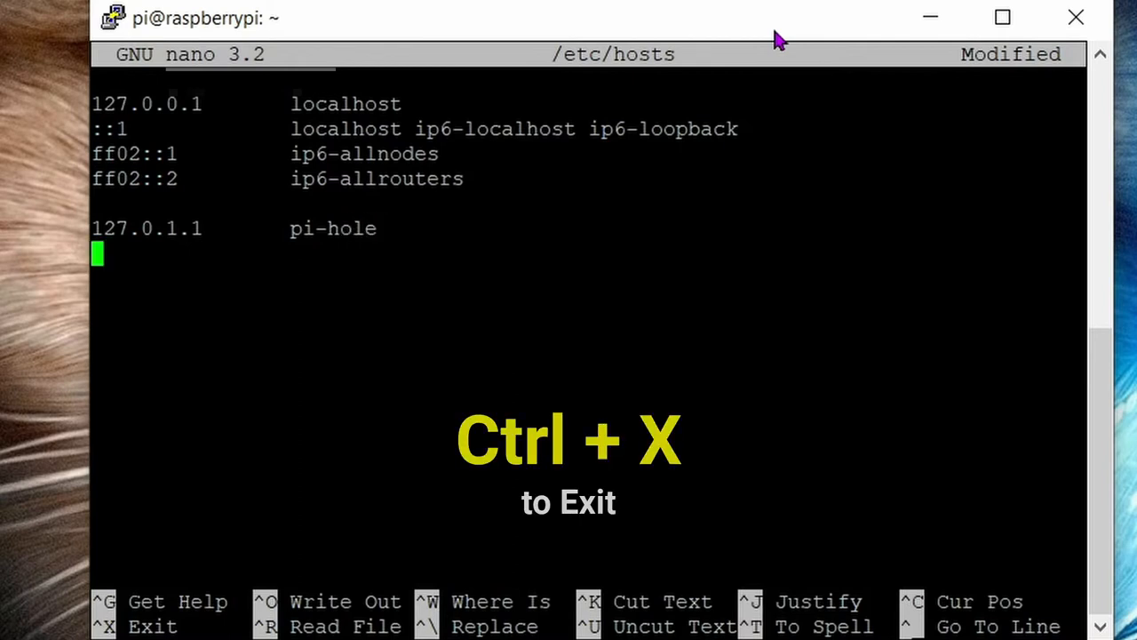
{"action": "key", "text": "ctrl+x"}
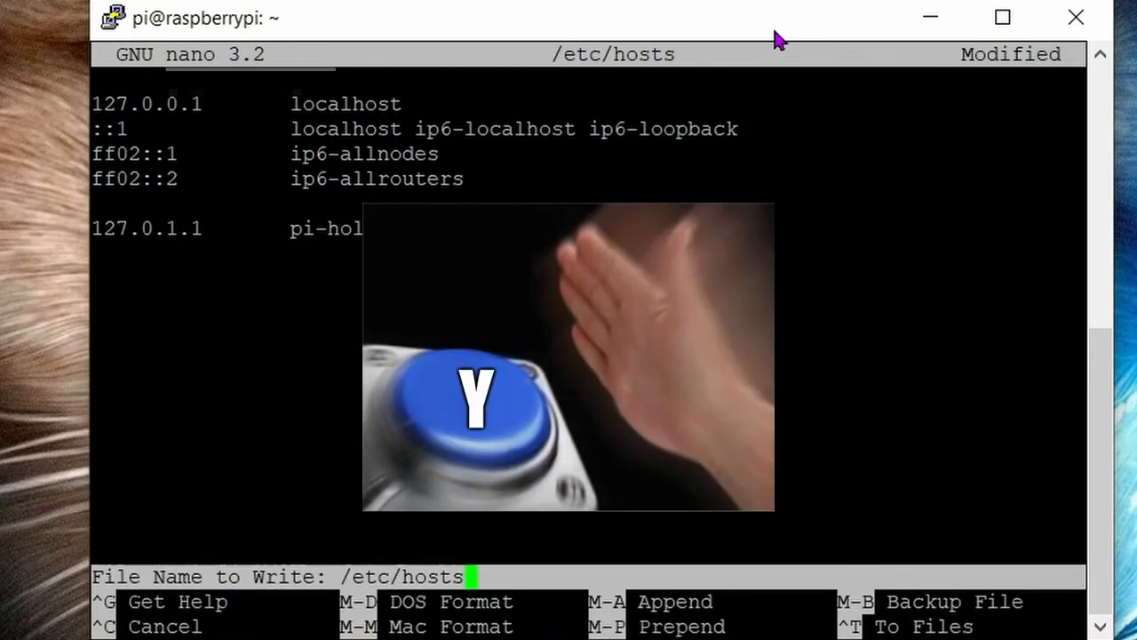
{"action": "key", "text": "Return"}
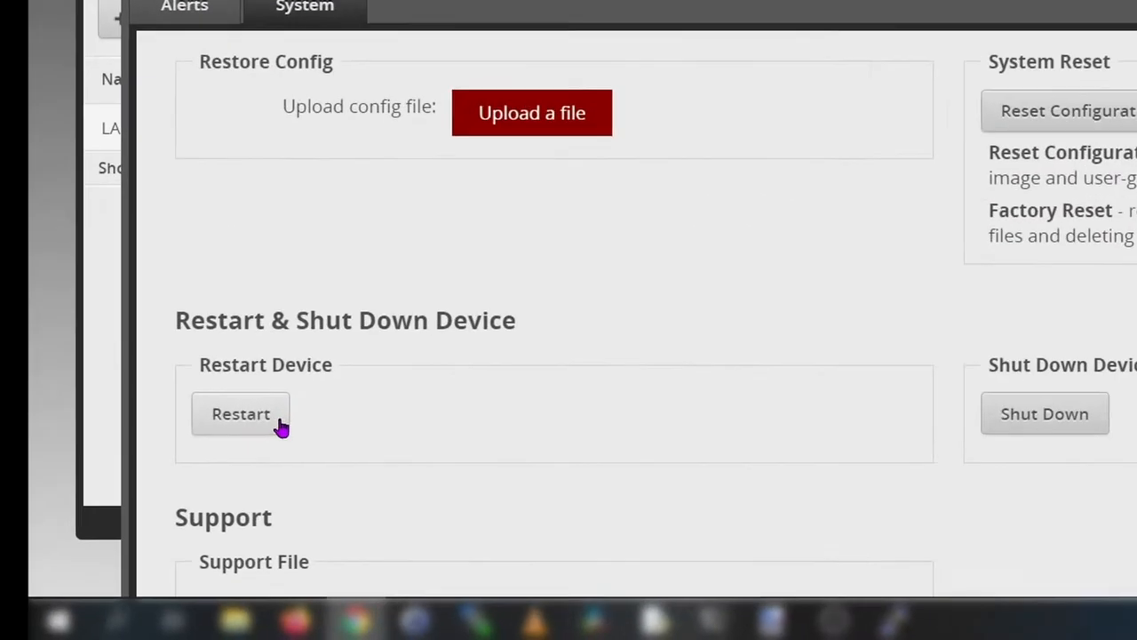
- Restart the EdgeRouter using the System panel's Restart Device option
{"action": "left_click", "coordinate": [241, 413]}
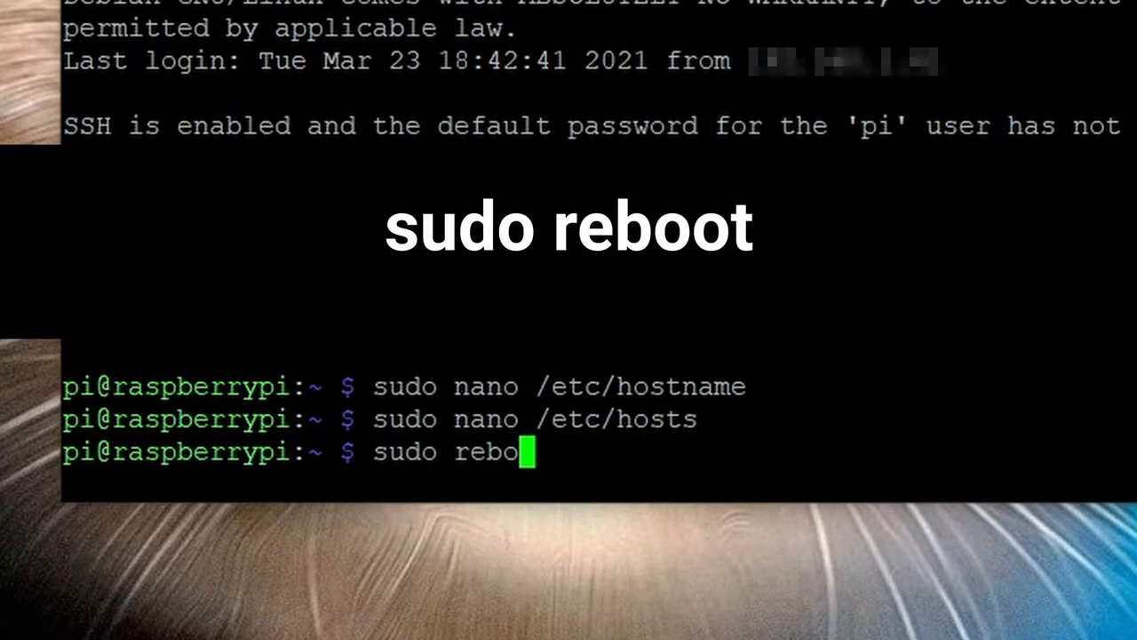
- Run sudo reboot on the Pi and dismiss PuTTY's closed-connection error
{"action": "key", "text": "Return"}
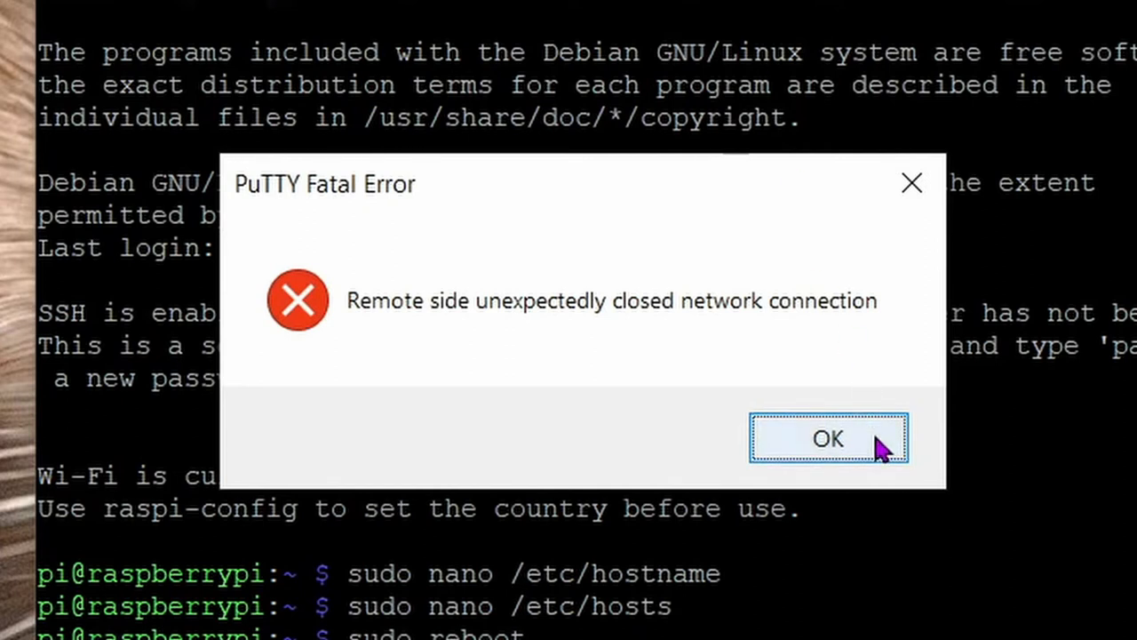
{"action": "mouse_move", "coordinate": [876, 435]}
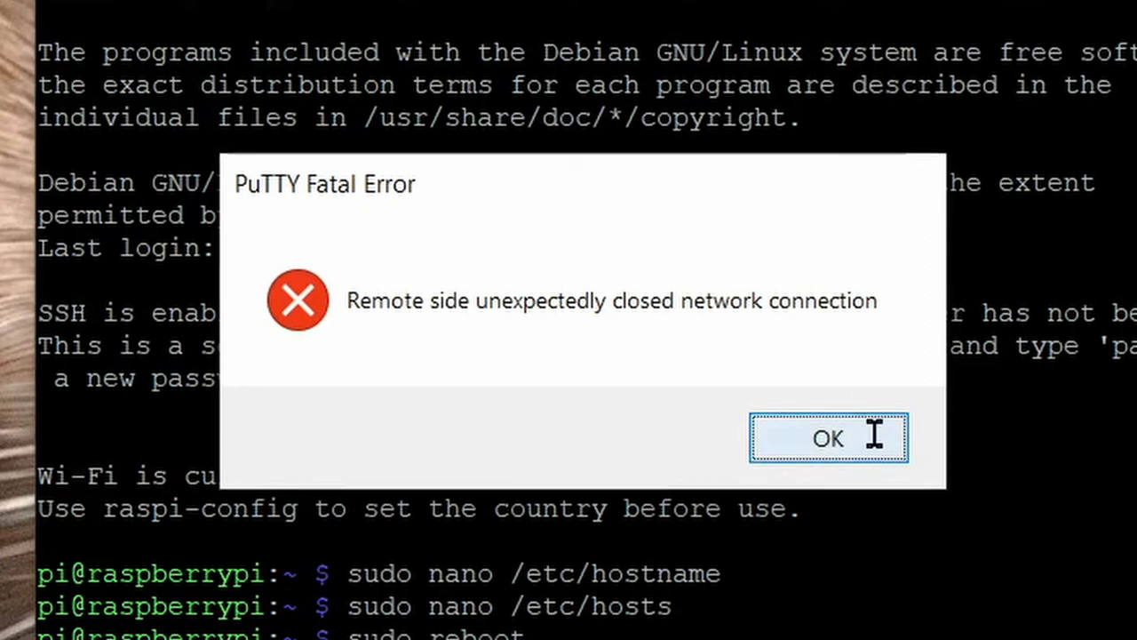
{"action": "left_click", "coordinate": [827, 438]}
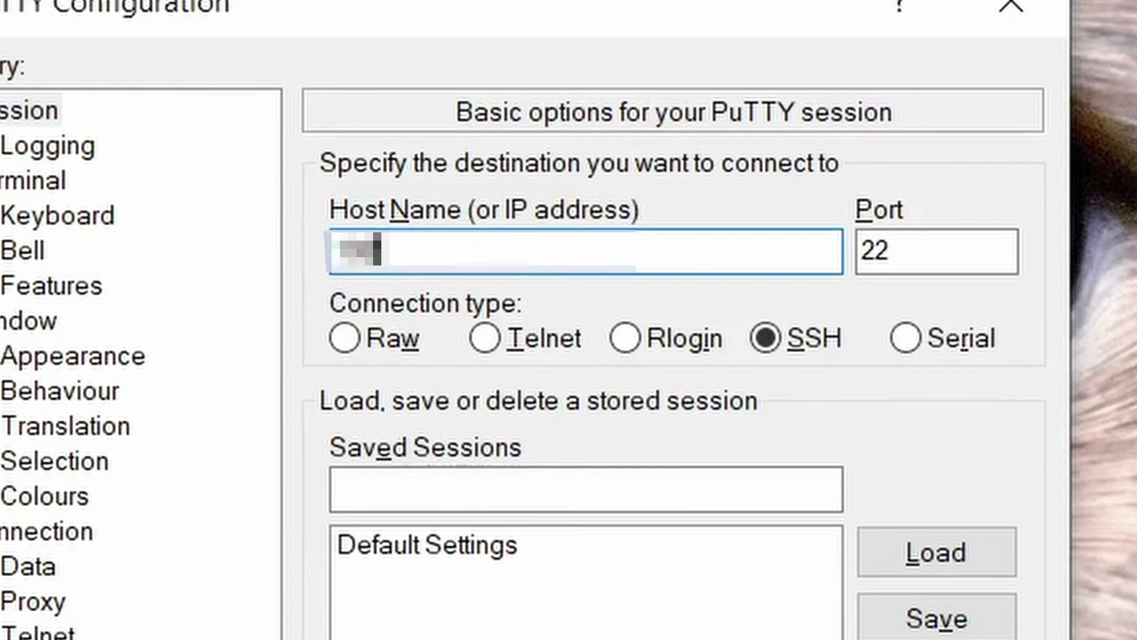
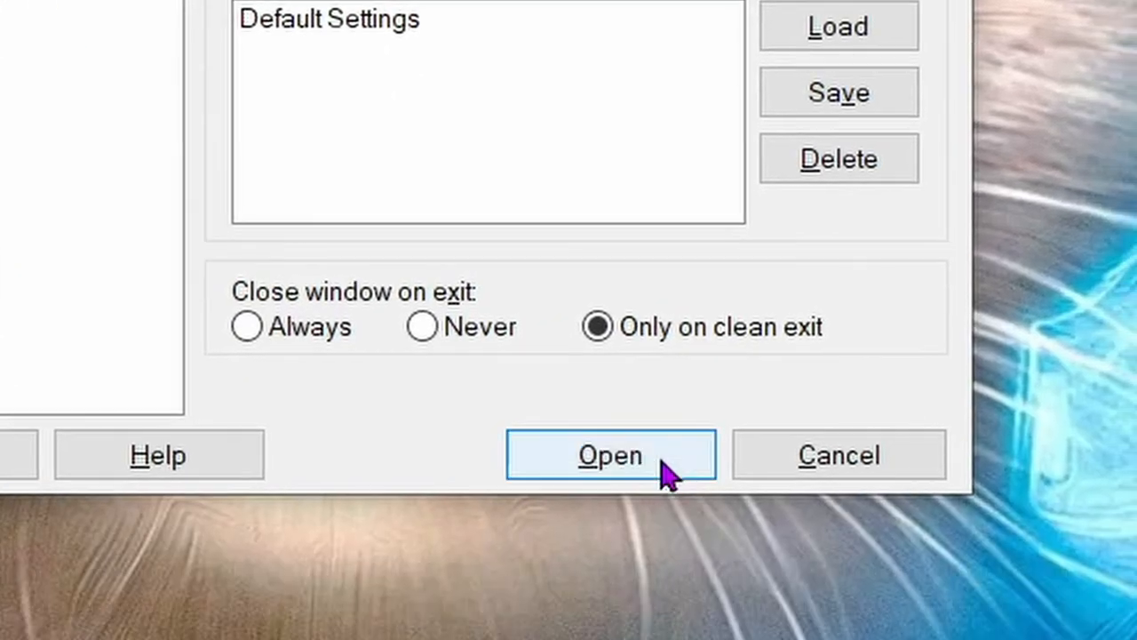
- Connect PuTTY to pi-hole.local and log in as pi with the password
{"action": "left_click", "coordinate": [610, 454]}
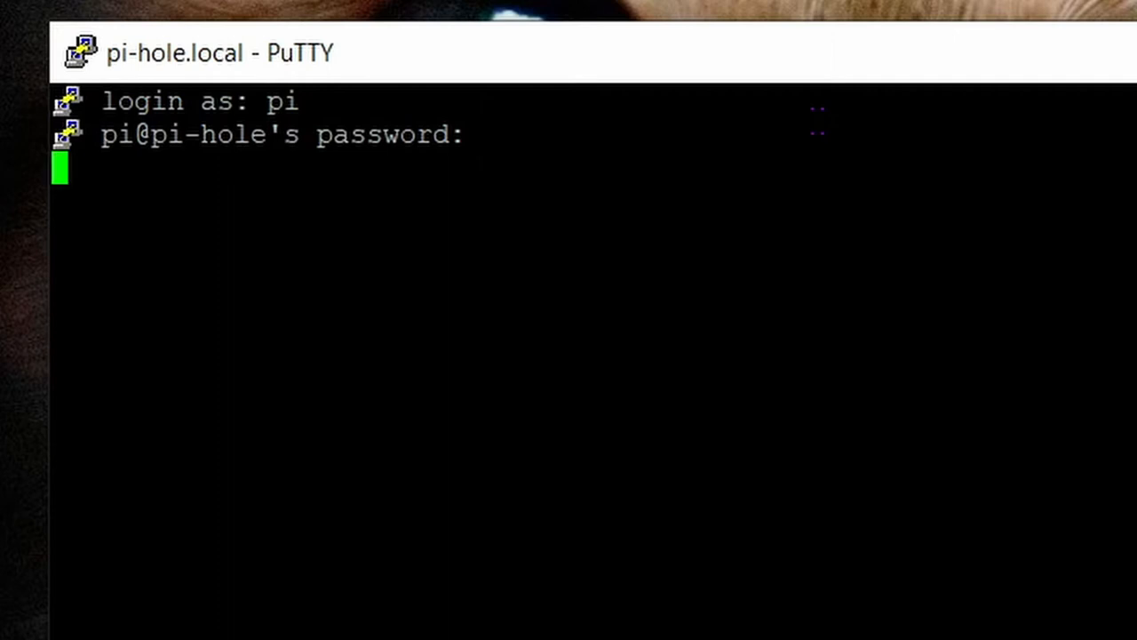
{"action": "key", "text": "Return"}
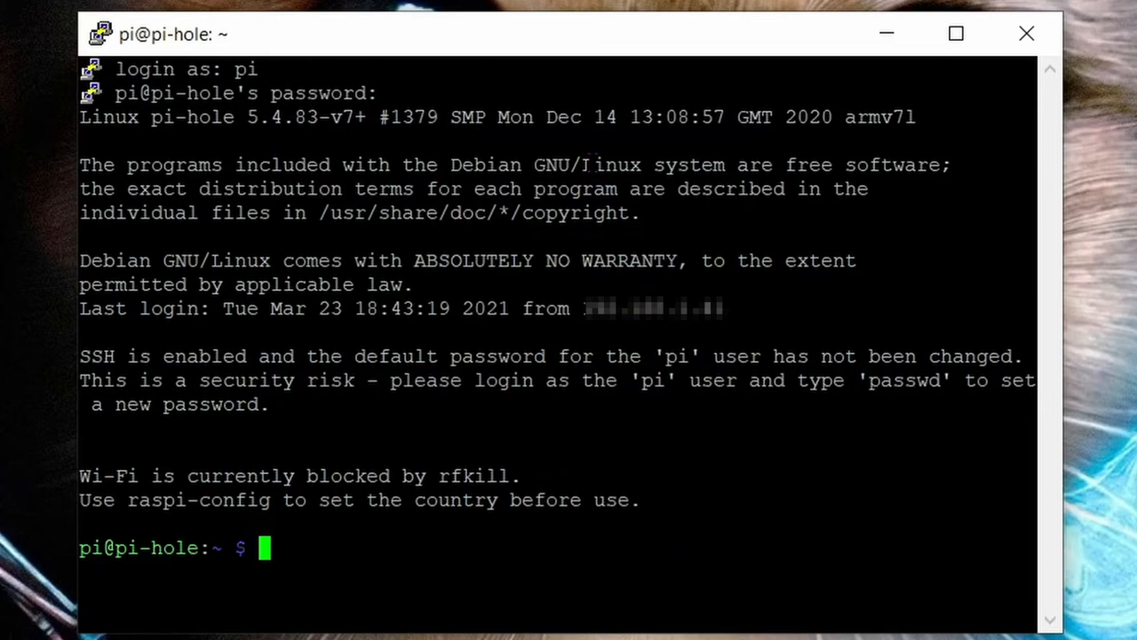
- Run passwd to change the pi user's default password
{"action": "type", "text": "passwd"}
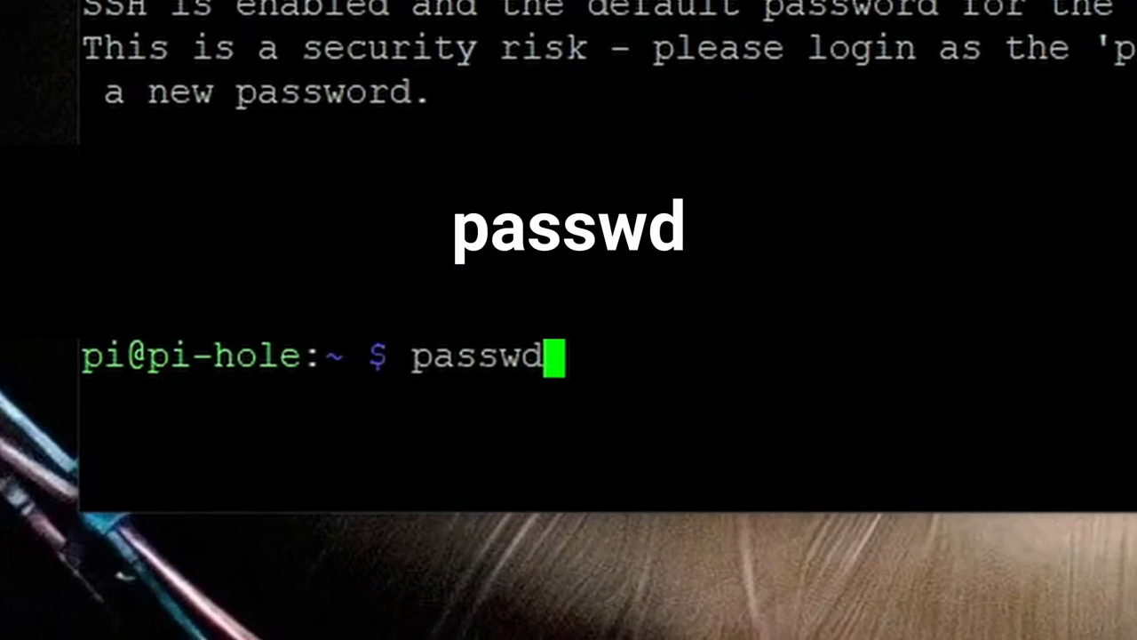
{"action": "key", "text": "Return"}
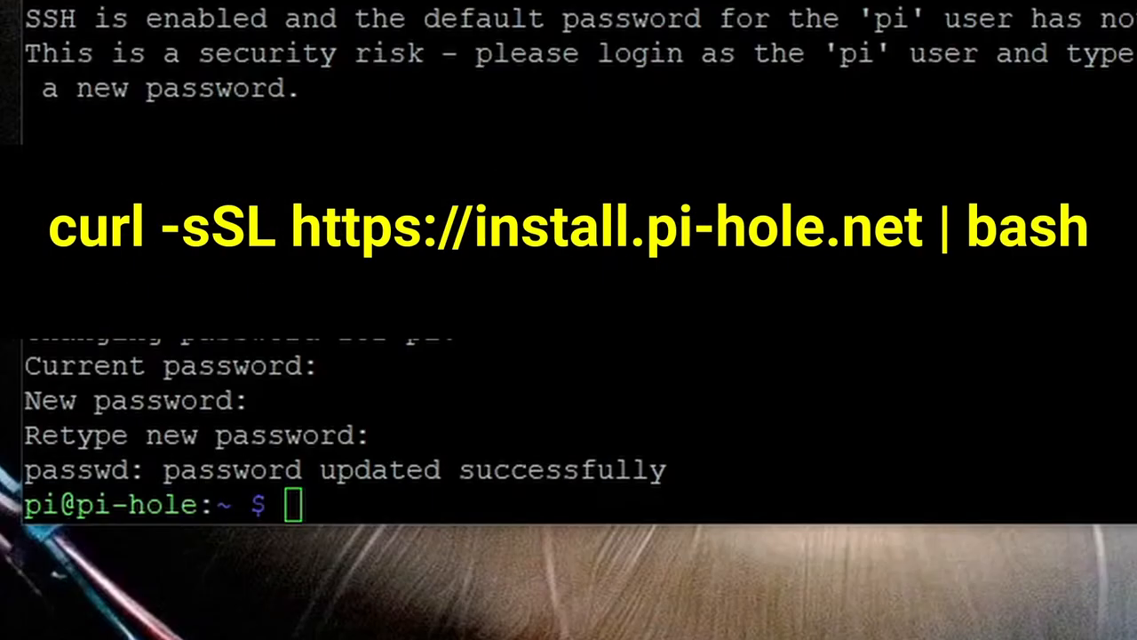
{"action": "type", "text": "curl"}
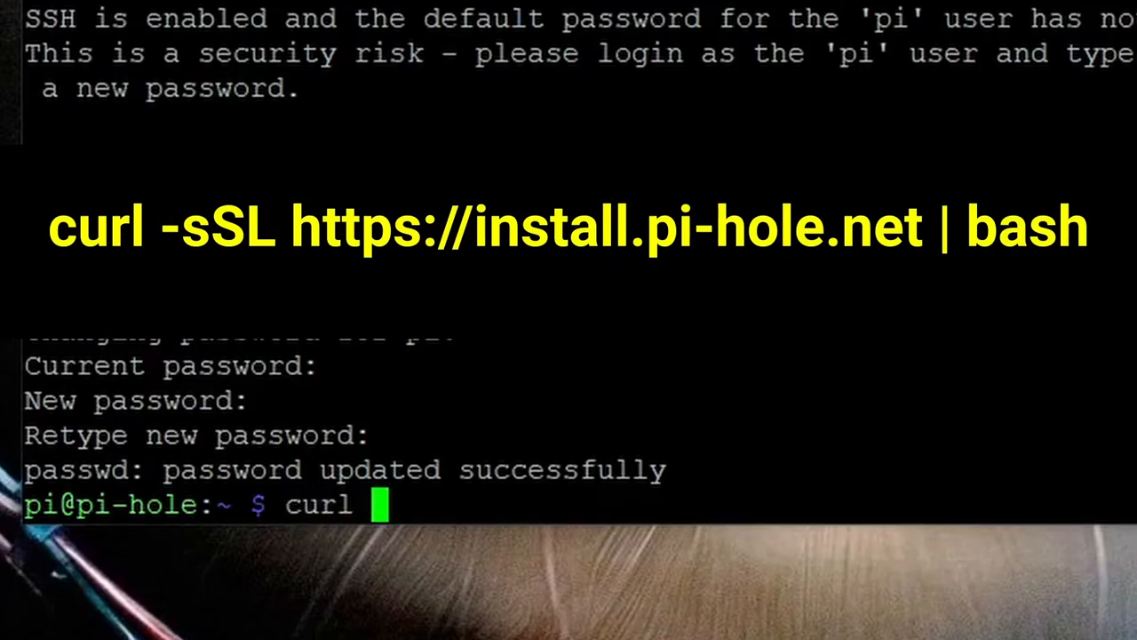
{"action": "type", "text": "-sSL https:"}
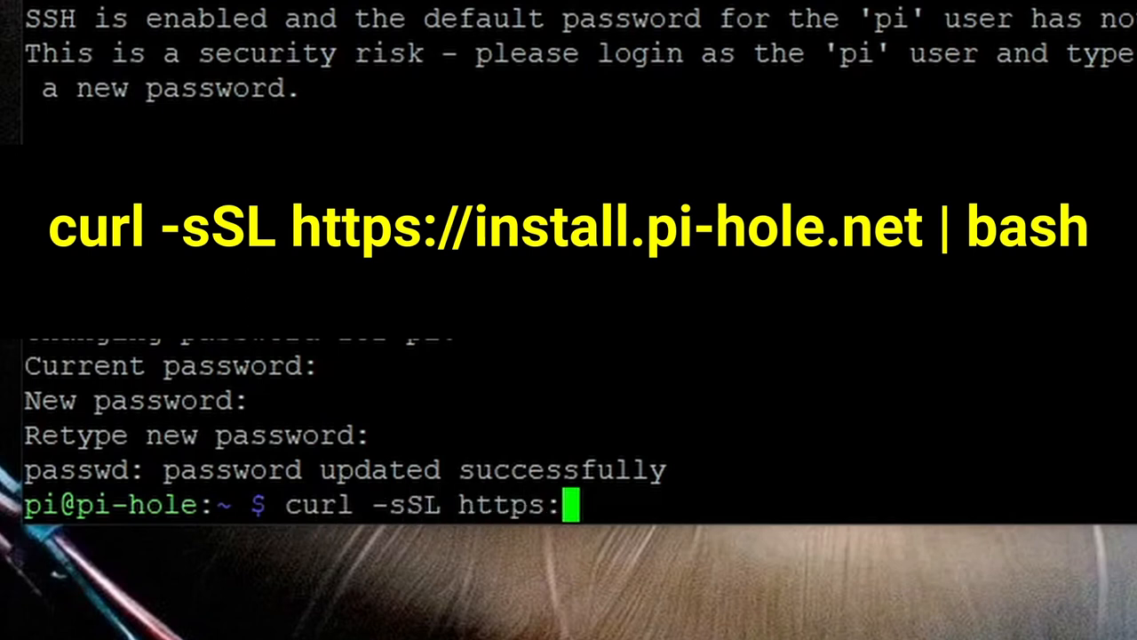
{"action": "type", "text": "//install.pi"}
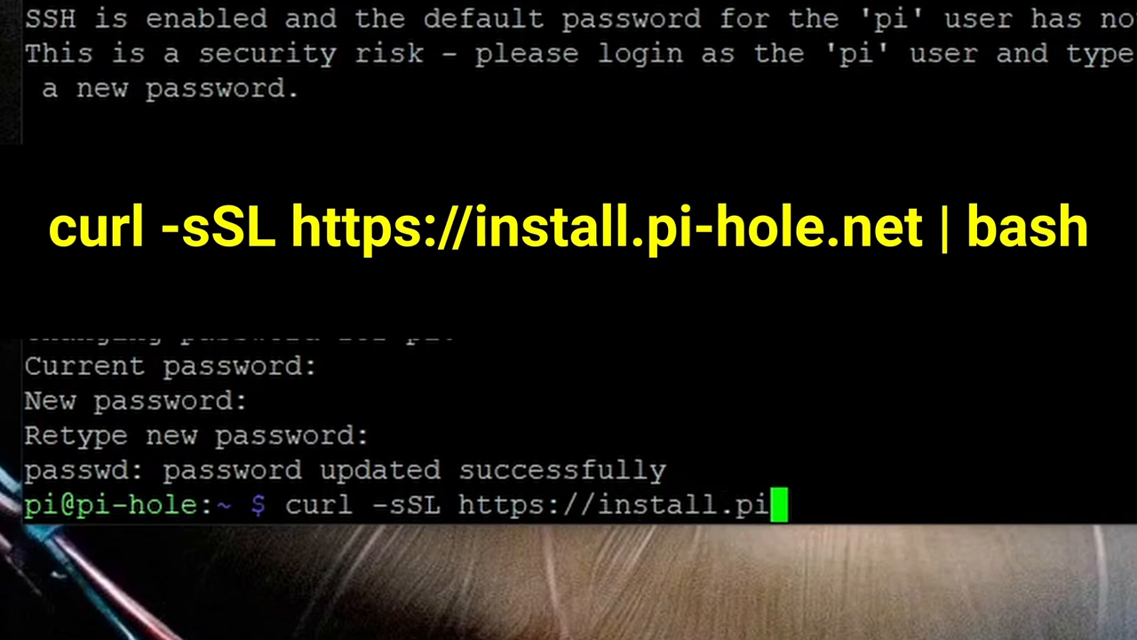
{"action": "type", "text": "-hole.net"}
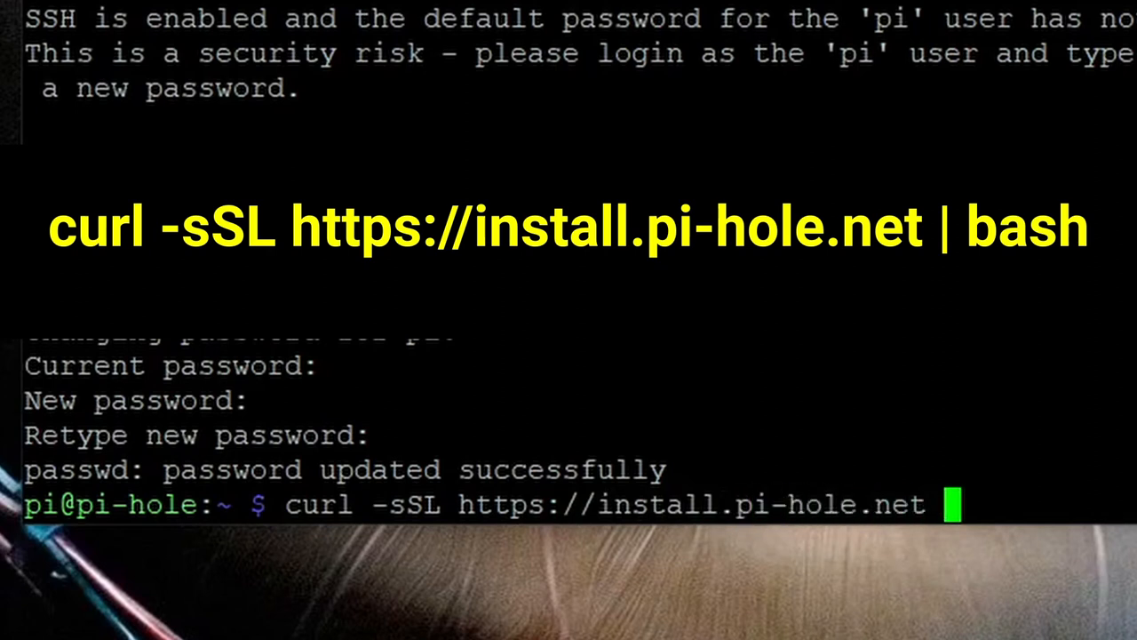
{"action": "type", "text": "| bash"}
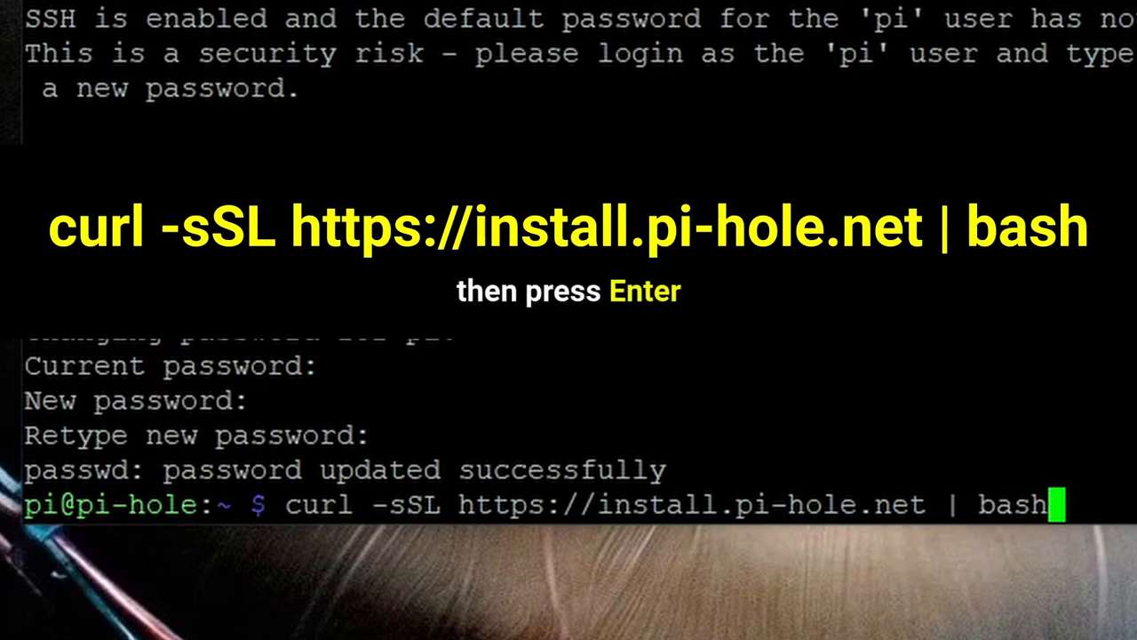
{"action": "key", "text": "Return"}
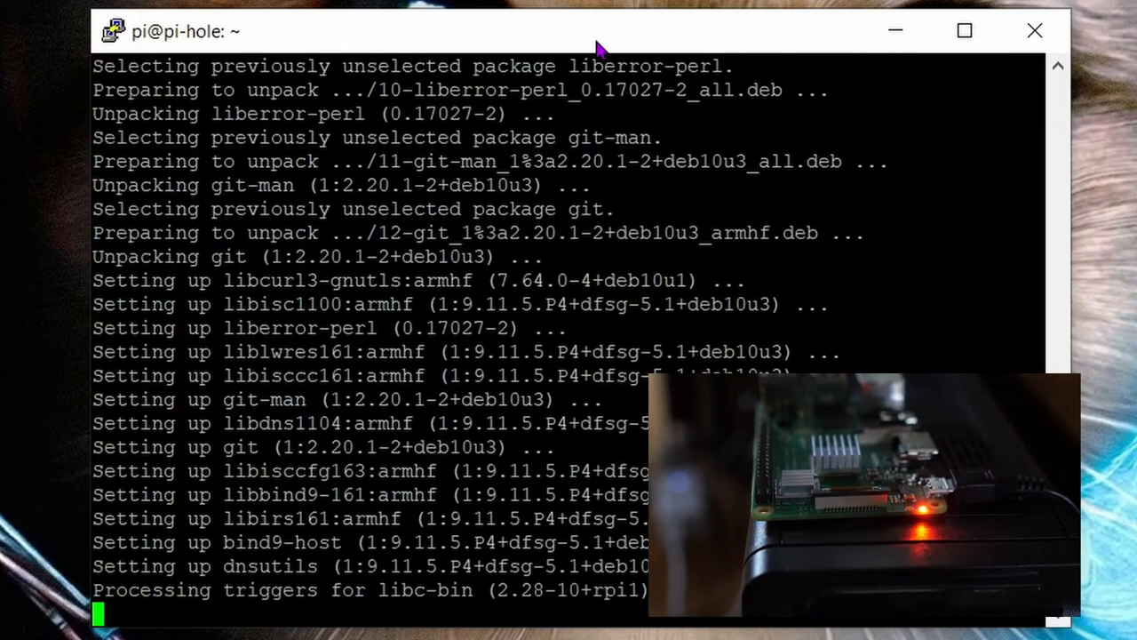
{"action": "scroll", "scroll_direction": "down", "scroll_amount": 3}
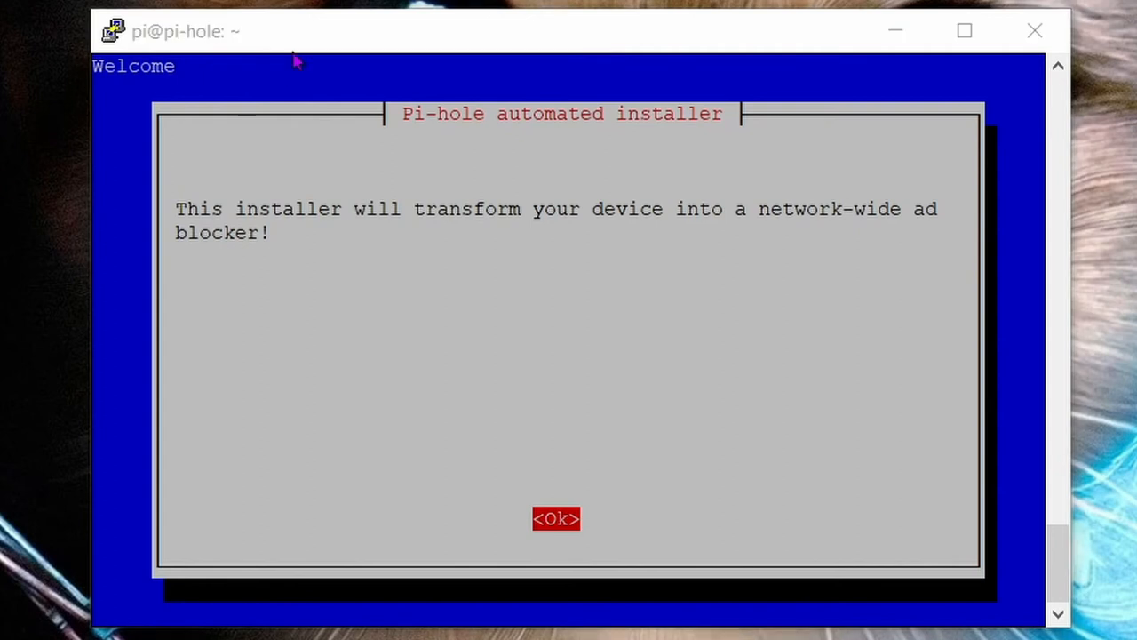
- Get past the installer intro notices, choosing Level3 upstream DNS and the StevenBlack blocklist
{"action": "left_click", "coordinate": [555, 518]}
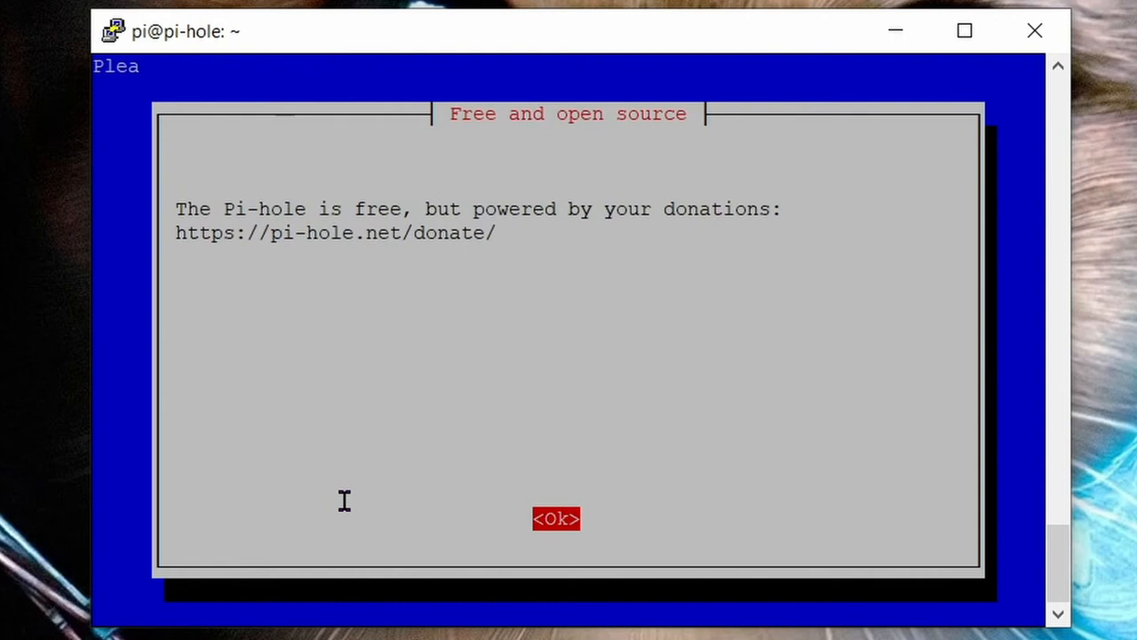
{"action": "left_click", "coordinate": [556, 518]}
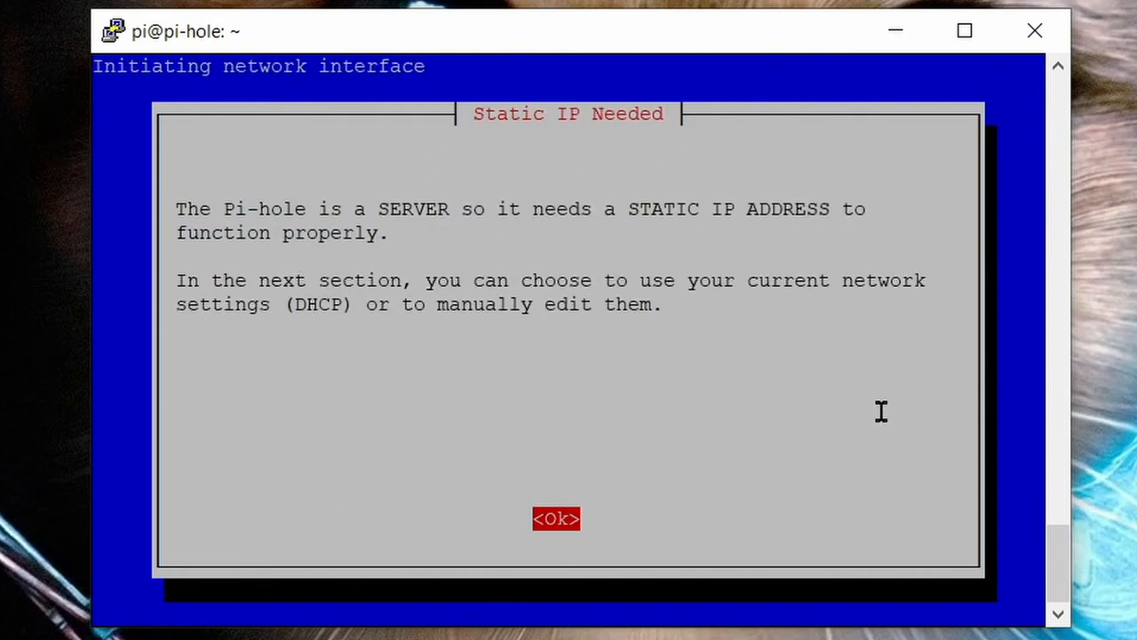
{"action": "left_click", "coordinate": [556, 518]}
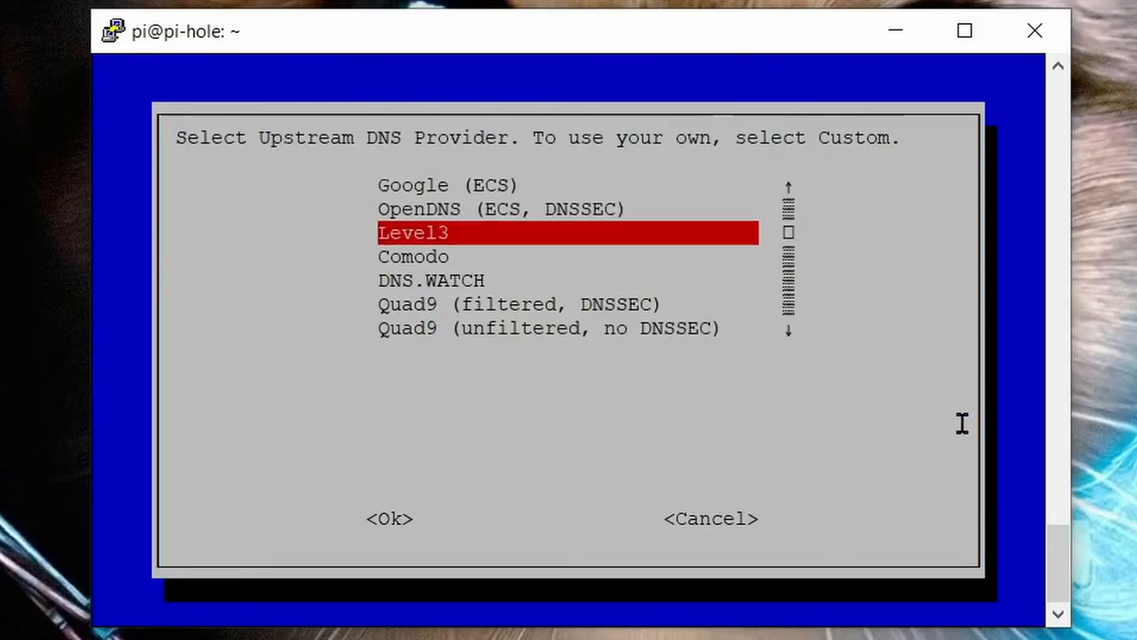
{"action": "key", "text": "Up"}
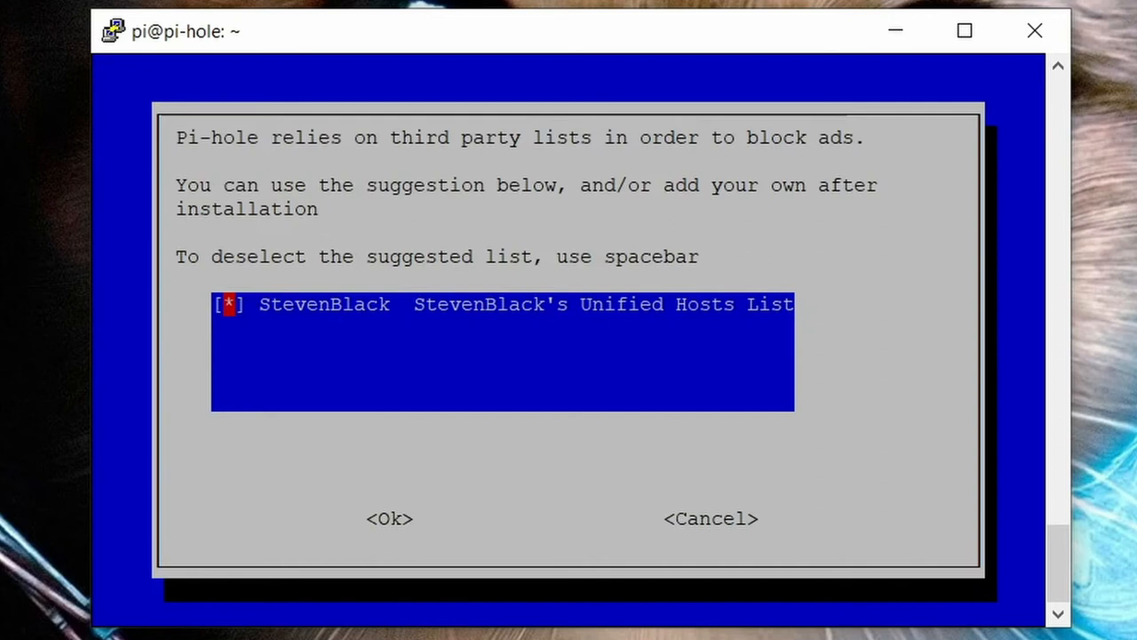
{"action": "left_click", "coordinate": [389, 518]}
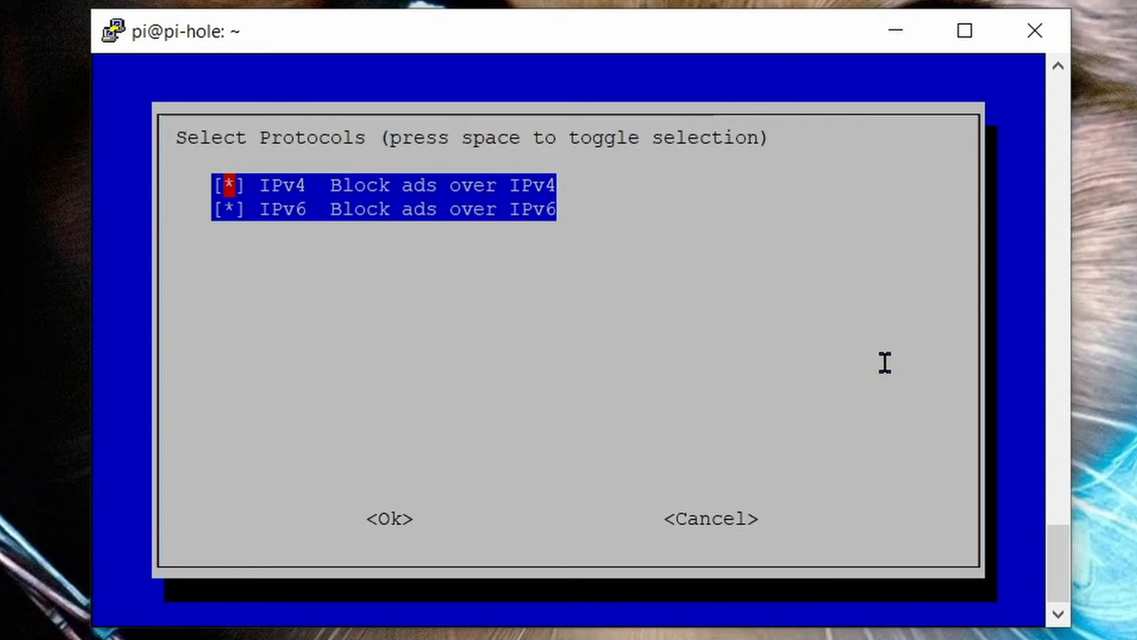
- Untick IPv6 so the installer blocks ads over IPv4 only
{"action": "key", "text": "Down"}
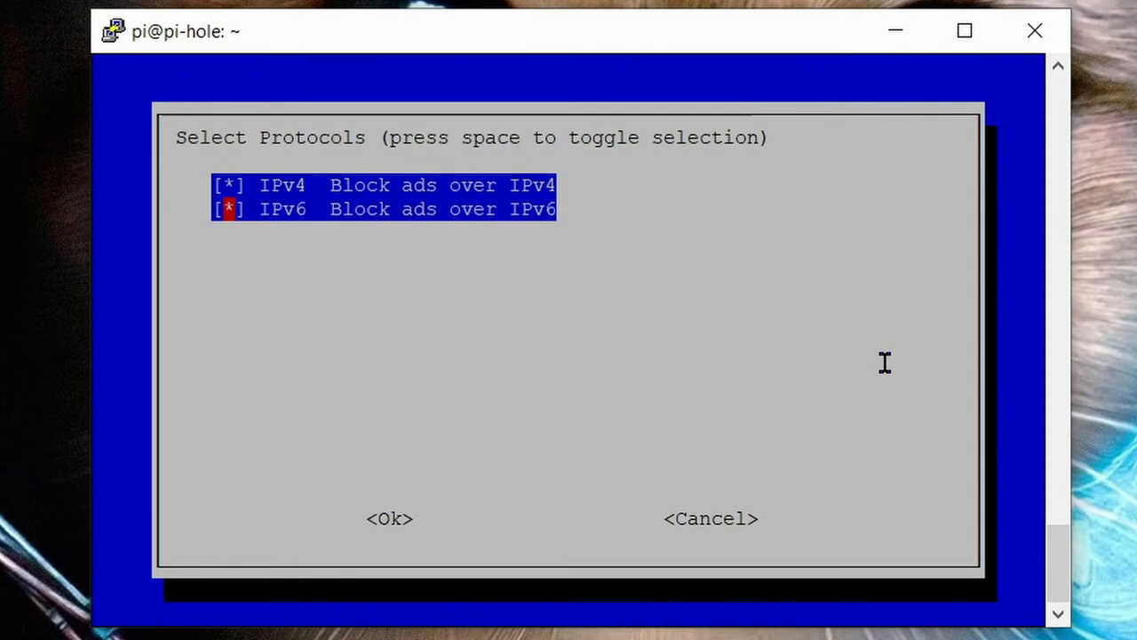
{"action": "key", "text": "space"}
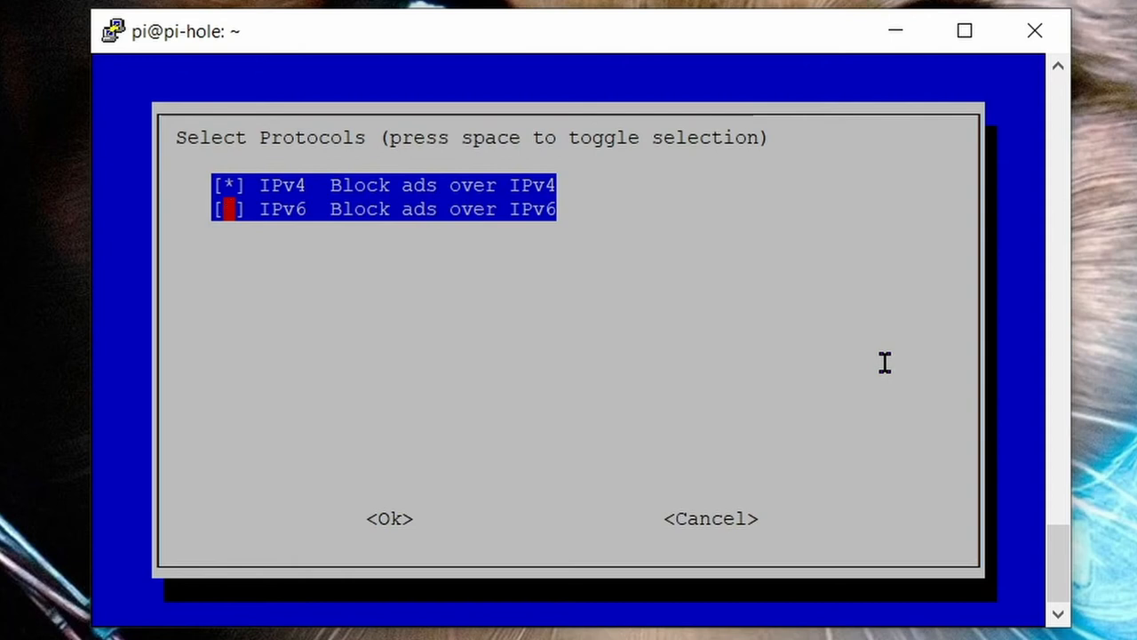
{"action": "left_click", "coordinate": [388, 518]}
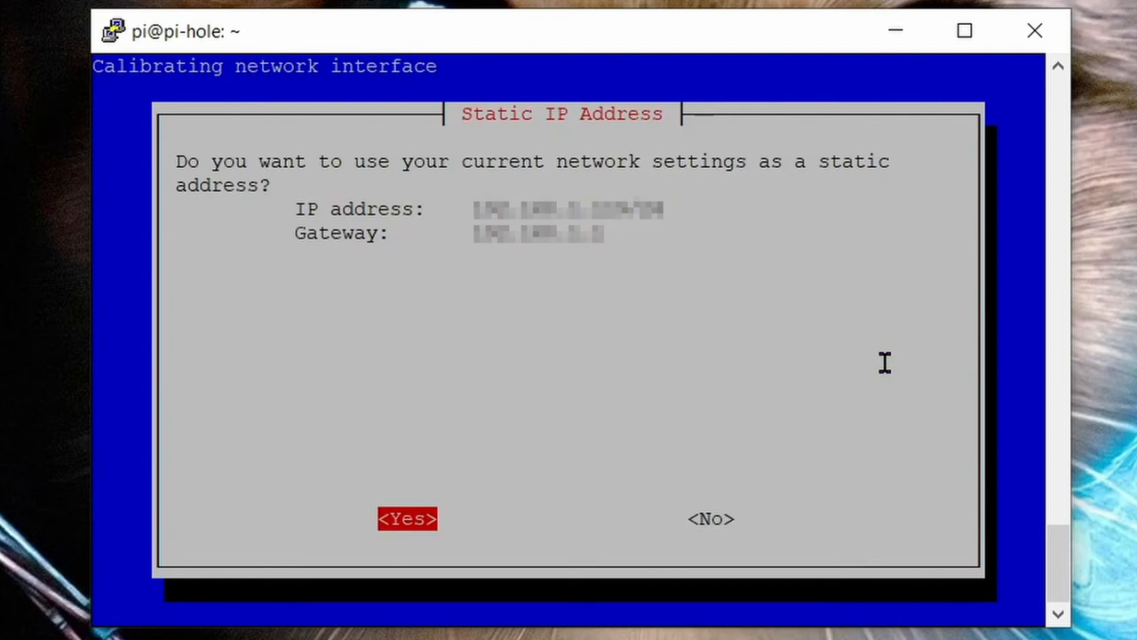
{"action": "mouse_move", "coordinate": [775, 137]}
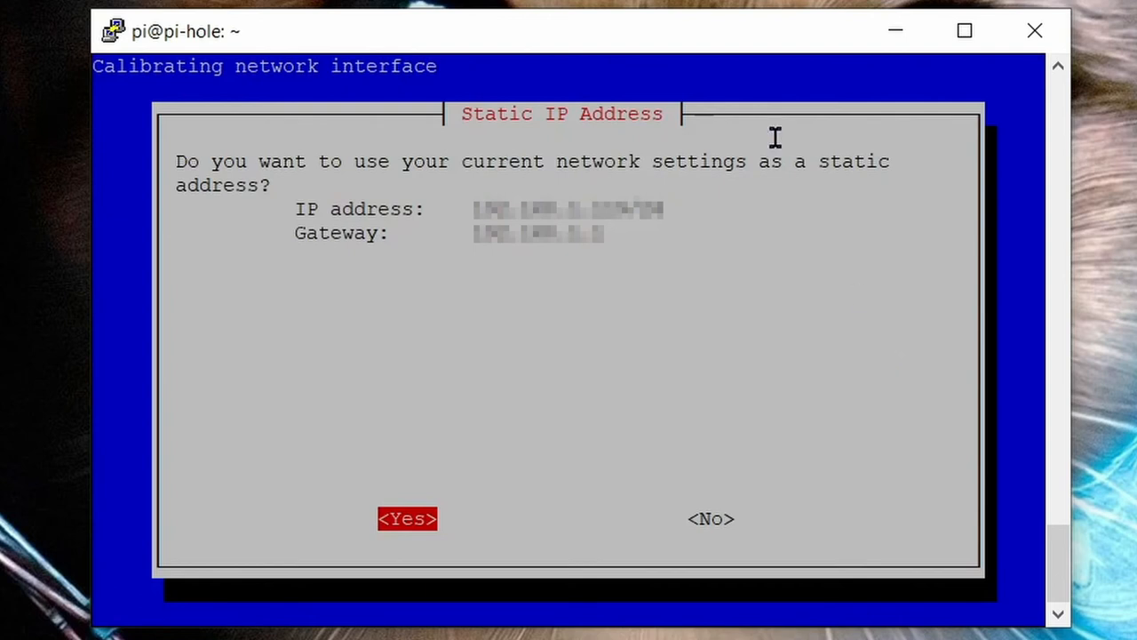
- Keep current network settings as the static IP and turn on web admin and query logging
{"action": "left_click", "coordinate": [407, 519]}
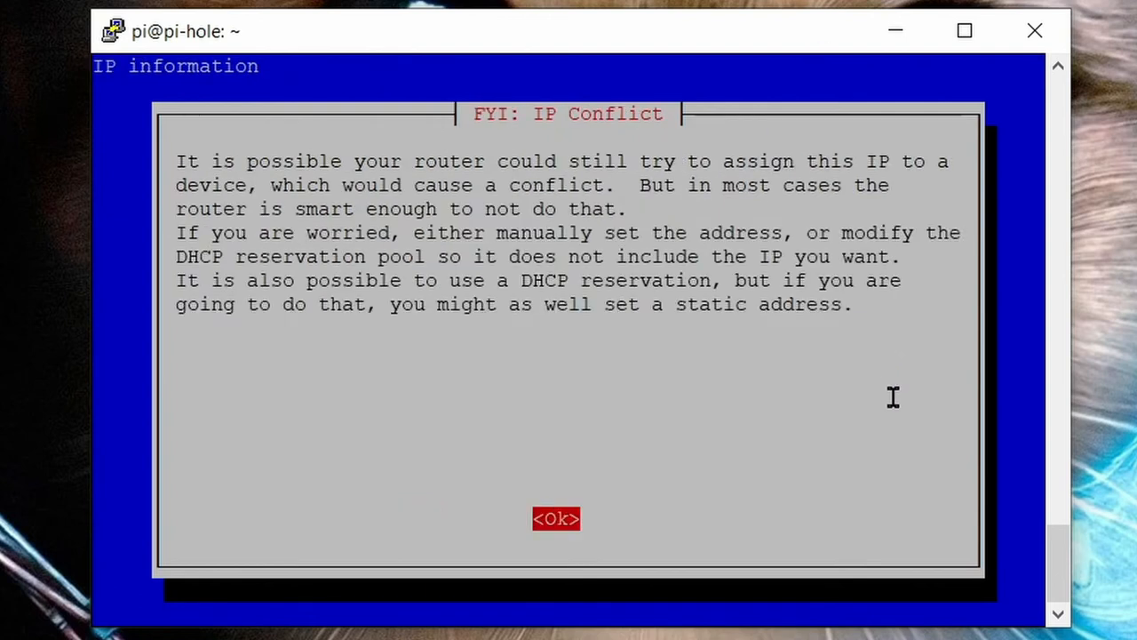
{"action": "left_click", "coordinate": [556, 518]}
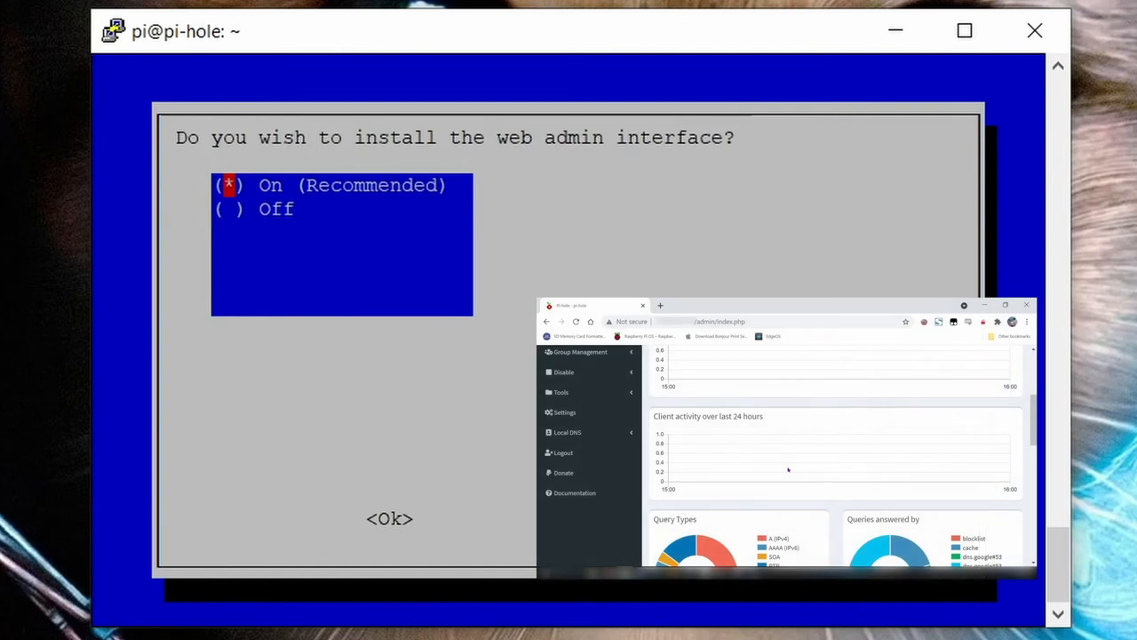
{"action": "scroll", "scroll_direction": "down", "scroll_amount": 3}
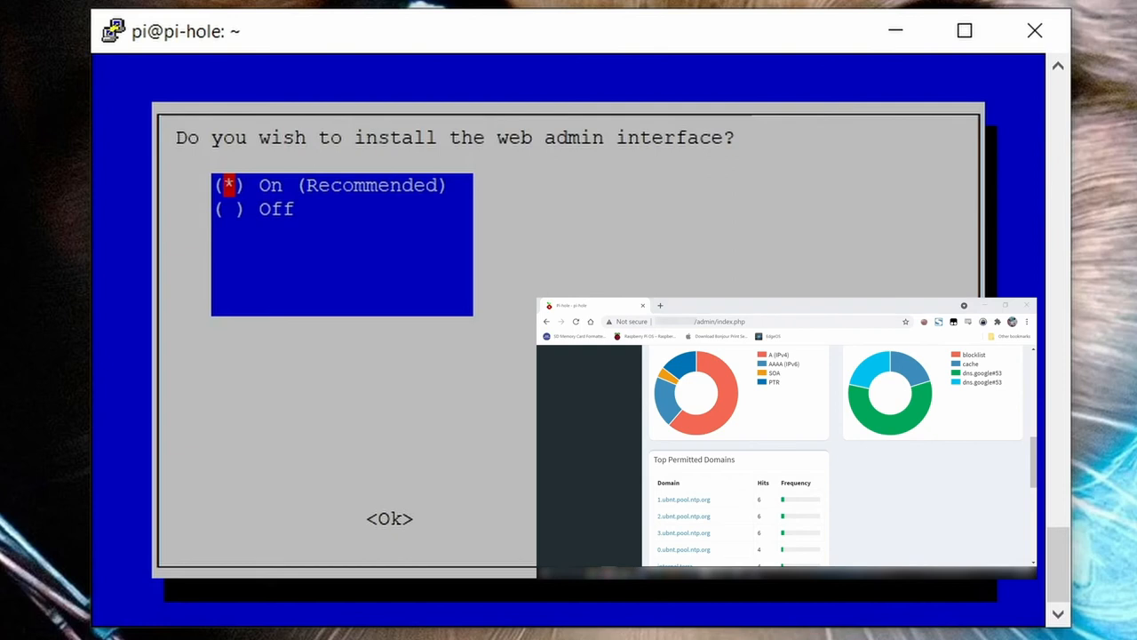
{"action": "left_click", "coordinate": [389, 519]}
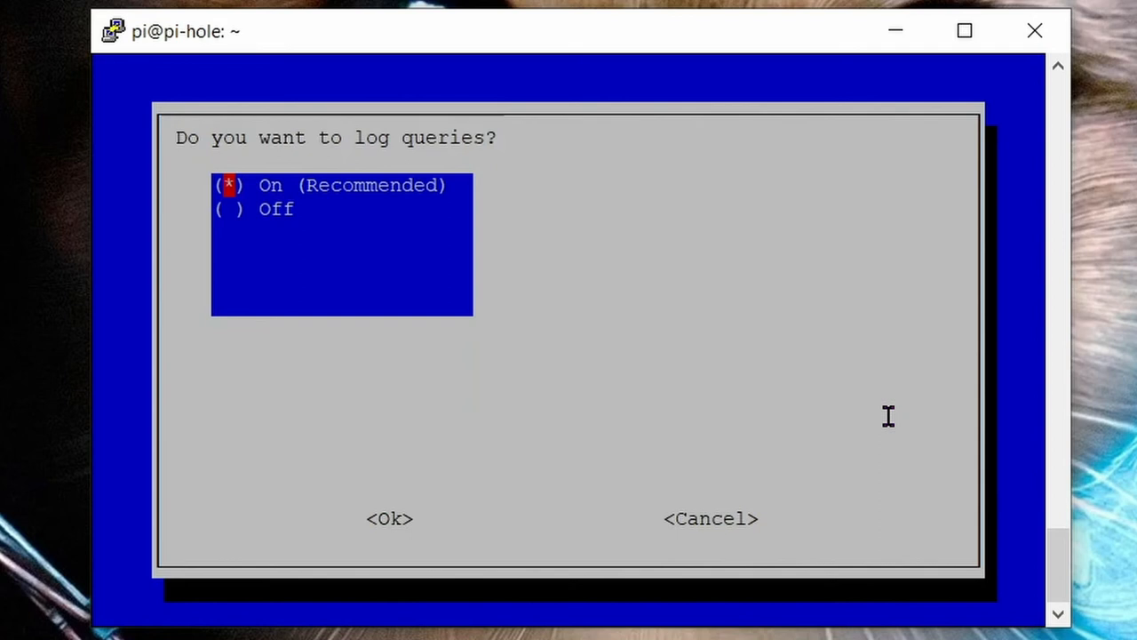
{"action": "left_click", "coordinate": [389, 518]}
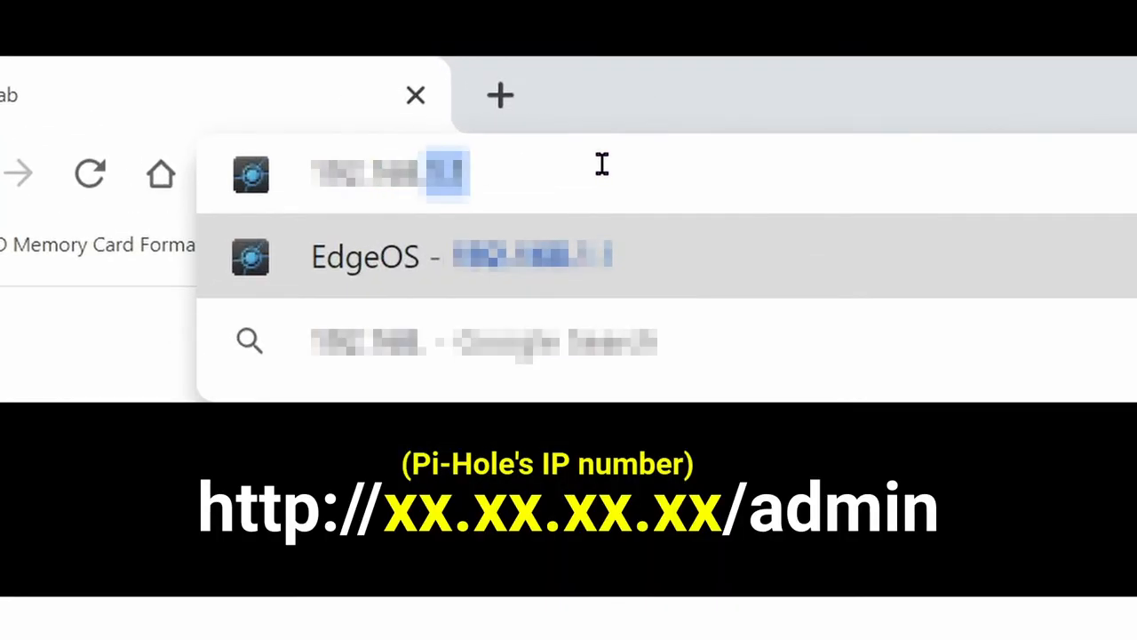
- Browse to the Pi-hole IP's /admin page and log in with the admin password
{"action": "type", "text": "/admin/"}
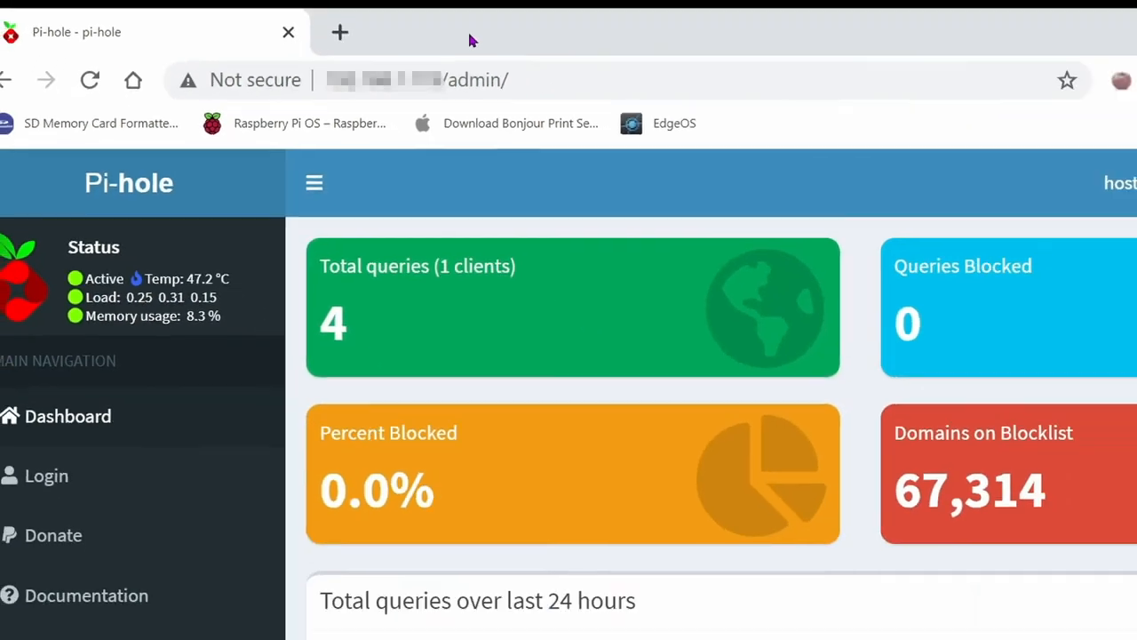
{"action": "left_click", "coordinate": [45, 475]}
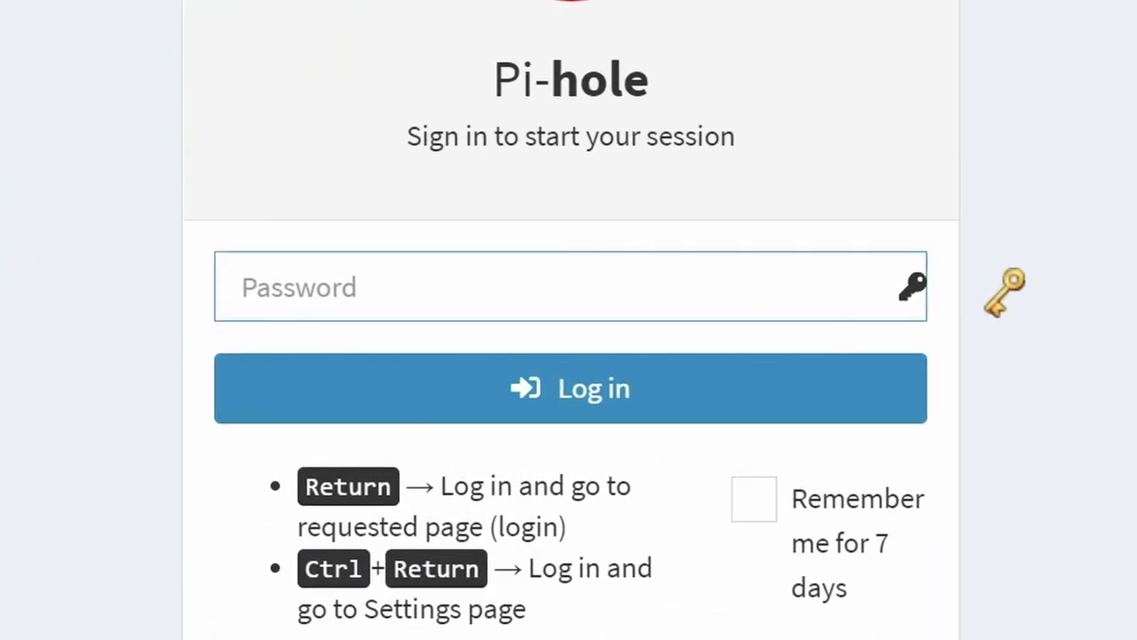
{"action": "type", "text": "password"}
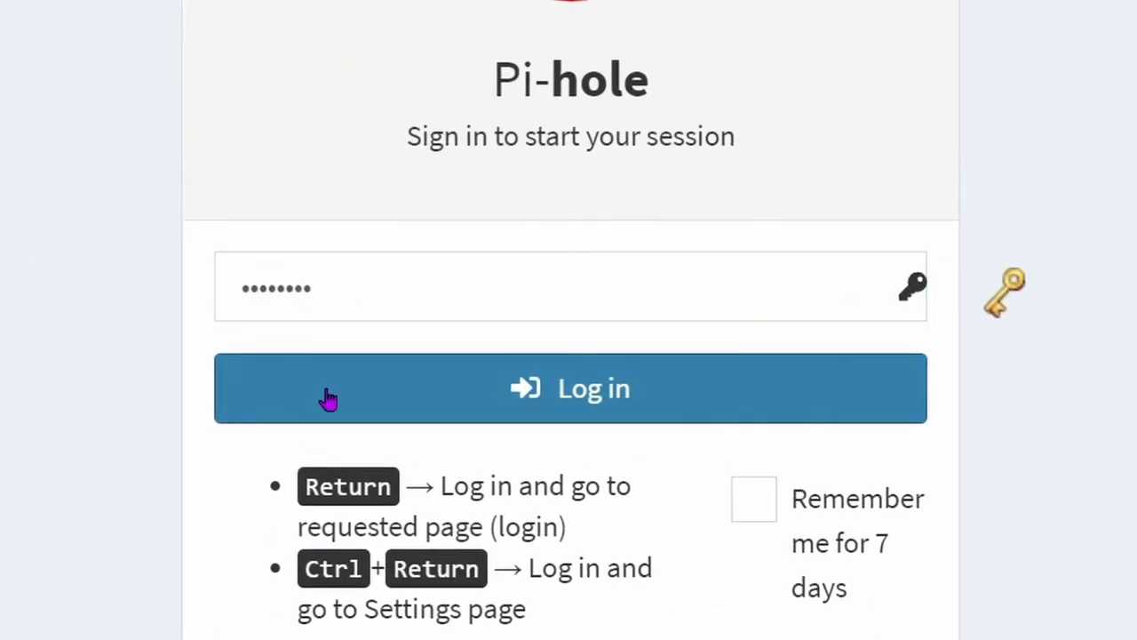
{"action": "left_click", "coordinate": [570, 388]}
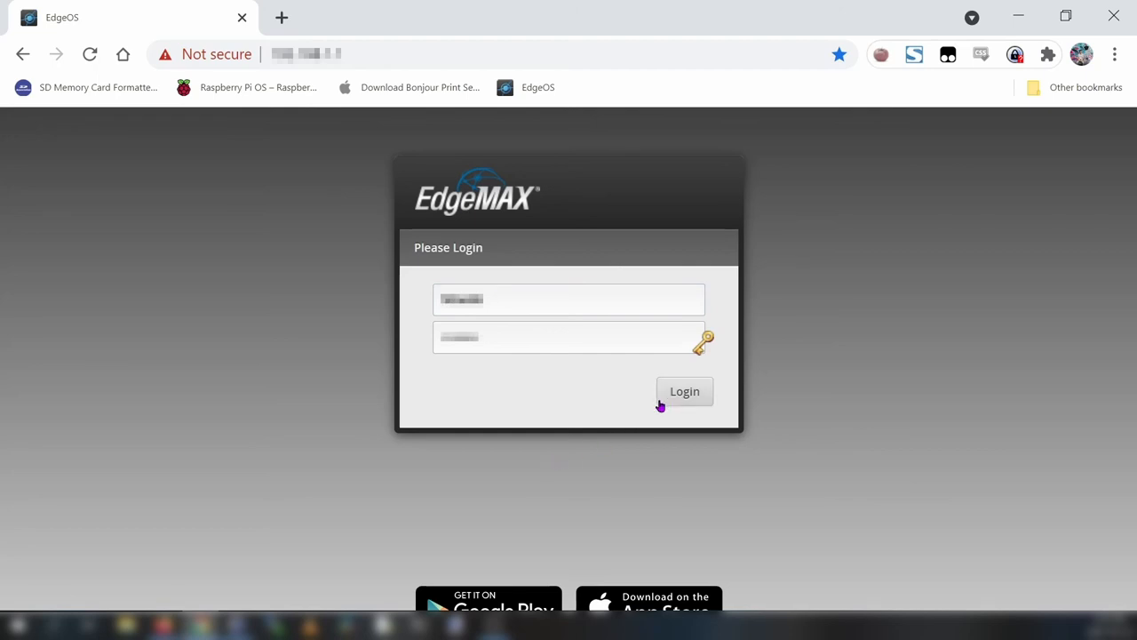
- Sign into EdgeOS and download the Back Up Config .tar.gz from System into Downloads
{"action": "left_click", "coordinate": [684, 391]}
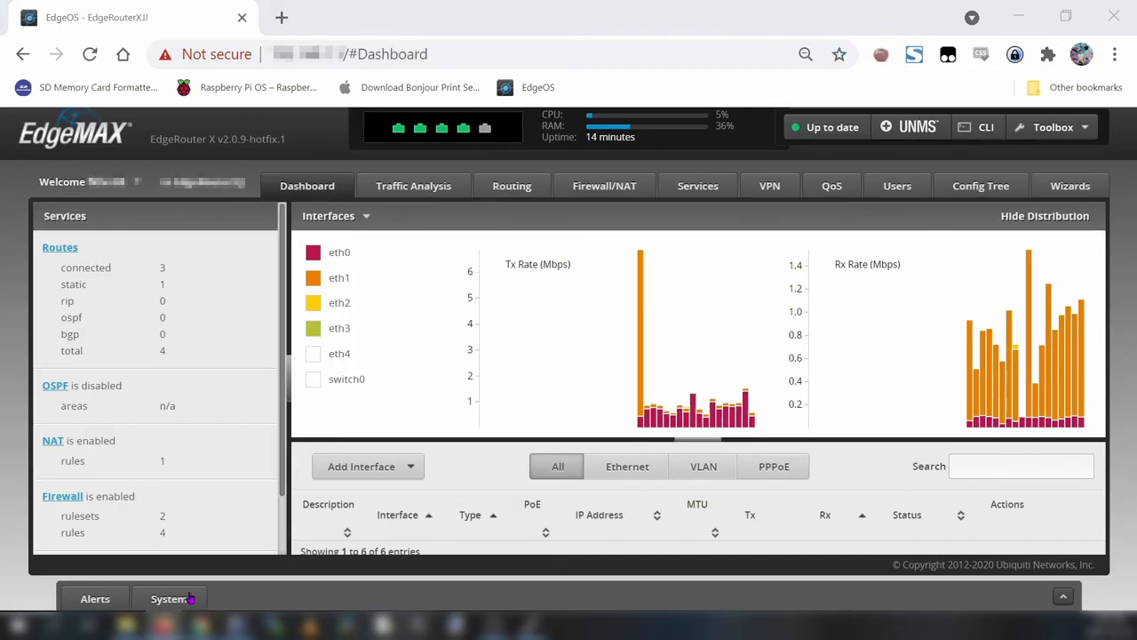
{"action": "left_click", "coordinate": [169, 598]}
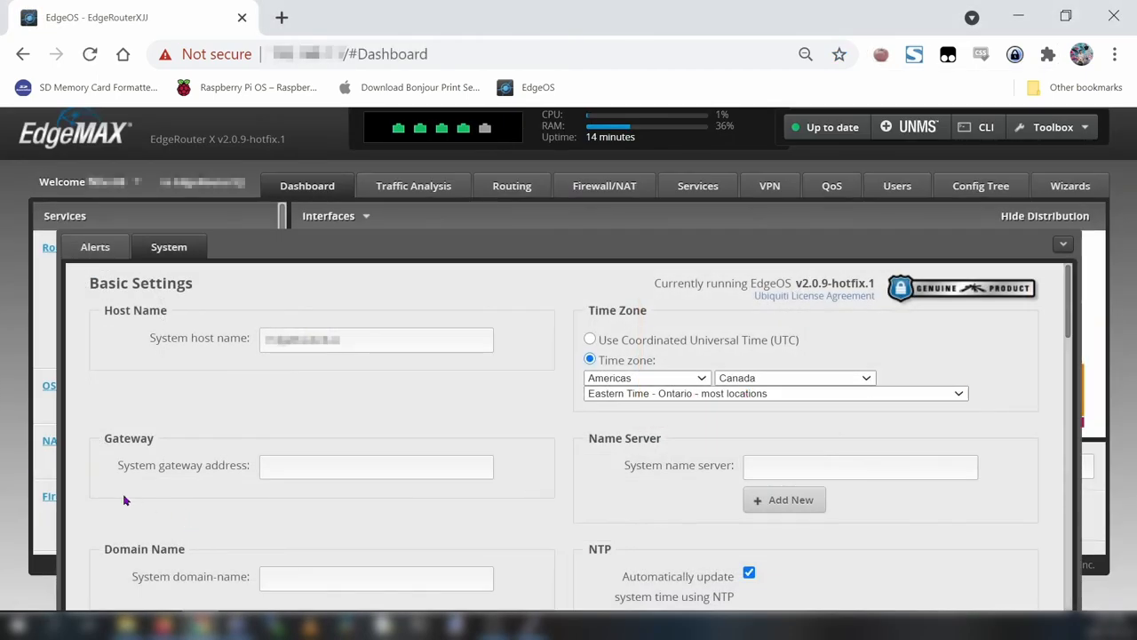
{"action": "scroll", "scroll_direction": "down", "scroll_amount": 3}
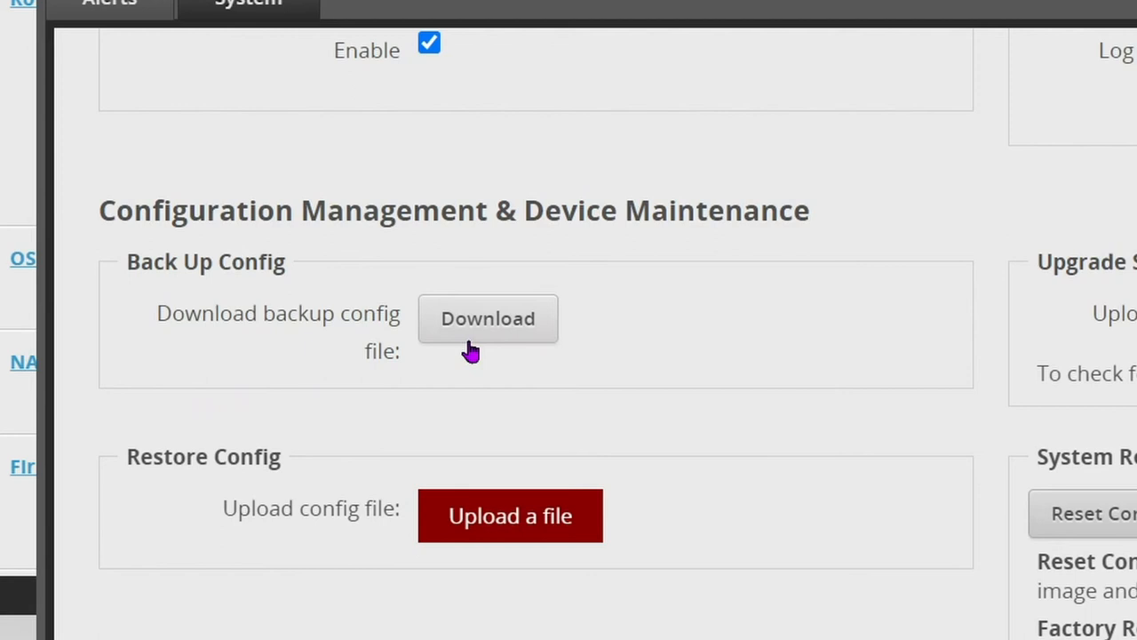
{"action": "left_click", "coordinate": [487, 318]}
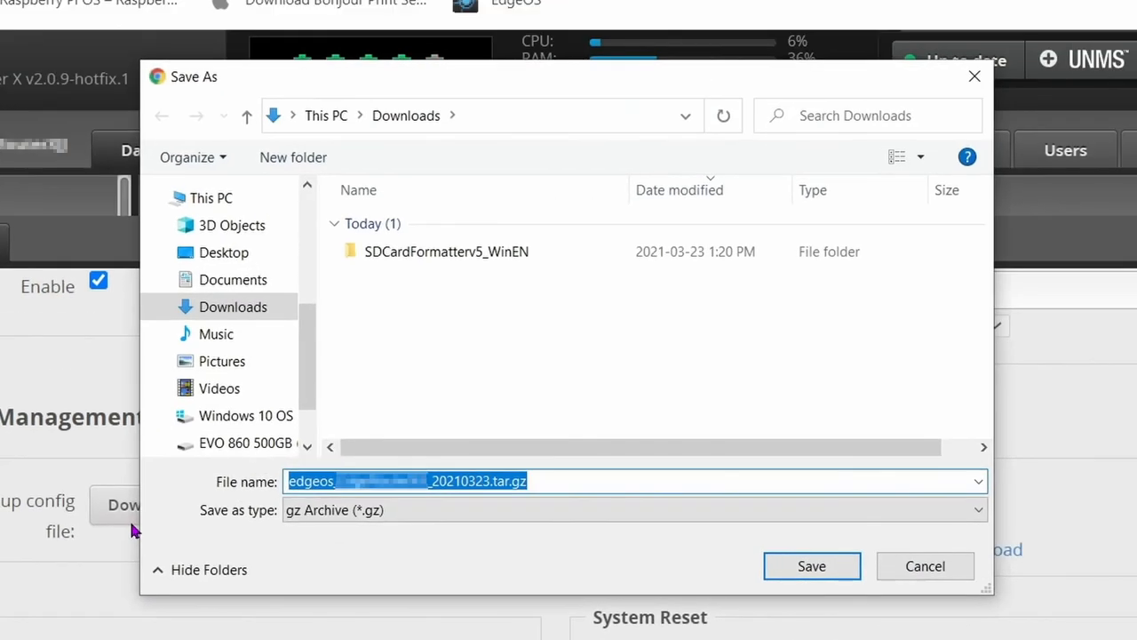
{"action": "left_click", "coordinate": [811, 566]}
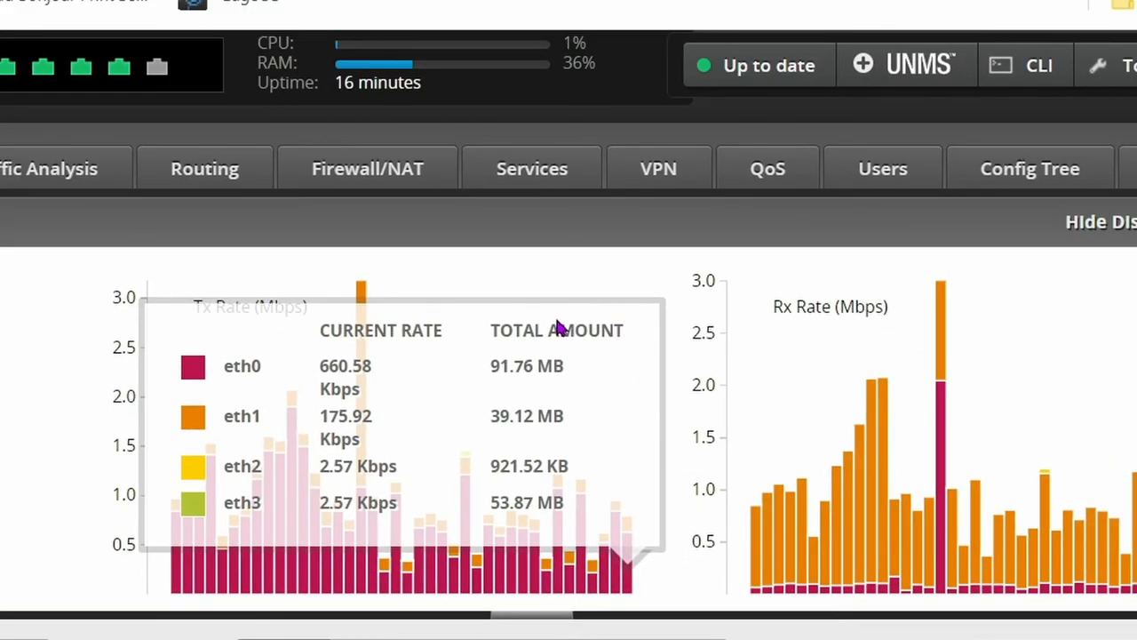
- Under Services, set the LAN DHCP server's DNS 1 to the Pi-hole IP
{"action": "left_click", "coordinate": [532, 167]}
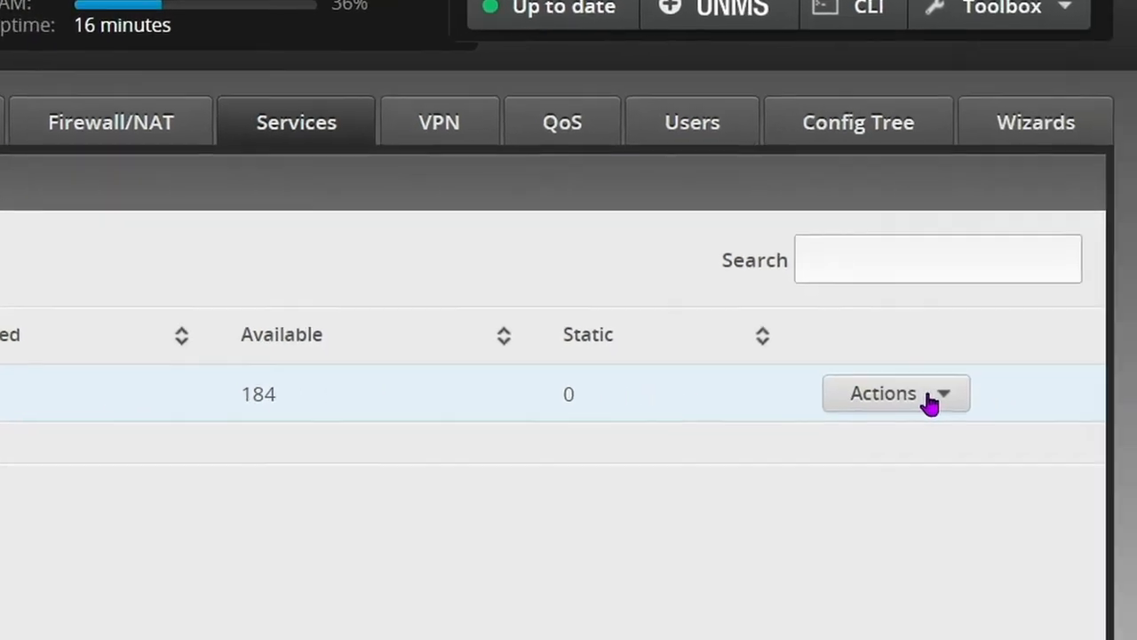
{"action": "left_click", "coordinate": [895, 394]}
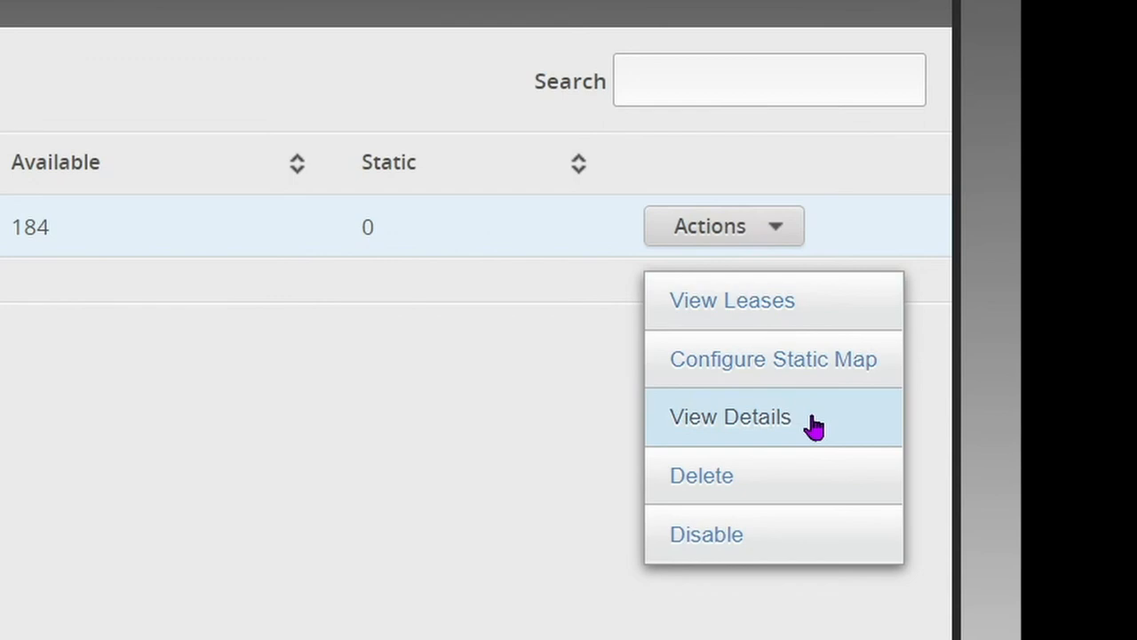
{"action": "left_click", "coordinate": [731, 417]}
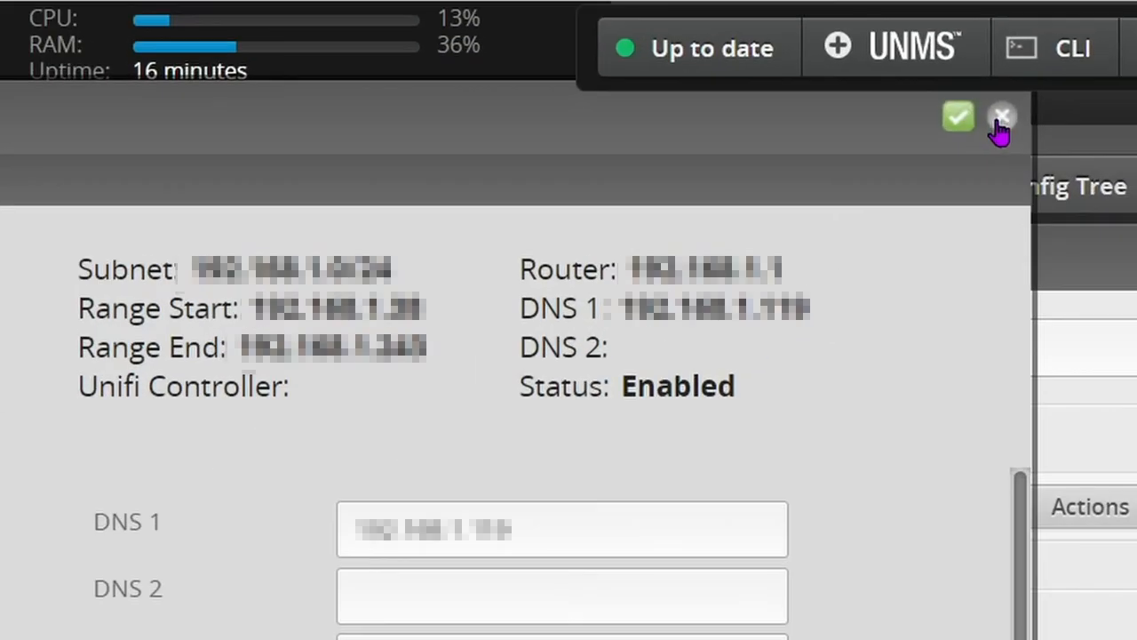
{"action": "left_click", "coordinate": [1002, 116]}
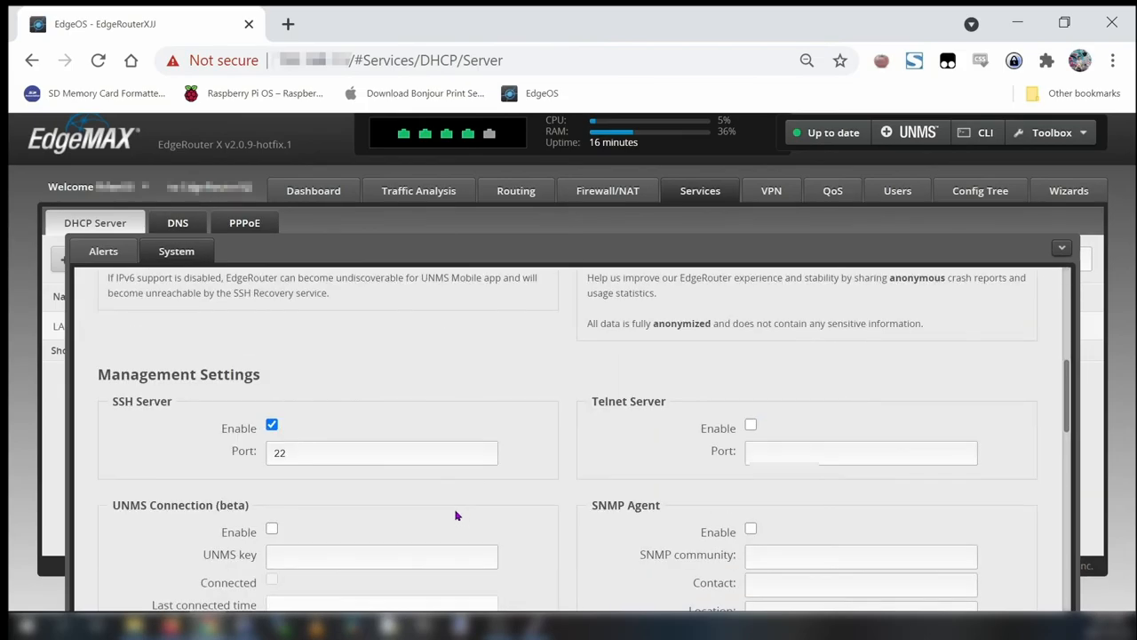
- Restart the EdgeRouter from System > Restart Device, confirming both prompts
{"action": "scroll", "scroll_direction": "down", "scroll_amount": 3}
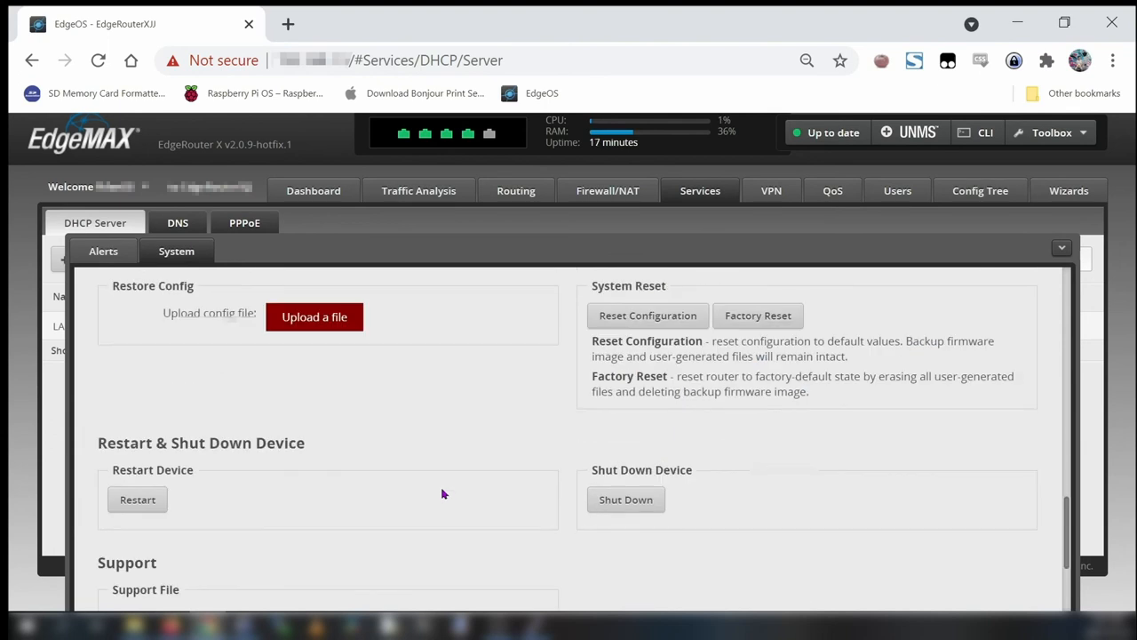
{"action": "left_click", "coordinate": [137, 498]}
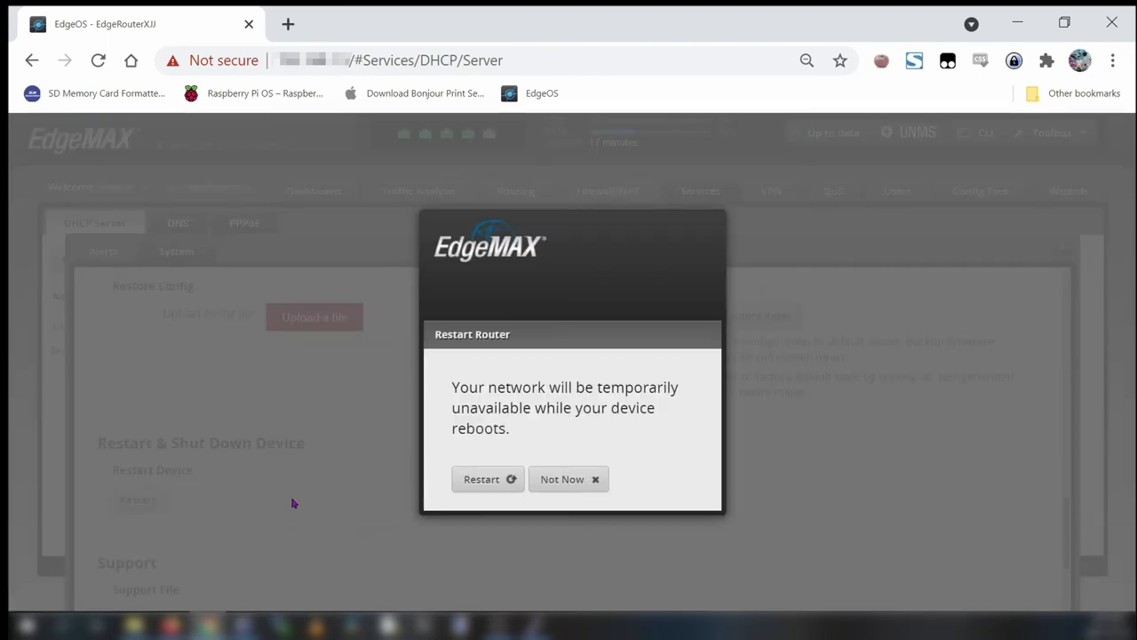
{"action": "mouse_move", "coordinate": [482, 478]}
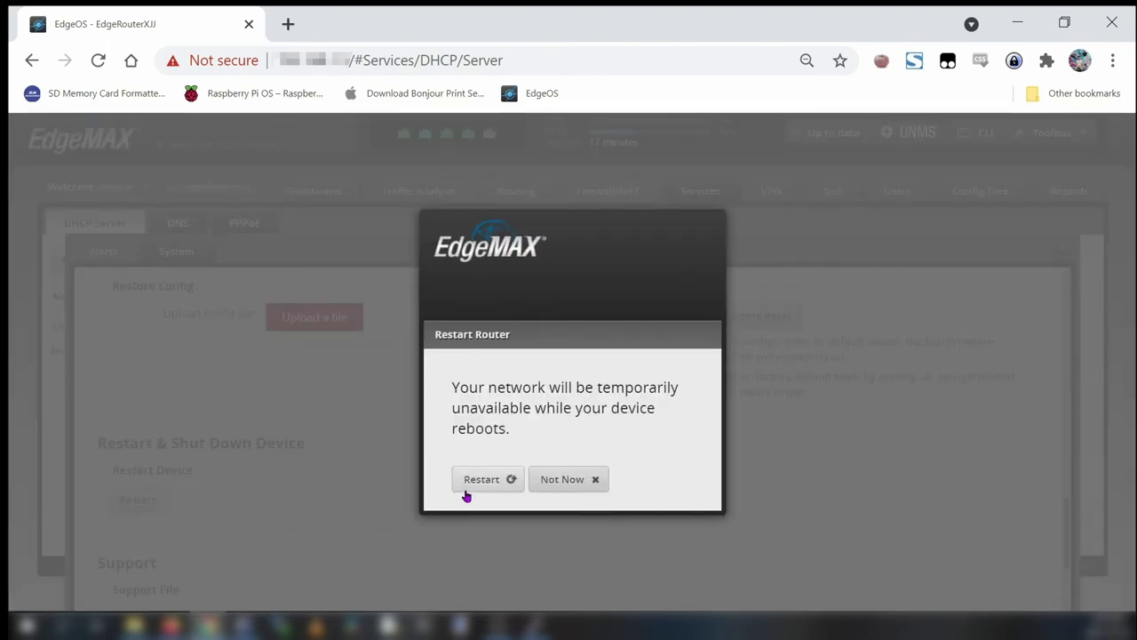
{"action": "left_click", "coordinate": [481, 478]}
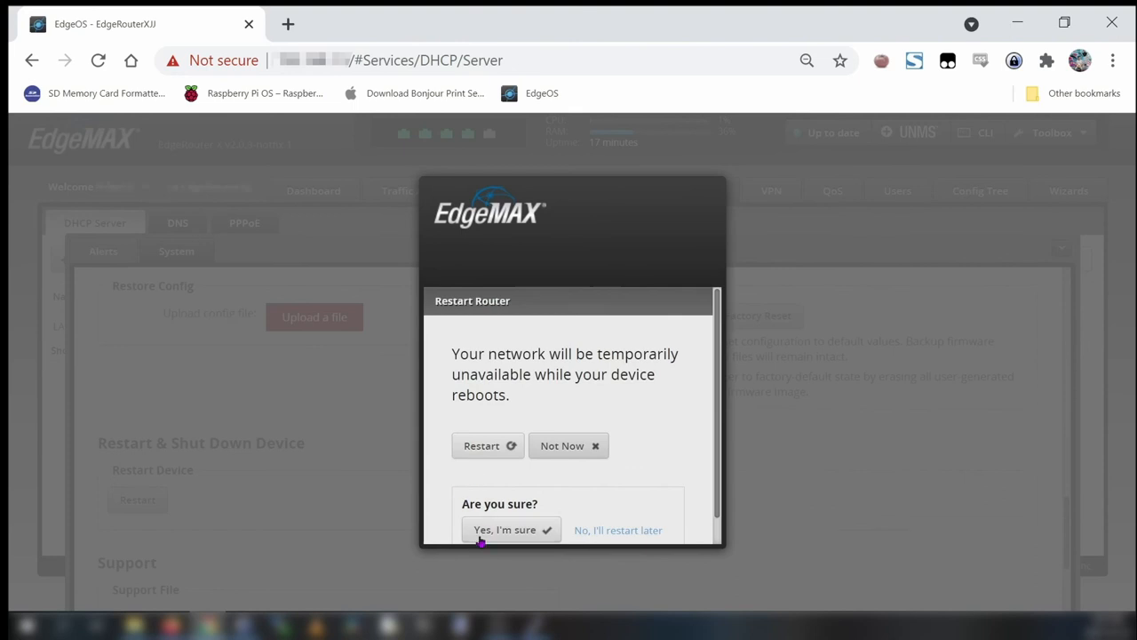
{"action": "left_click", "coordinate": [505, 530]}
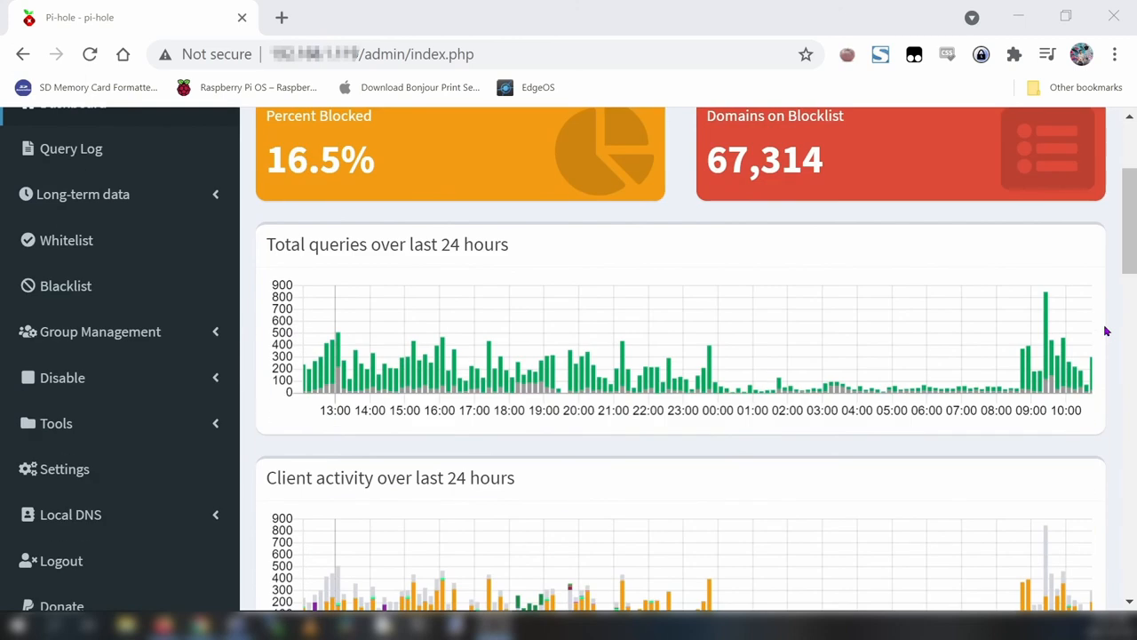
{"action": "scroll", "scroll_direction": "down", "scroll_amount": 3}
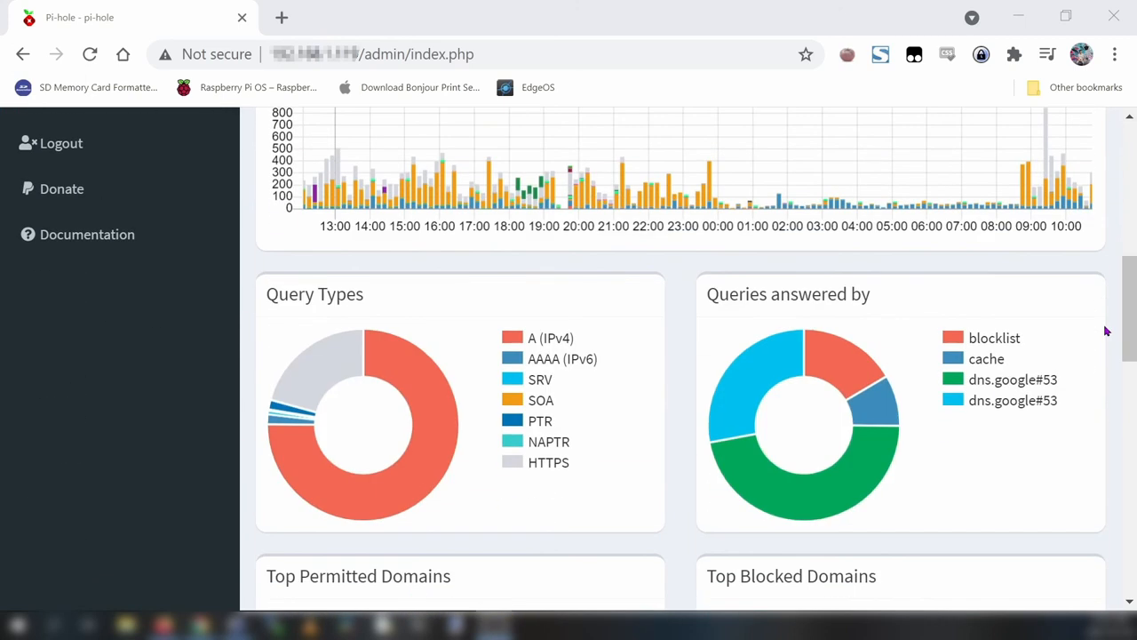
{"action": "scroll", "scroll_direction": "up", "scroll_amount": 3}
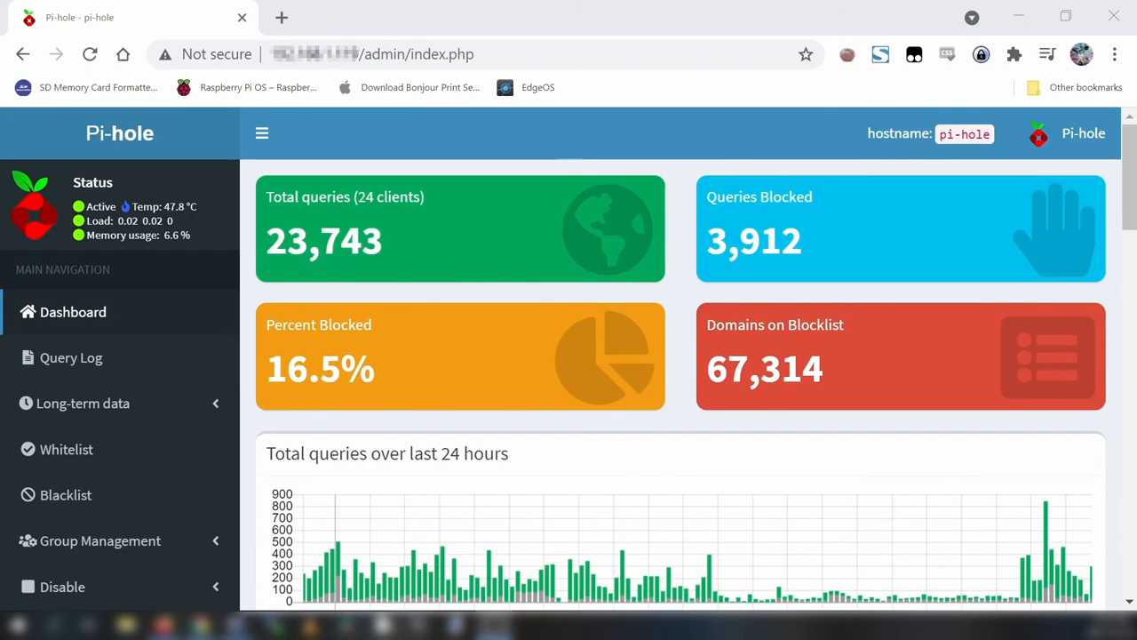